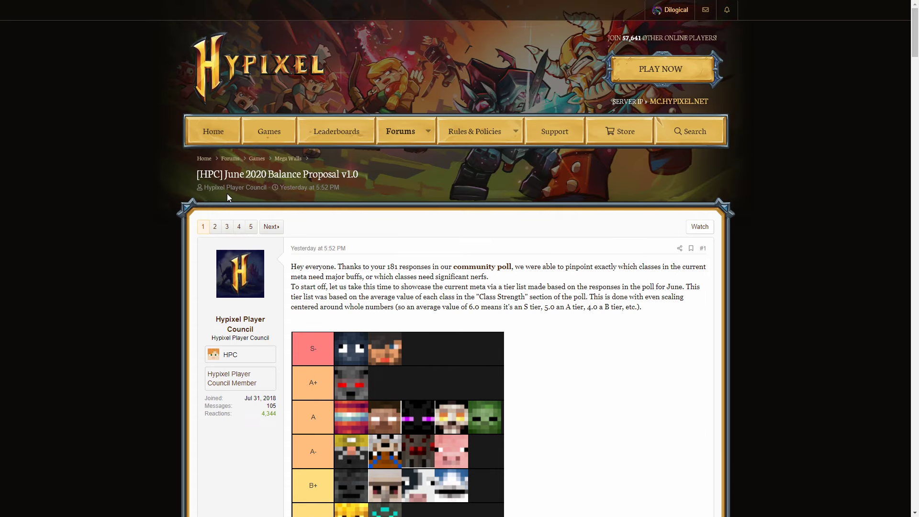
Step: Scroll the opening post down until the full S- to C class tier list is visible
{"action": "scroll", "scroll_direction": "down", "scroll_amount": 3}
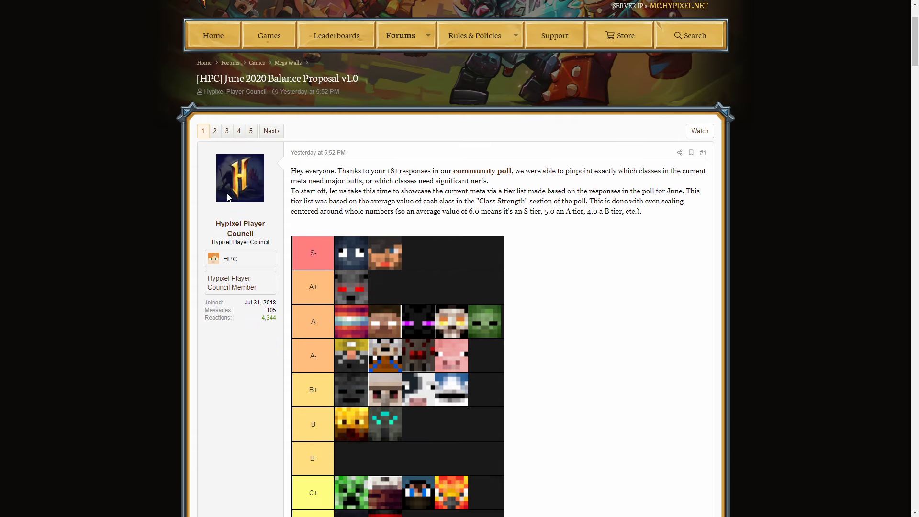
{"action": "scroll", "scroll_direction": "down", "scroll_amount": 3}
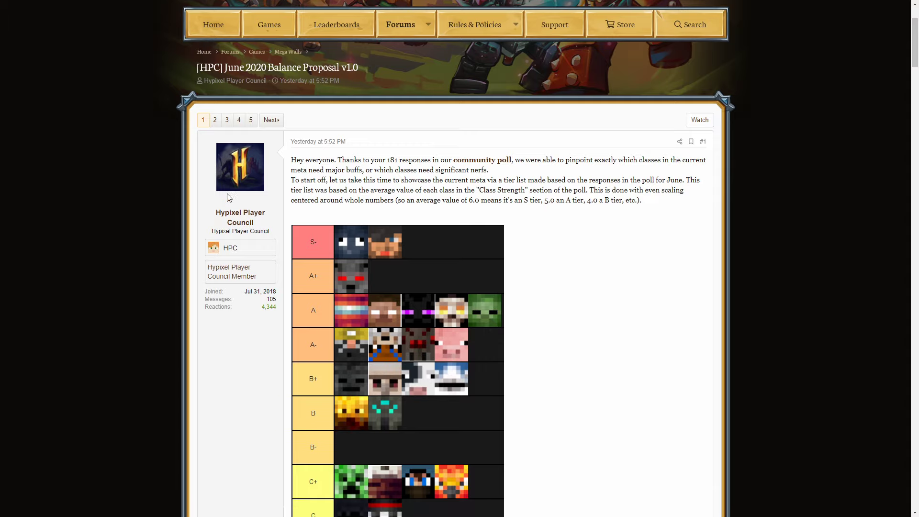
{"action": "scroll", "scroll_direction": "down", "scroll_amount": 3}
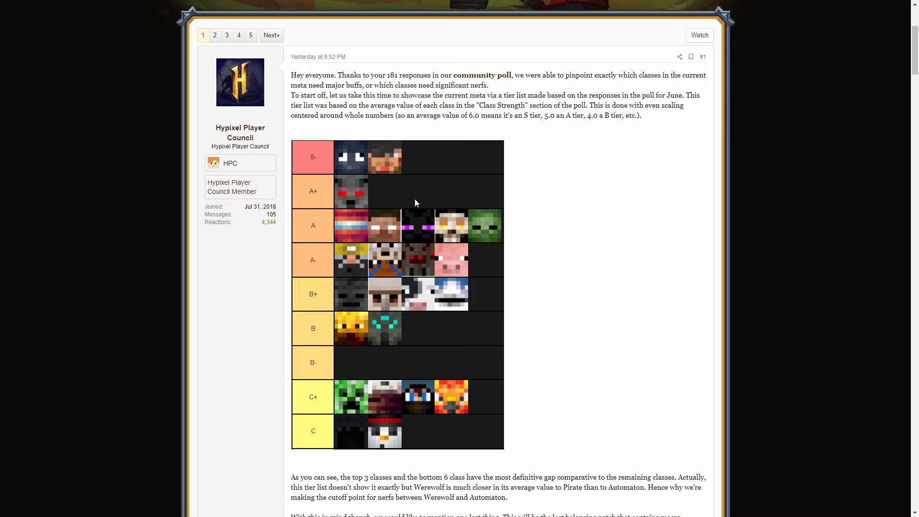
{"action": "mouse_move", "coordinate": [308, 162]}
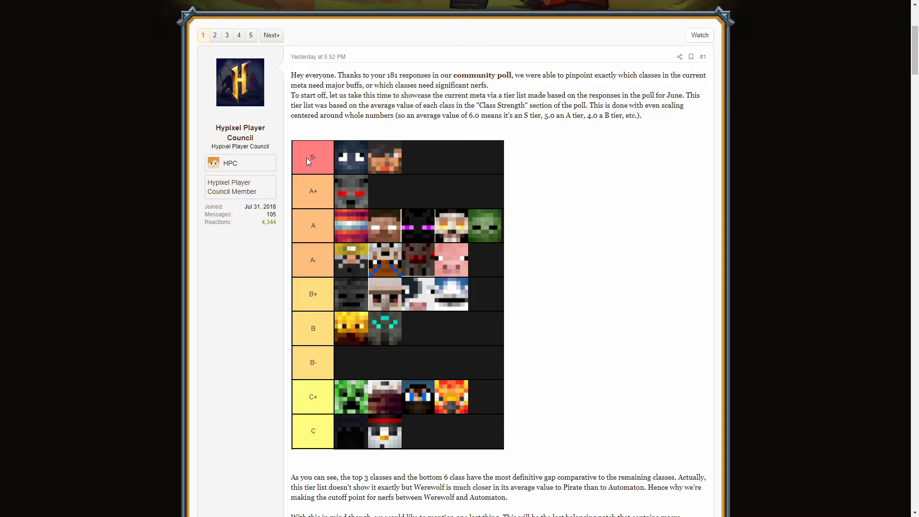
{"action": "mouse_move", "coordinate": [362, 161]}
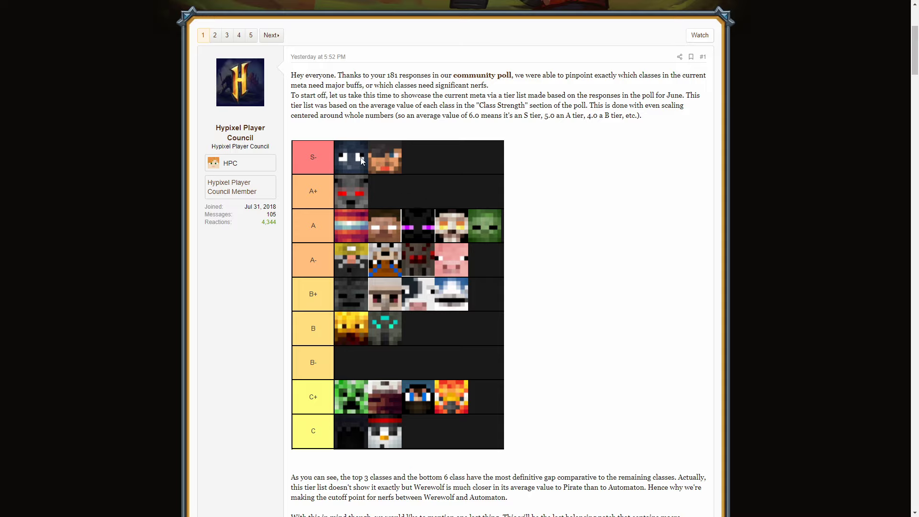
{"action": "mouse_move", "coordinate": [362, 181]}
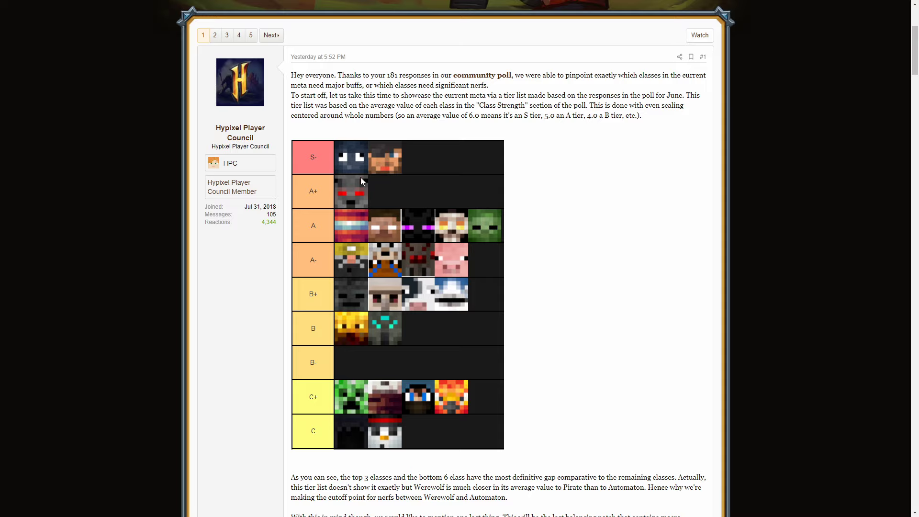
{"action": "mouse_move", "coordinate": [386, 164]}
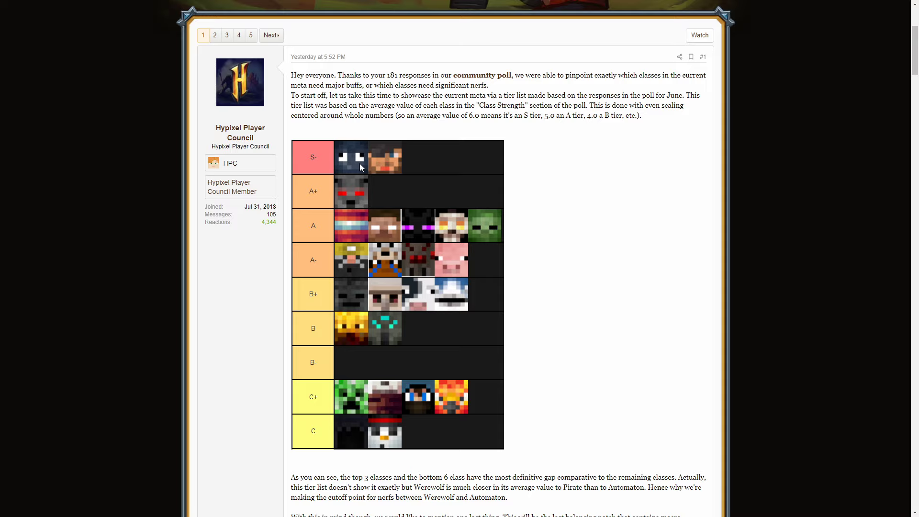
{"action": "mouse_move", "coordinate": [487, 231]}
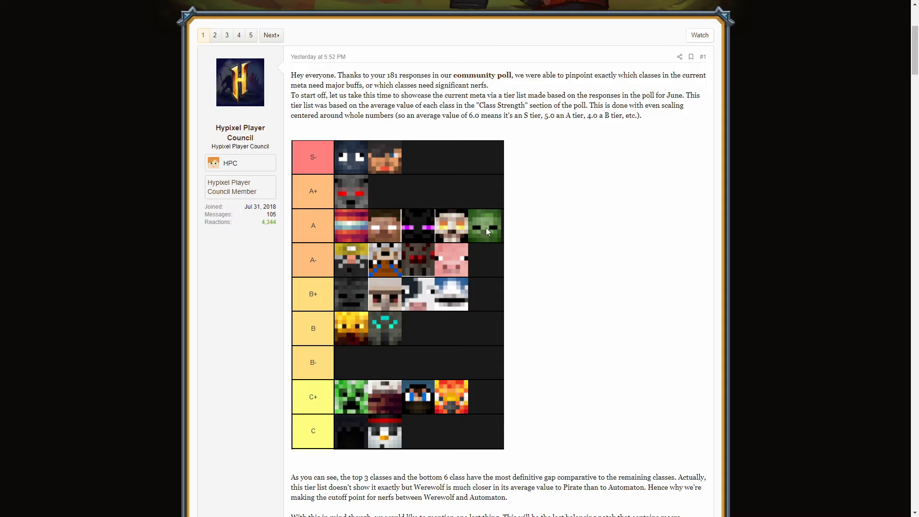
{"action": "mouse_move", "coordinate": [485, 228]}
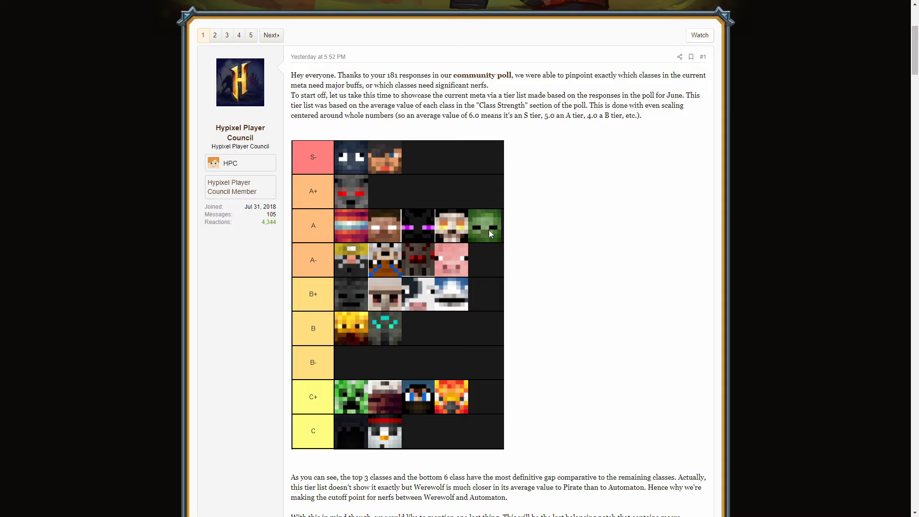
{"action": "mouse_move", "coordinate": [343, 154]}
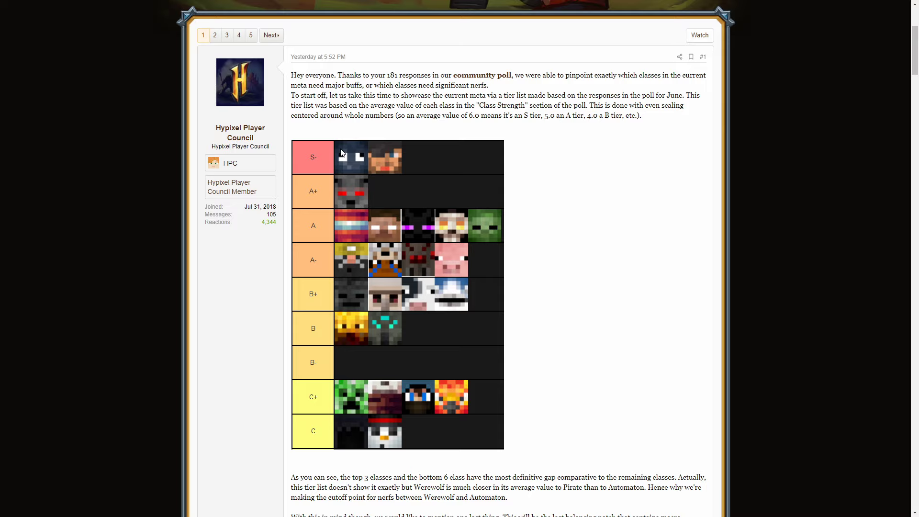
{"action": "mouse_move", "coordinate": [357, 161]}
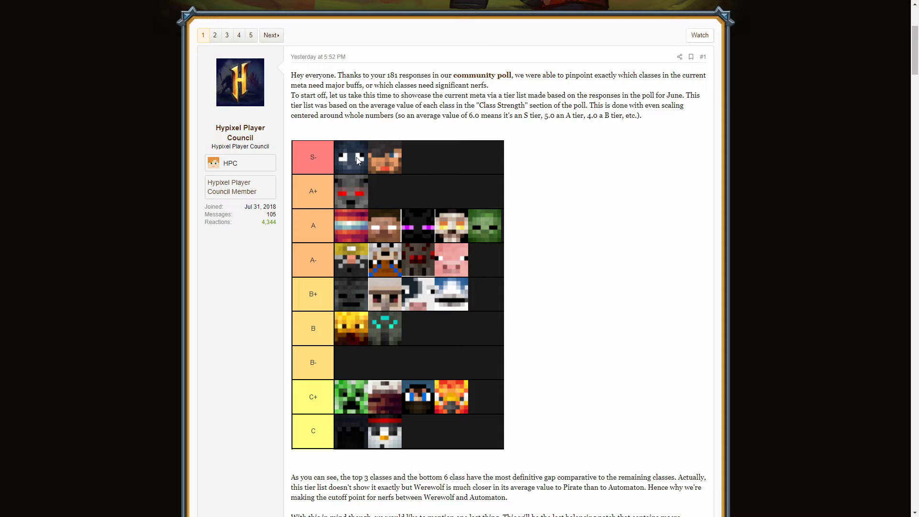
{"action": "mouse_move", "coordinate": [351, 147]}
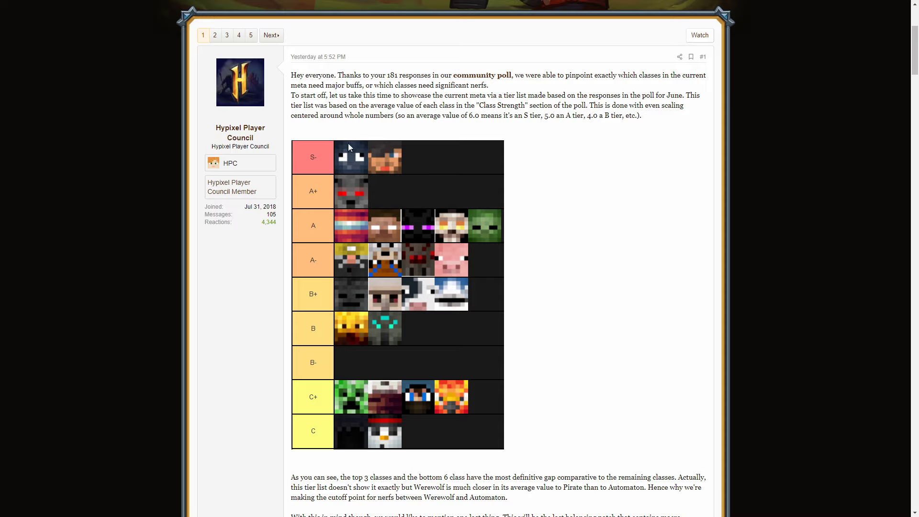
{"action": "mouse_move", "coordinate": [351, 164]}
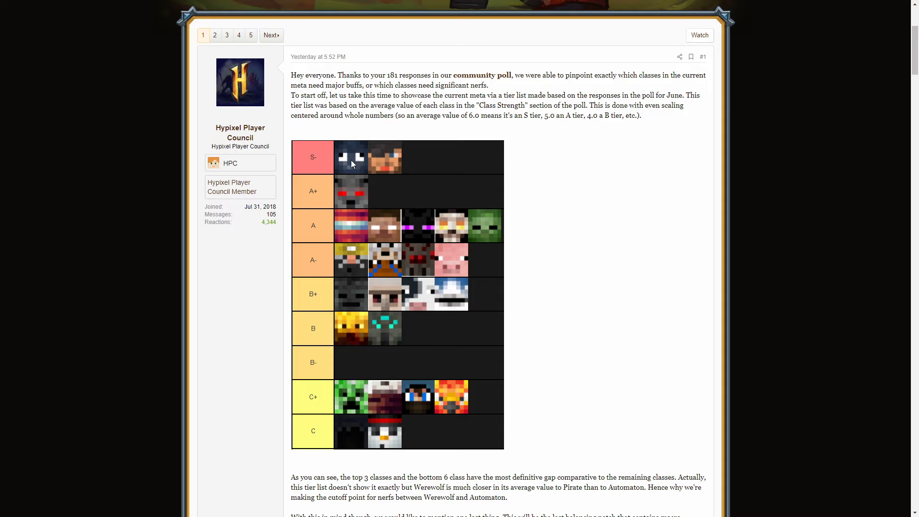
{"action": "mouse_move", "coordinate": [345, 154]}
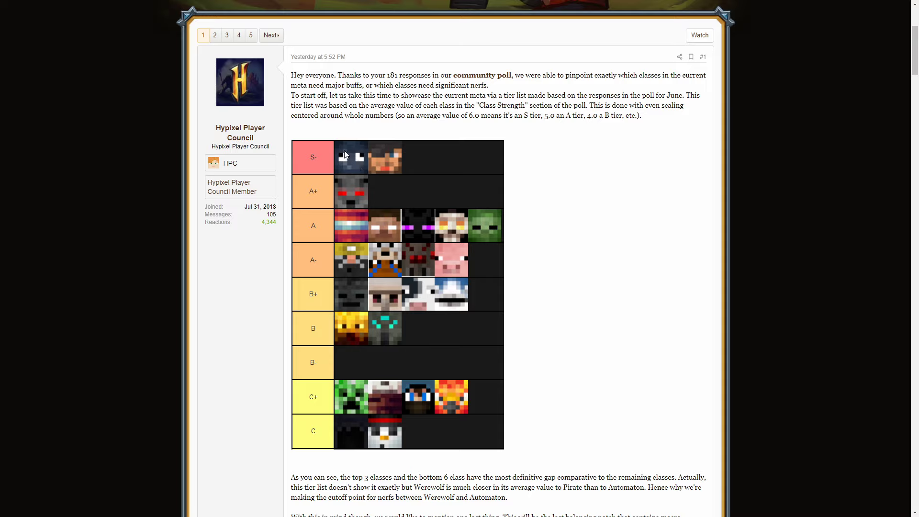
{"action": "mouse_move", "coordinate": [405, 221]}
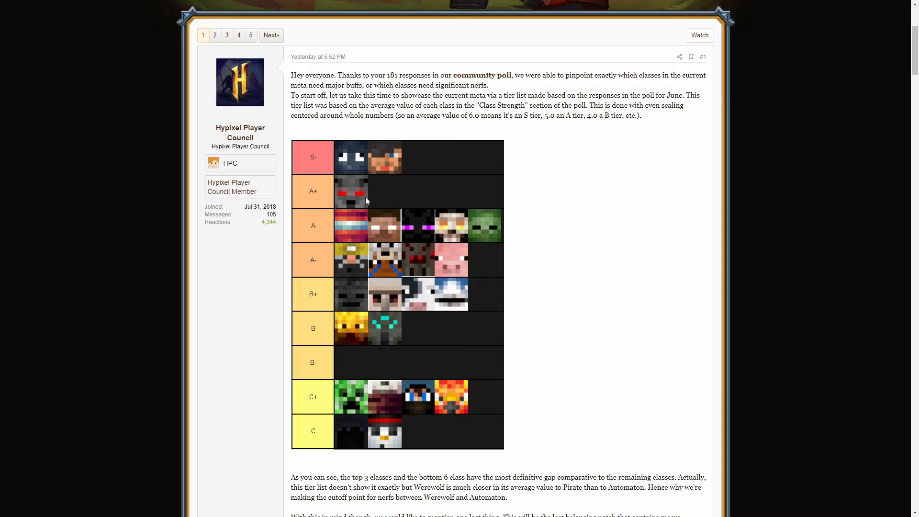
{"action": "mouse_move", "coordinate": [326, 203]}
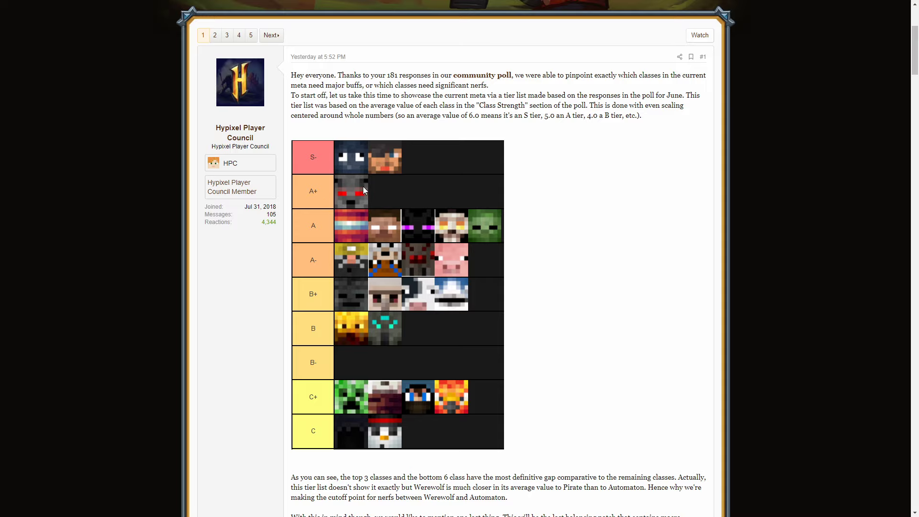
{"action": "mouse_move", "coordinate": [351, 210]}
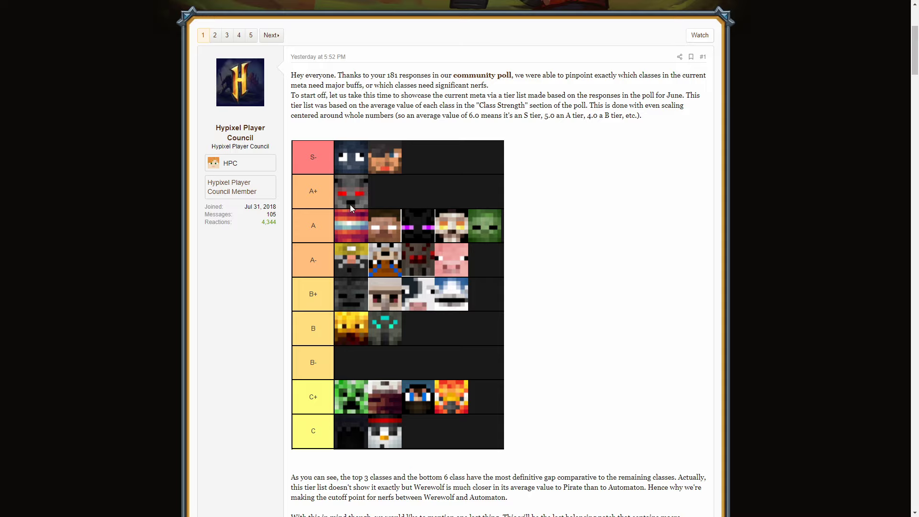
{"action": "mouse_move", "coordinate": [336, 205]}
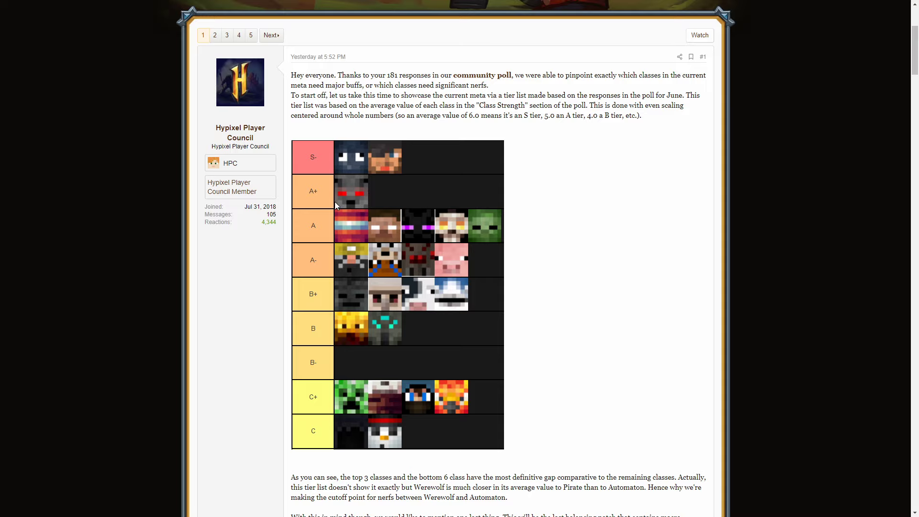
{"action": "mouse_move", "coordinate": [359, 202]}
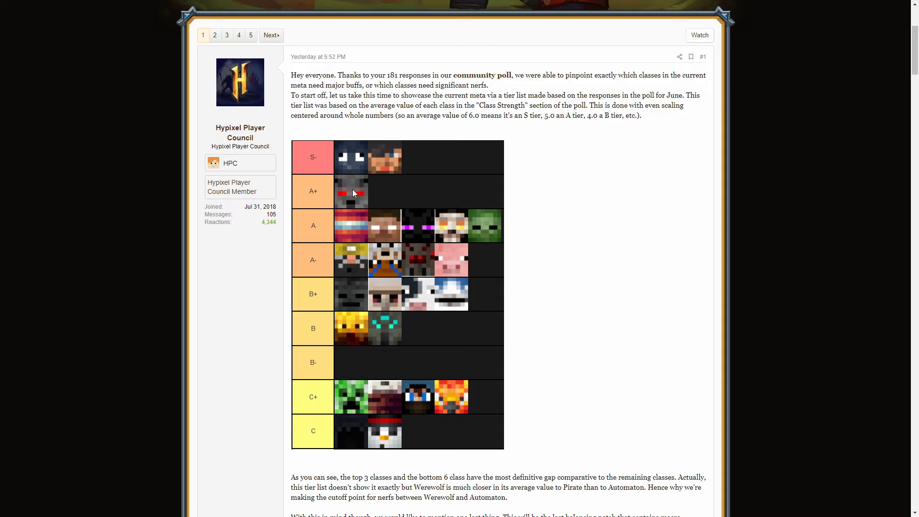
{"action": "mouse_move", "coordinate": [393, 271]}
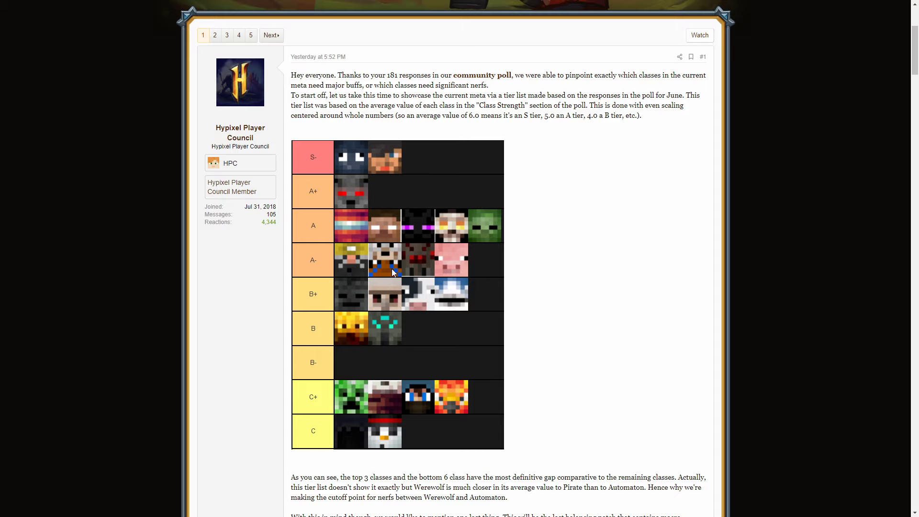
{"action": "mouse_move", "coordinate": [422, 220]}
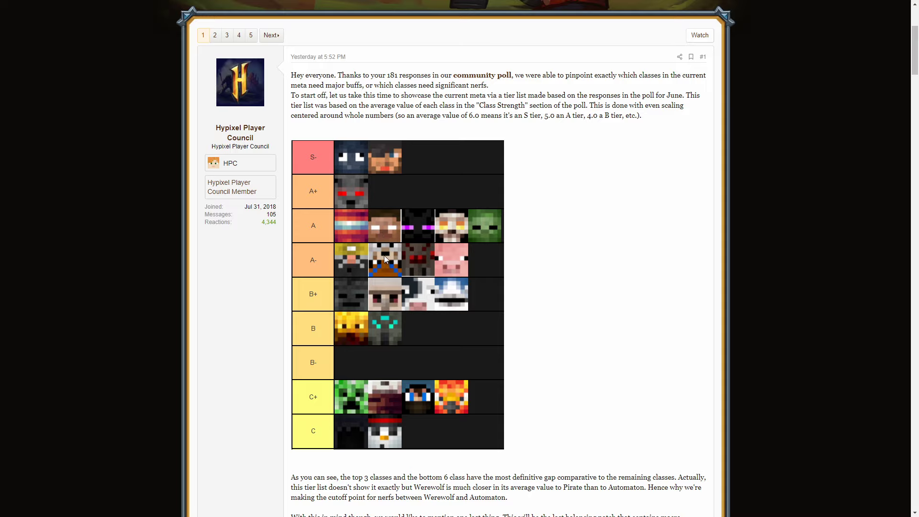
{"action": "mouse_move", "coordinate": [310, 262]}
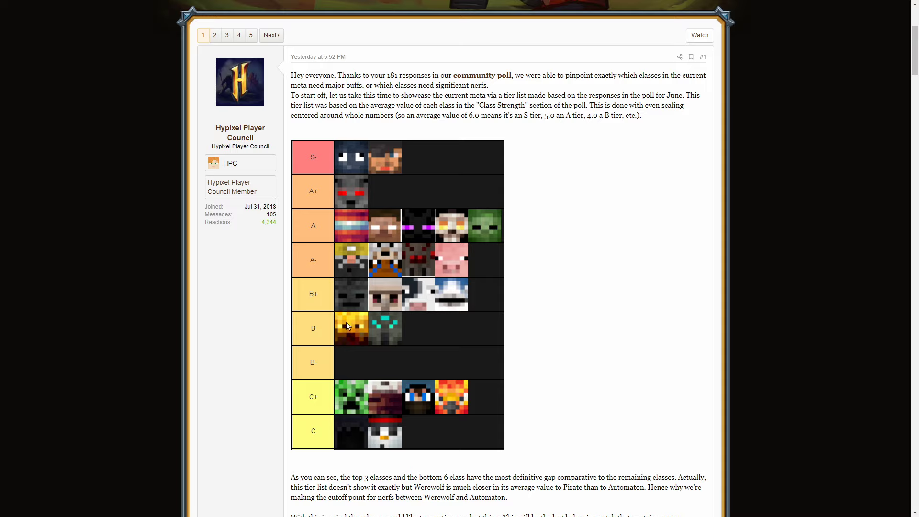
{"action": "mouse_move", "coordinate": [315, 263]}
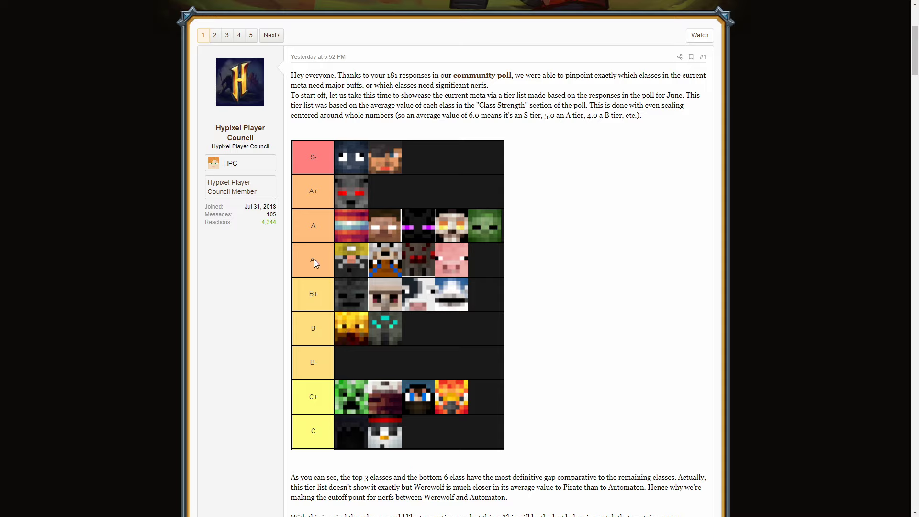
{"action": "mouse_move", "coordinate": [324, 263]}
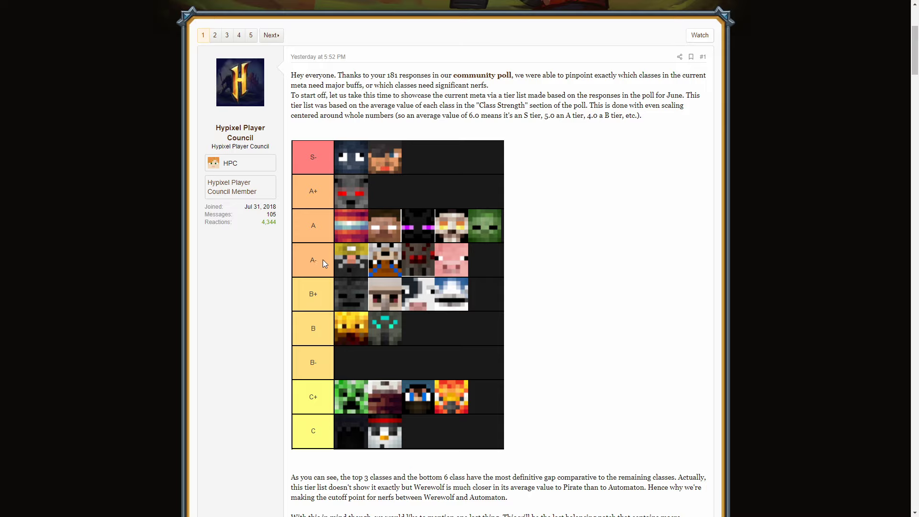
{"action": "mouse_move", "coordinate": [392, 237]}
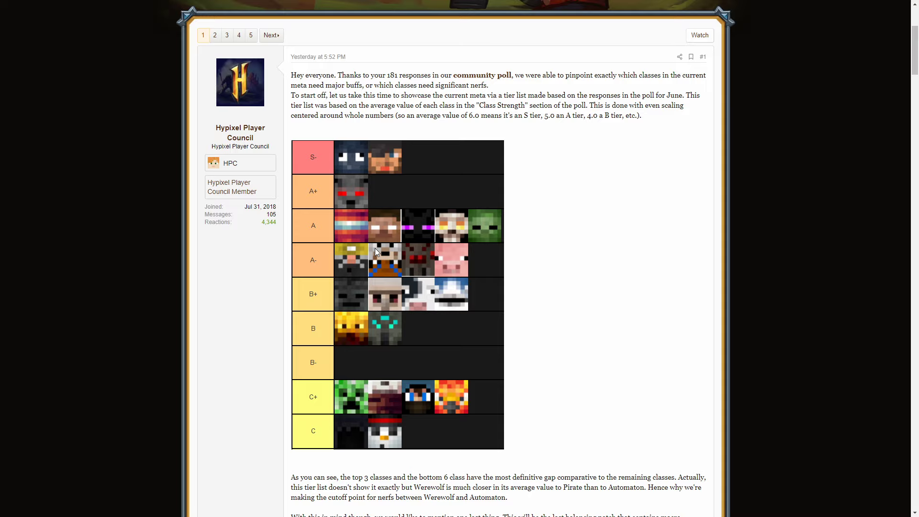
{"action": "mouse_move", "coordinate": [384, 222]}
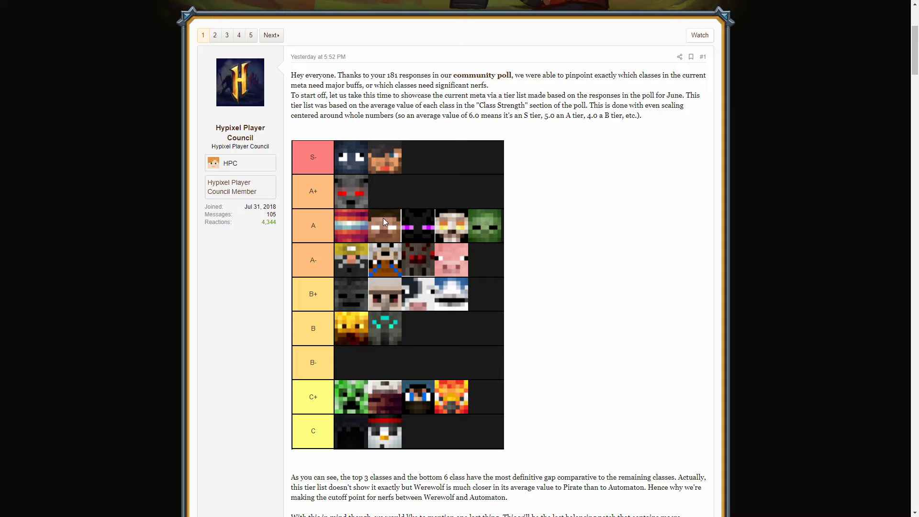
{"action": "mouse_move", "coordinate": [369, 269]}
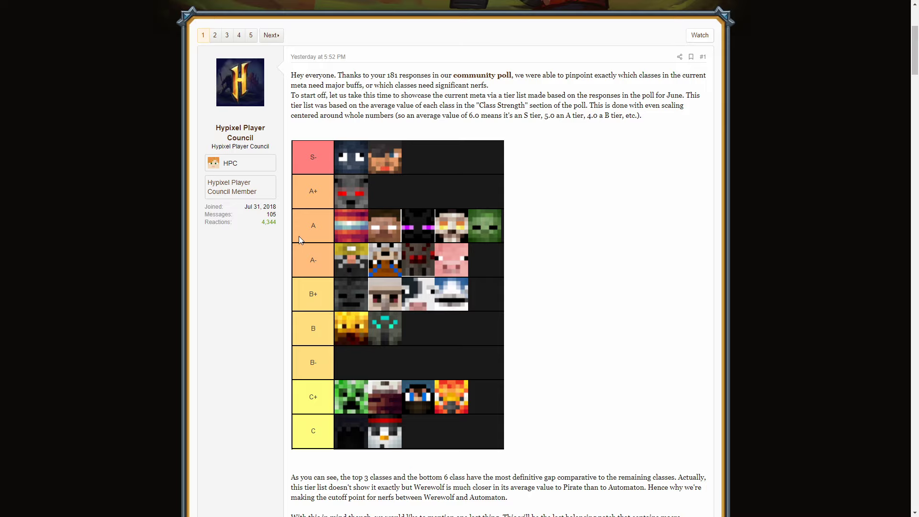
{"action": "mouse_move", "coordinate": [379, 230]}
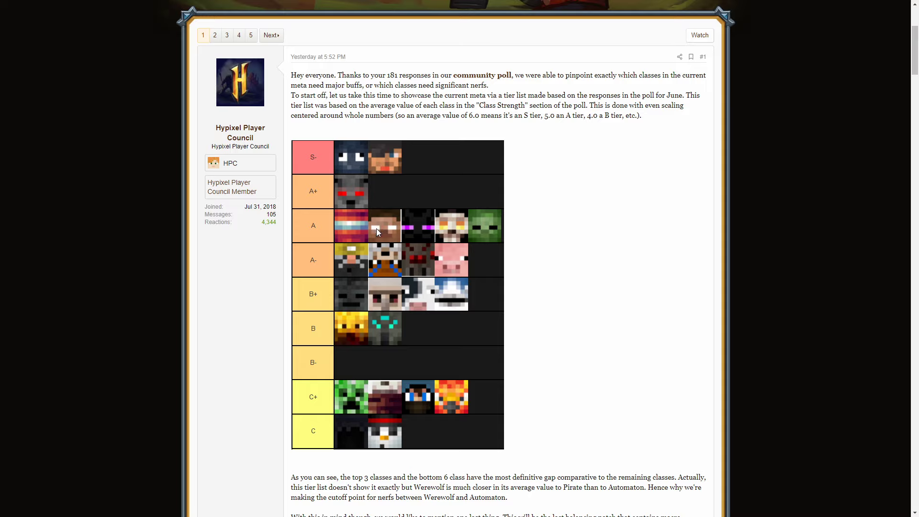
{"action": "mouse_move", "coordinate": [346, 267]}
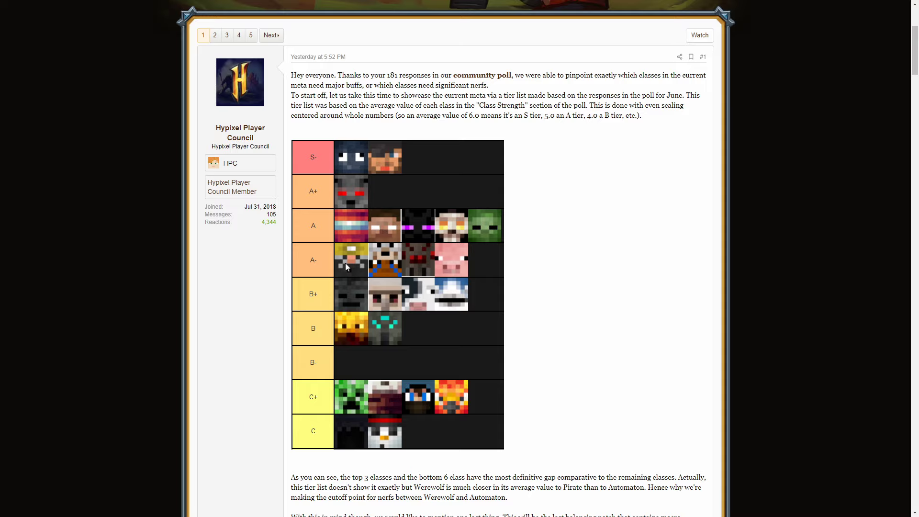
{"action": "mouse_move", "coordinate": [325, 244]}
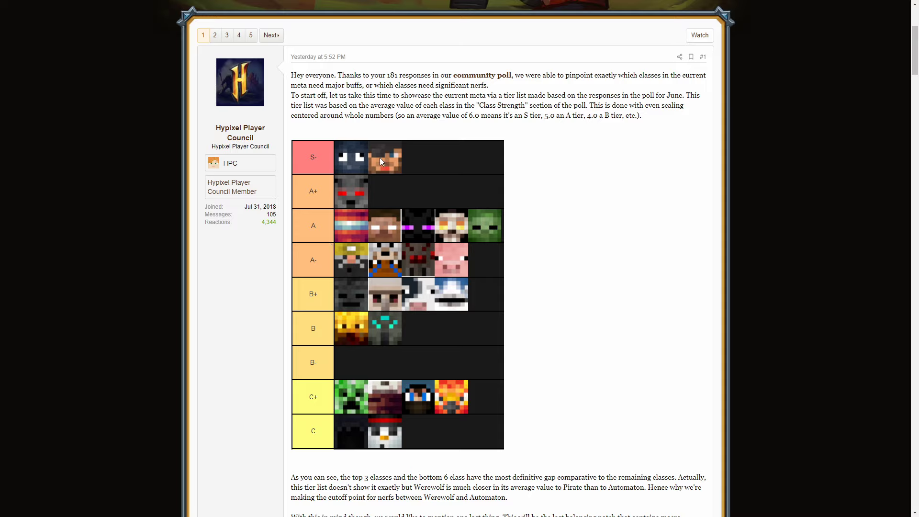
{"action": "mouse_move", "coordinate": [352, 252]}
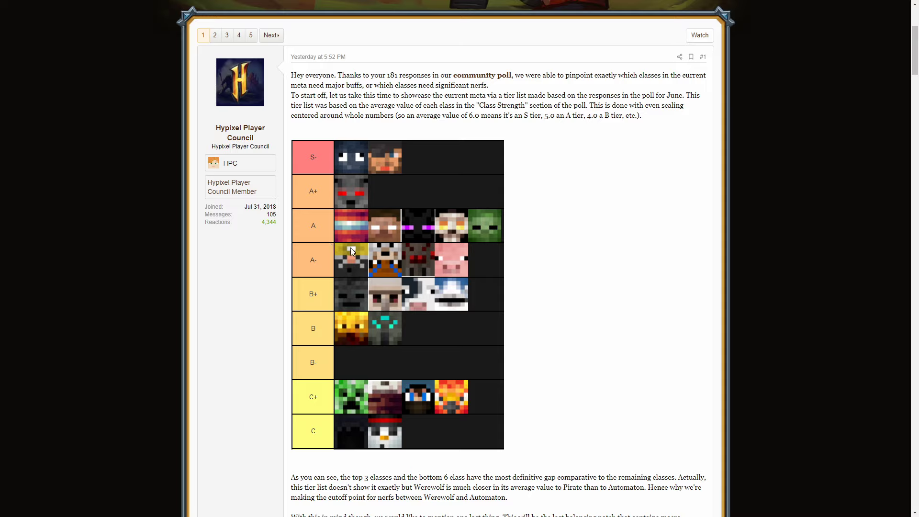
{"action": "mouse_move", "coordinate": [419, 261]}
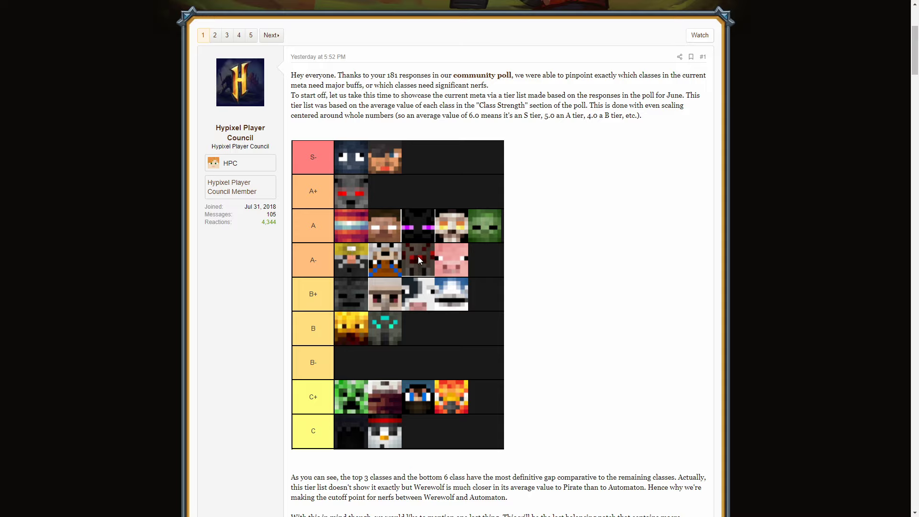
{"action": "mouse_move", "coordinate": [548, 309]}
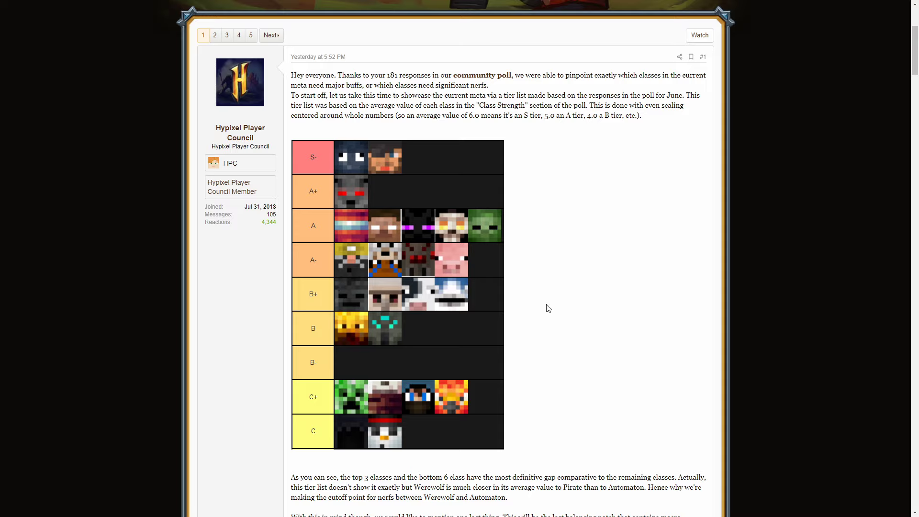
{"action": "mouse_move", "coordinate": [322, 284]}
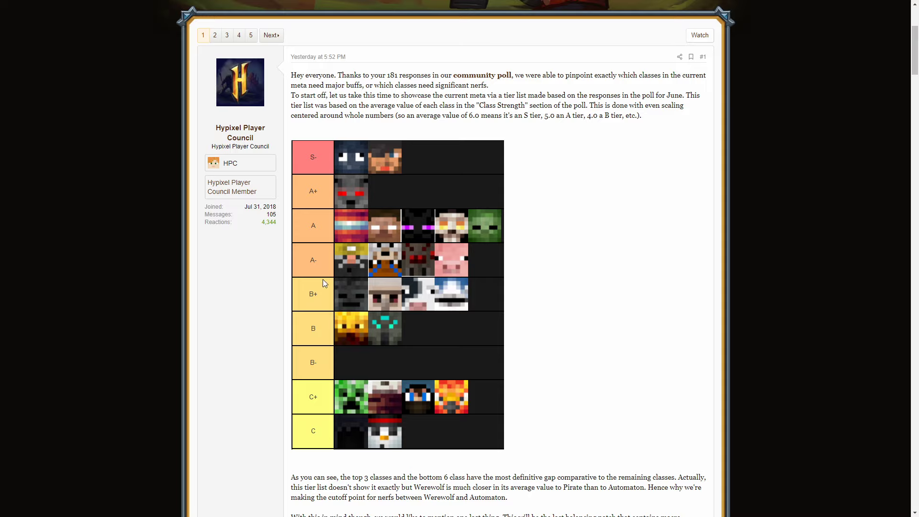
{"action": "mouse_move", "coordinate": [392, 162]}
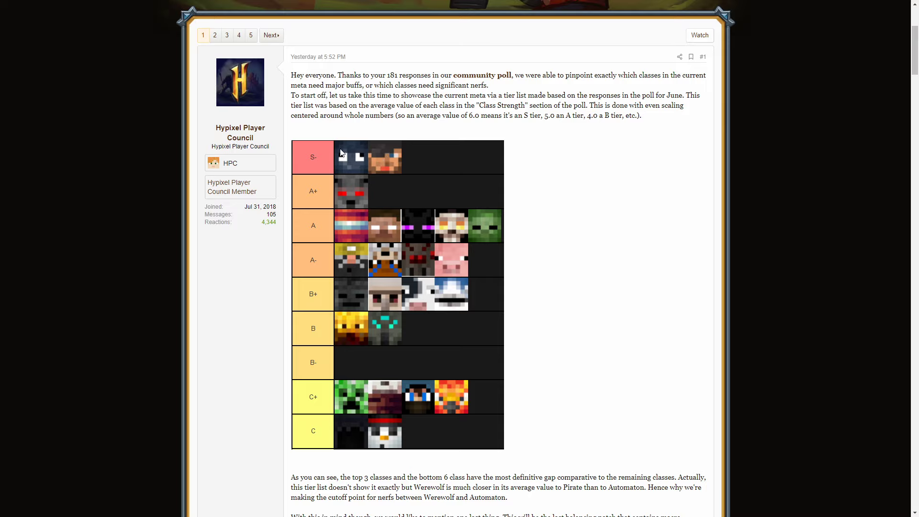
{"action": "mouse_move", "coordinate": [323, 337]}
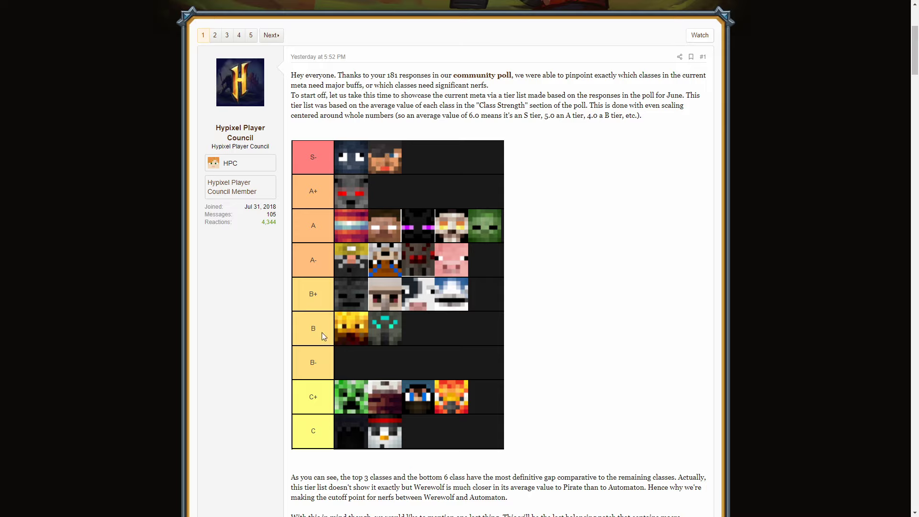
{"action": "mouse_move", "coordinate": [350, 333]}
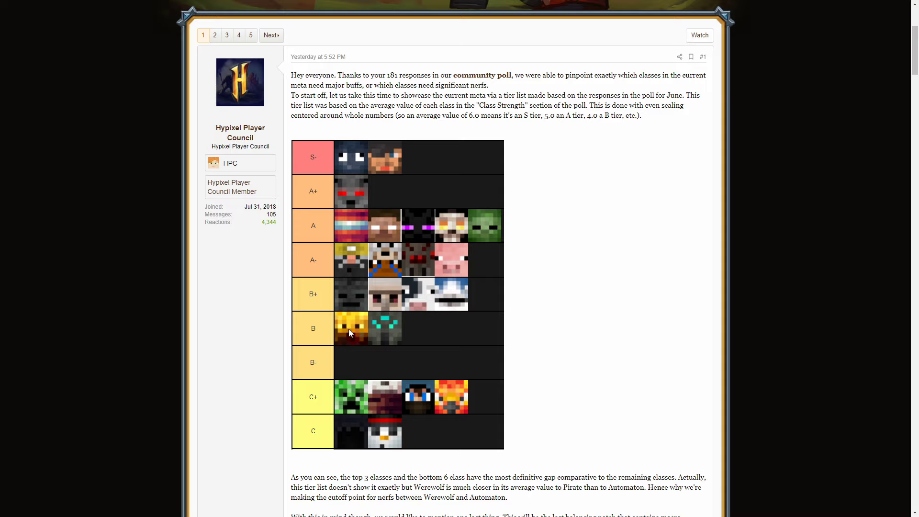
{"action": "mouse_move", "coordinate": [351, 335]}
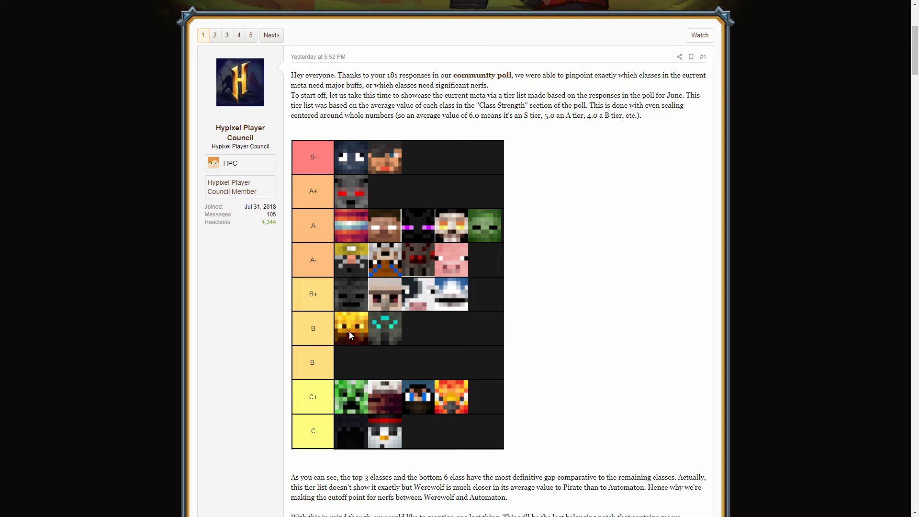
{"action": "mouse_move", "coordinate": [351, 347]}
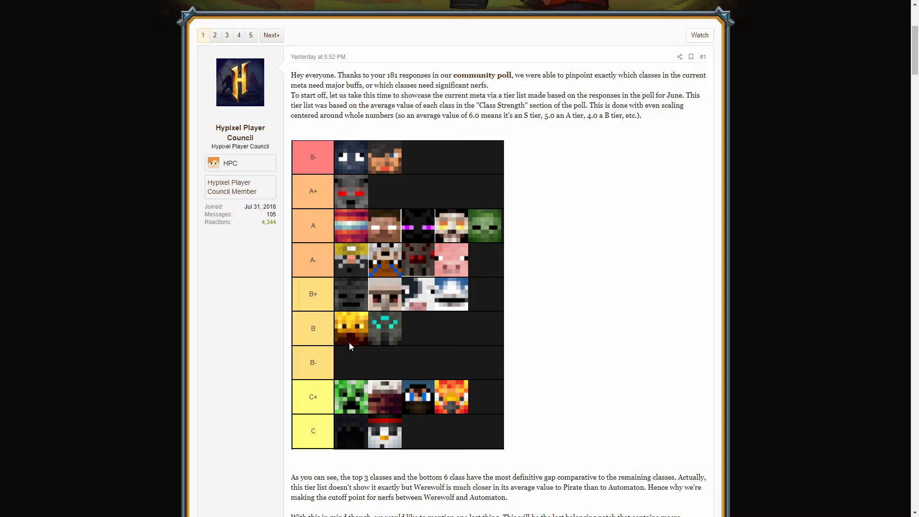
{"action": "mouse_move", "coordinate": [469, 399]}
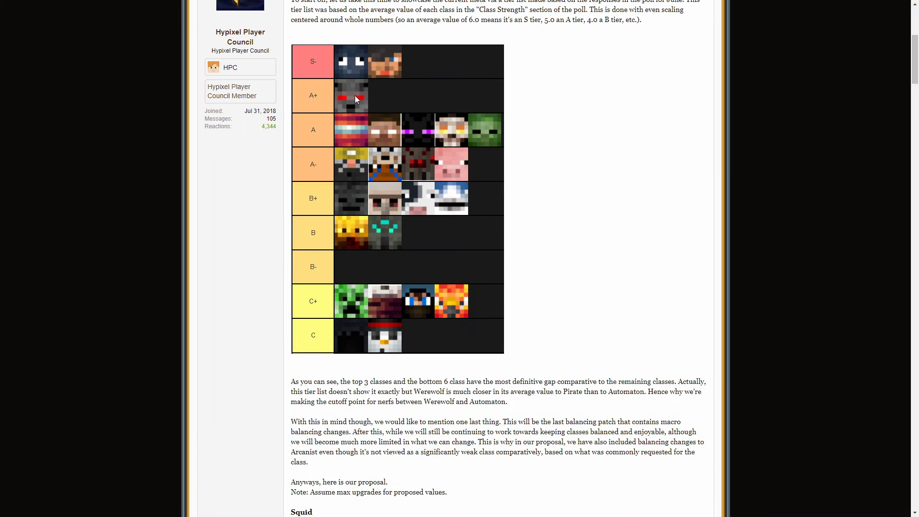
{"action": "mouse_move", "coordinate": [483, 272]}
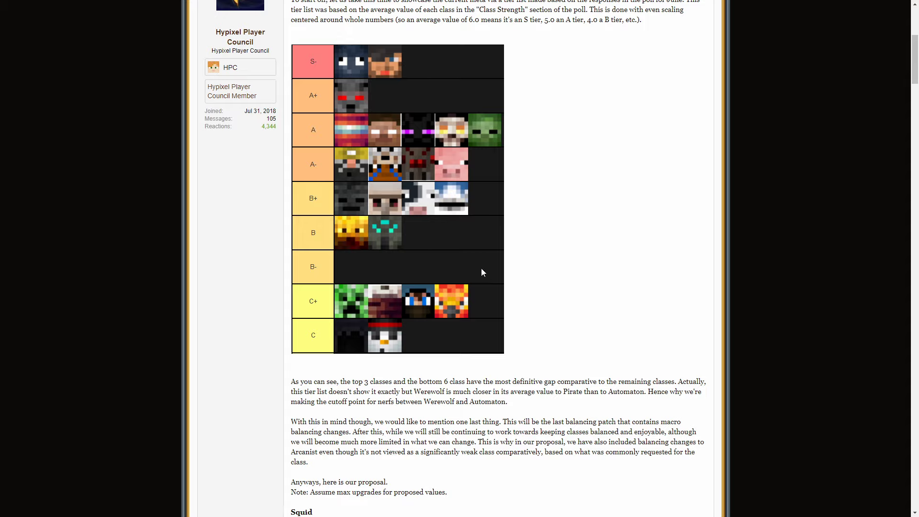
{"action": "mouse_move", "coordinate": [328, 333]}
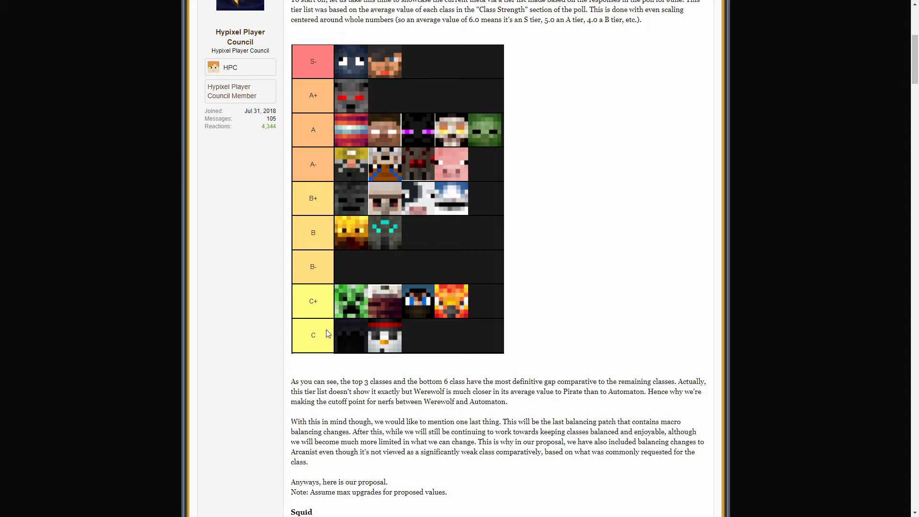
{"action": "mouse_move", "coordinate": [353, 242]}
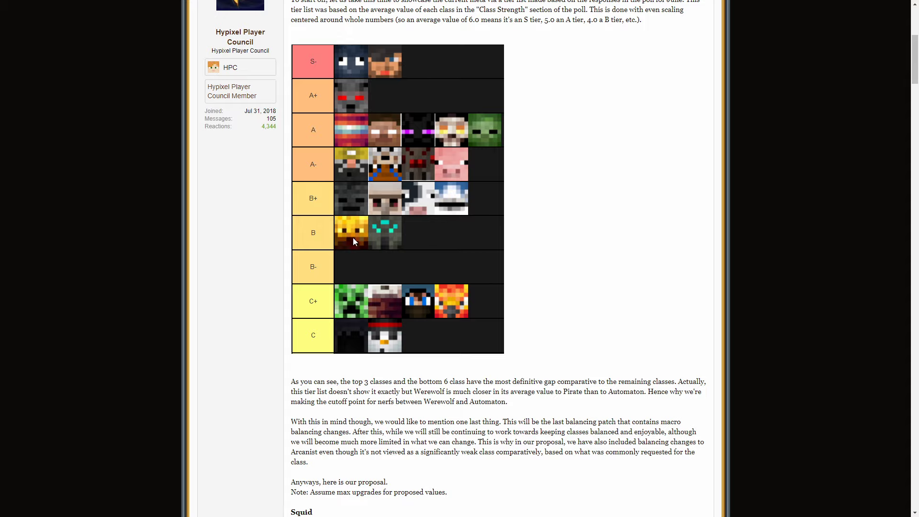
{"action": "mouse_move", "coordinate": [354, 239]}
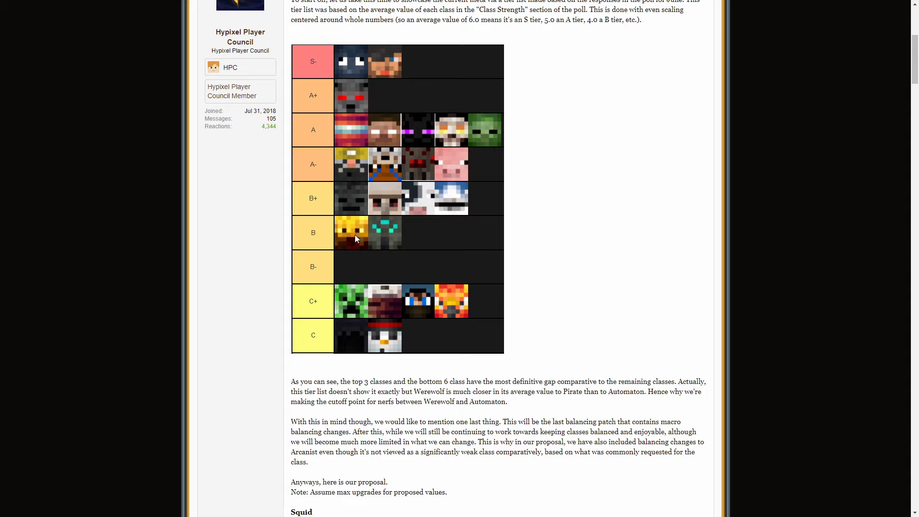
{"action": "scroll", "scroll_direction": "down", "scroll_amount": 3}
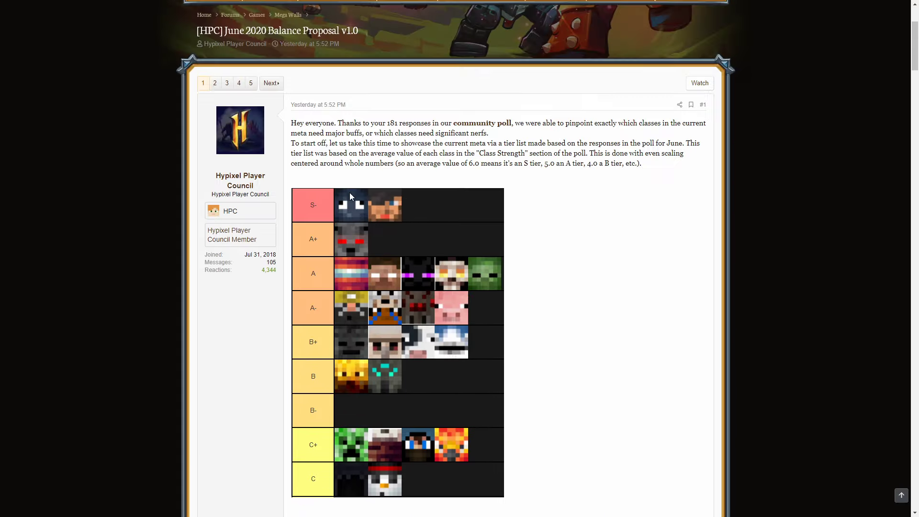
Step: Scroll to the Squid, Pirate and Werewolf changes and select text to reach the Armor by Class Reference Page thread
{"action": "scroll", "scroll_direction": "down", "scroll_amount": 3}
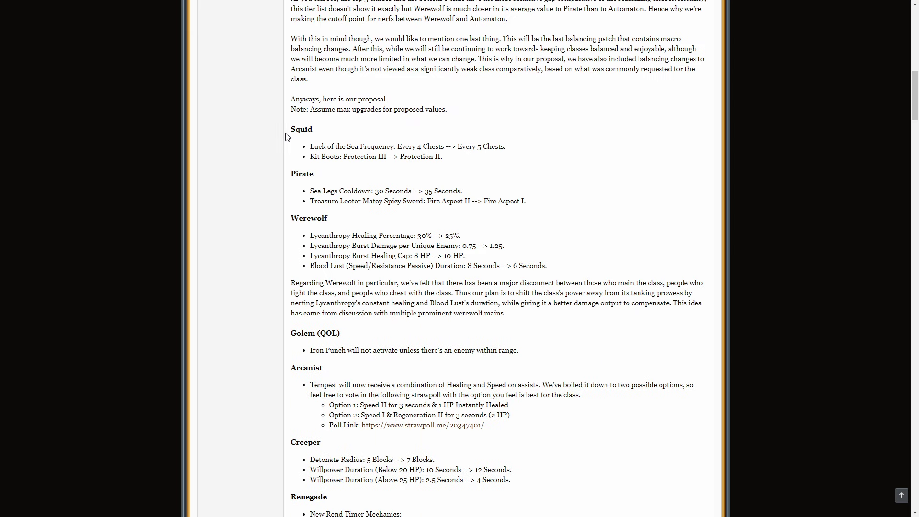
{"action": "mouse_move", "coordinate": [468, 155]}
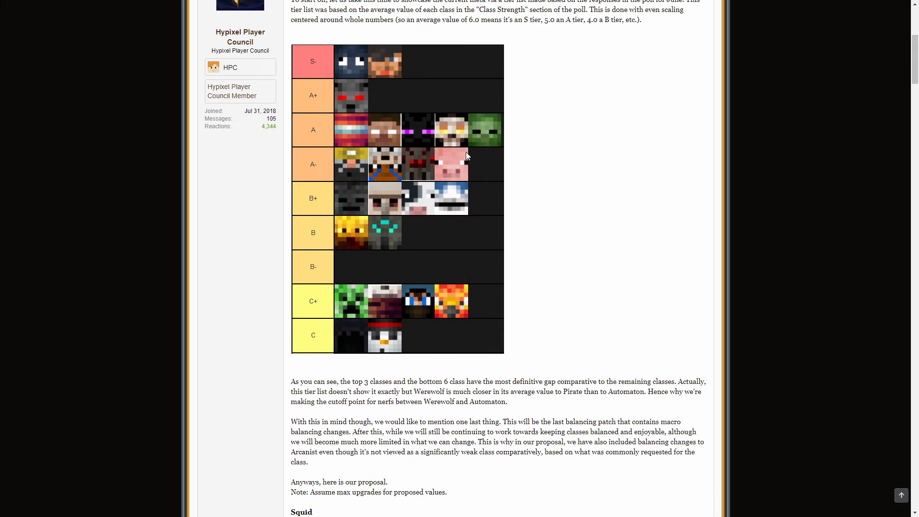
{"action": "scroll", "scroll_direction": "down", "scroll_amount": 3}
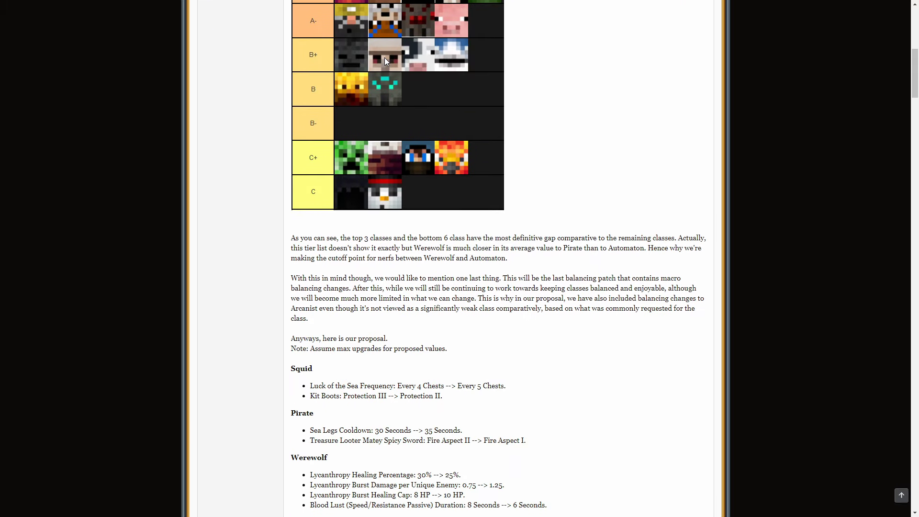
{"action": "scroll", "scroll_direction": "down", "scroll_amount": 3}
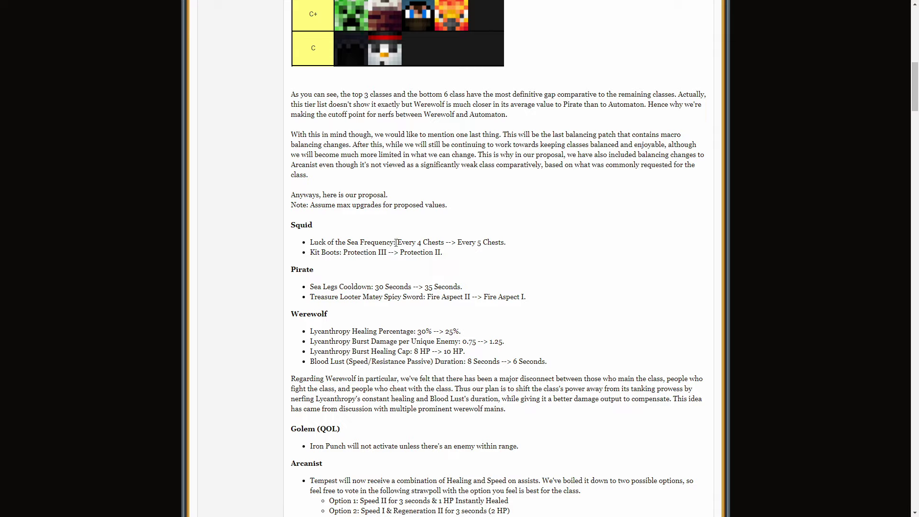
{"action": "mouse_move", "coordinate": [529, 246]}
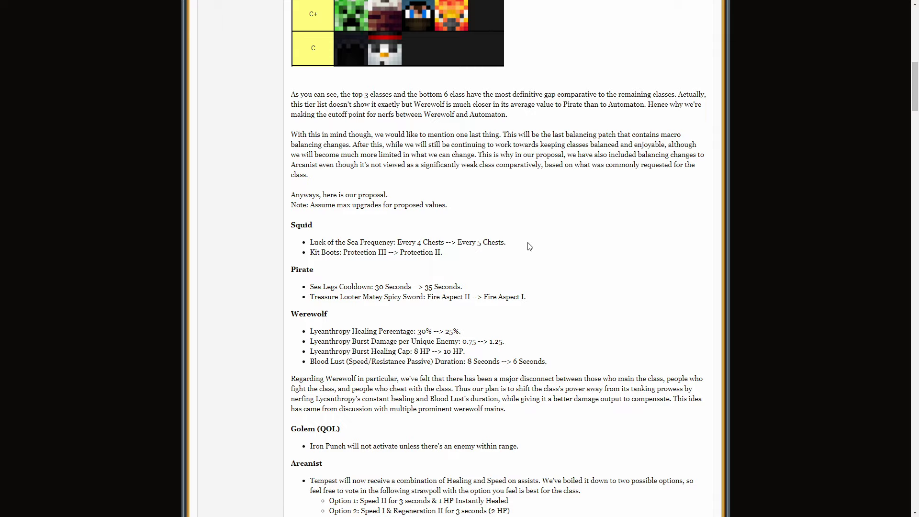
{"action": "mouse_move", "coordinate": [408, 241]}
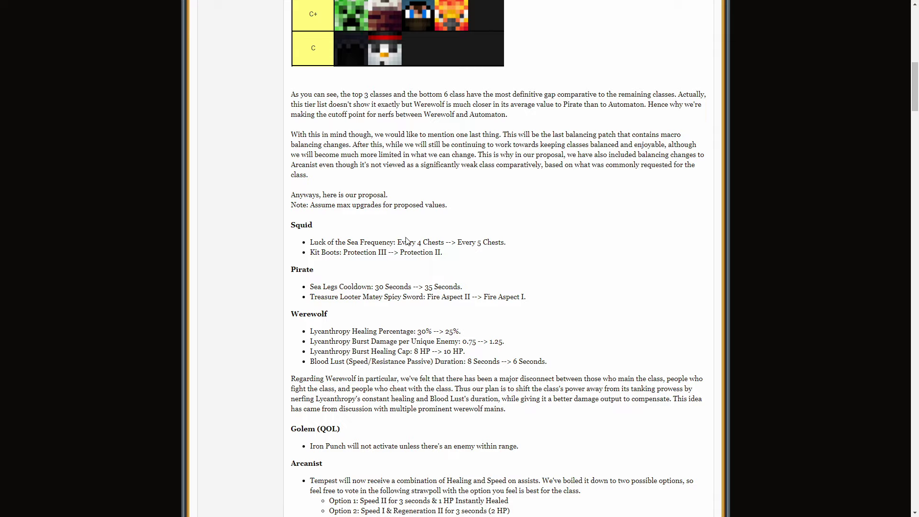
{"action": "mouse_move", "coordinate": [304, 249]}
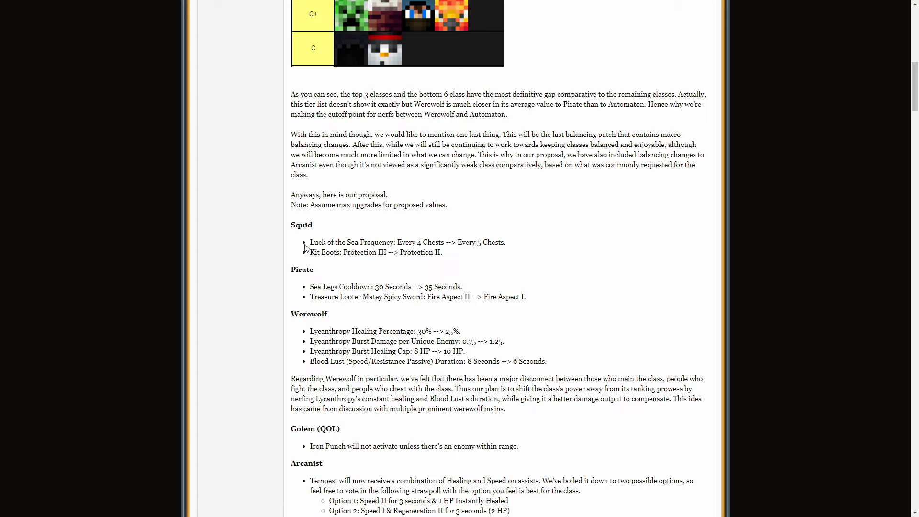
{"action": "double_click", "coordinate": [359, 252]}
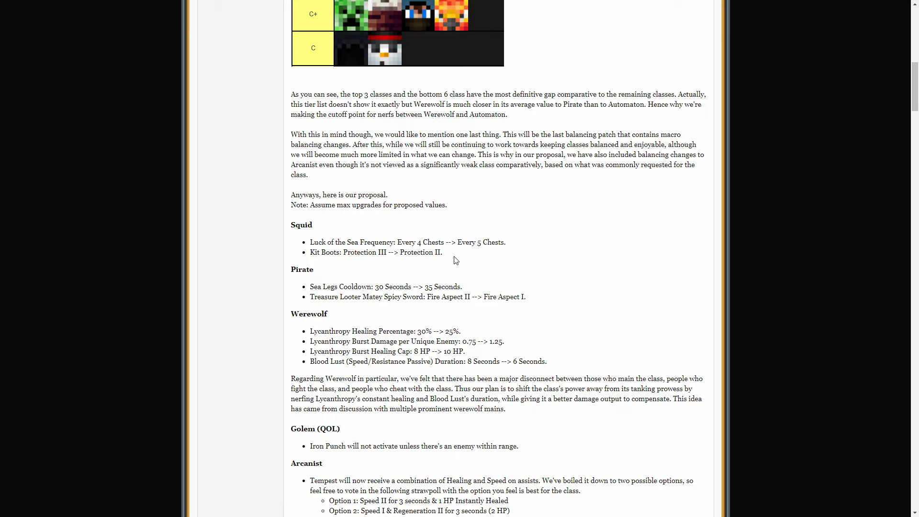
{"action": "left_click_drag", "start_coordinate": [343, 252], "coordinate": [442, 252]}
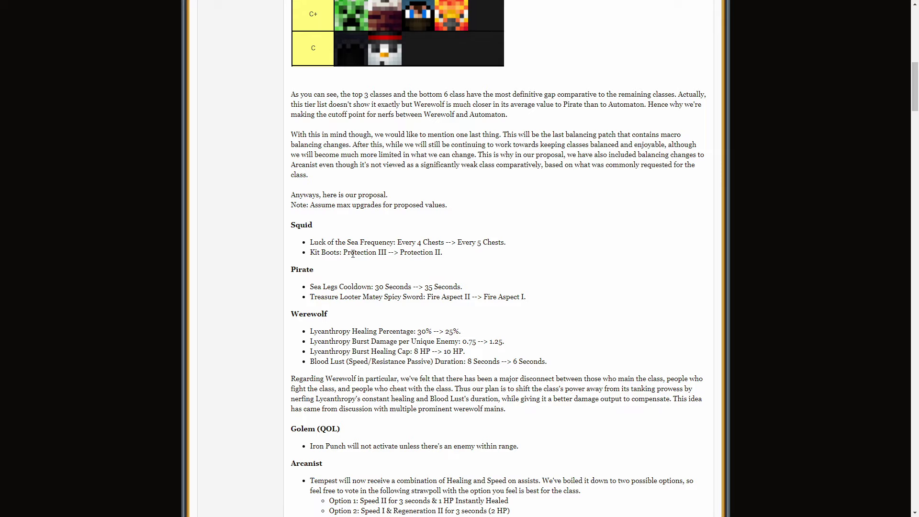
{"action": "mouse_move", "coordinate": [362, 256]}
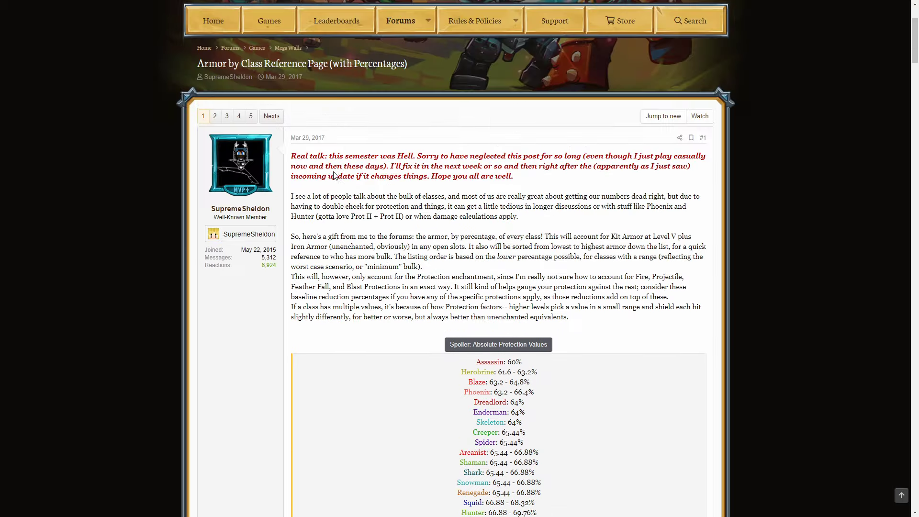
Step: Highlight the Squid average protection entry in the spoiler, then scroll to the proposal's Squid section
{"action": "scroll", "scroll_direction": "down", "scroll_amount": 3}
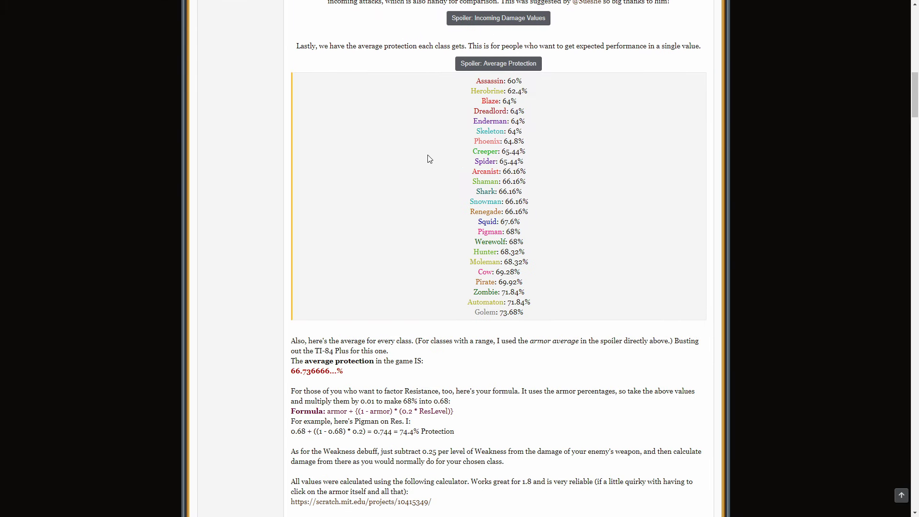
{"action": "mouse_move", "coordinate": [552, 309]}
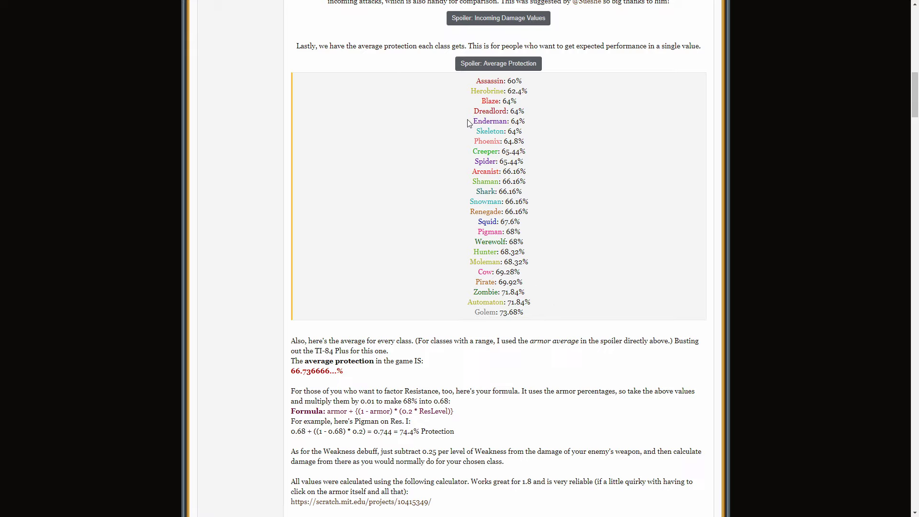
{"action": "mouse_move", "coordinate": [482, 223]}
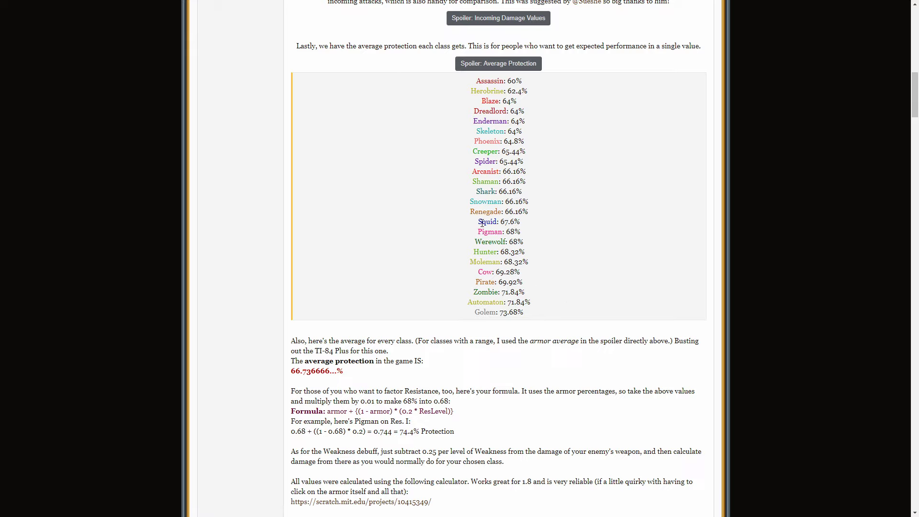
{"action": "double_click", "coordinate": [488, 221]}
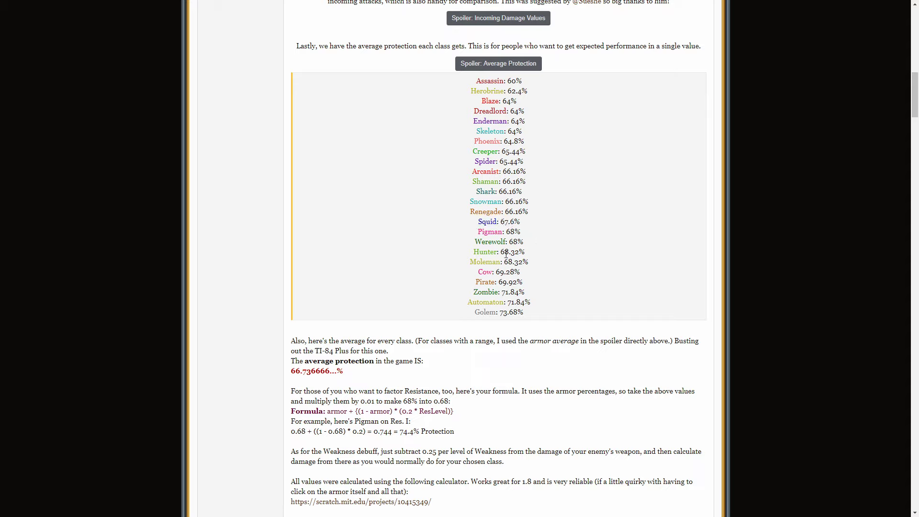
{"action": "mouse_move", "coordinate": [534, 265]}
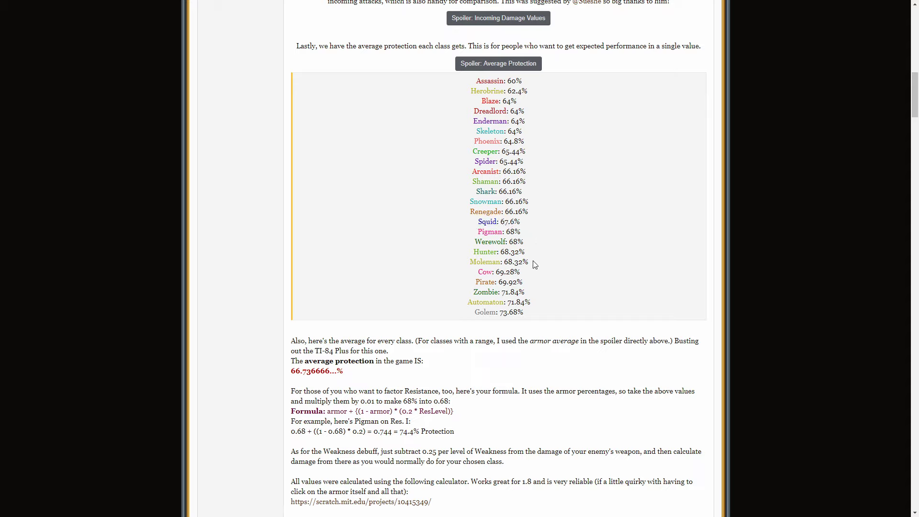
{"action": "mouse_move", "coordinate": [533, 245]}
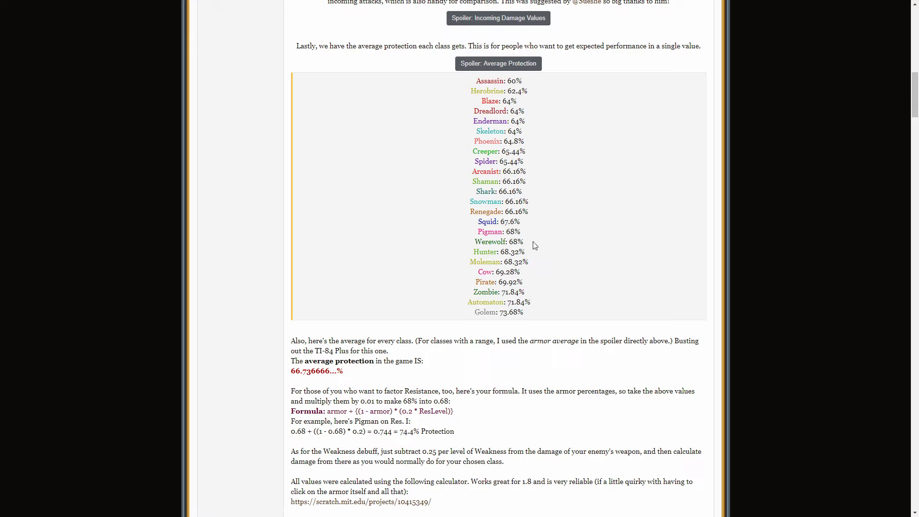
{"action": "mouse_move", "coordinate": [507, 231]}
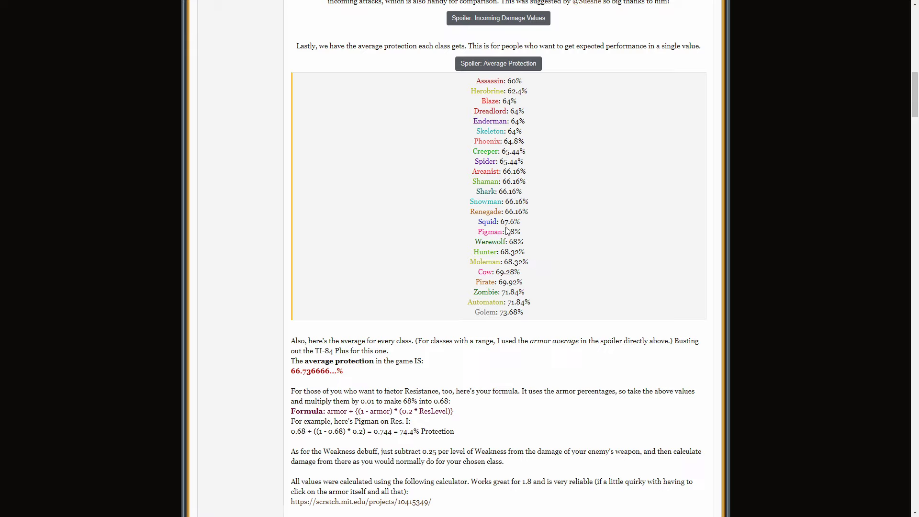
{"action": "mouse_move", "coordinate": [533, 219]}
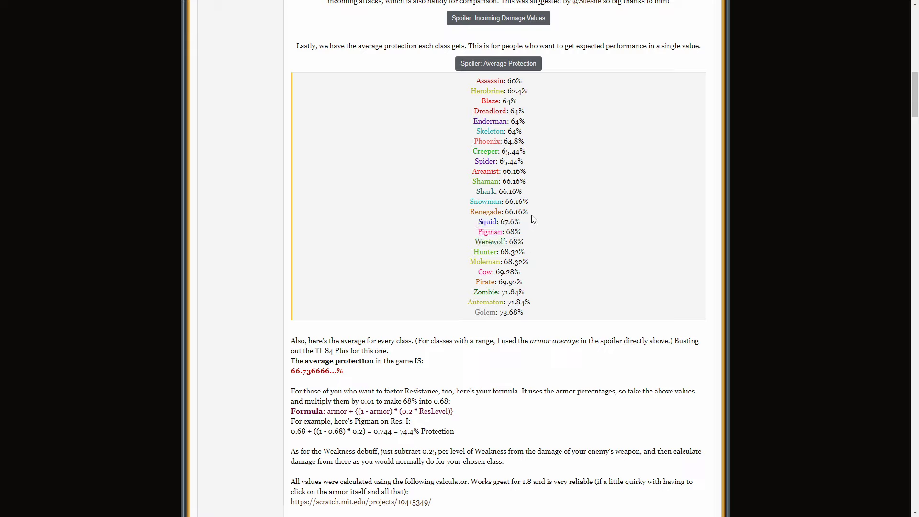
{"action": "double_click", "coordinate": [498, 221]}
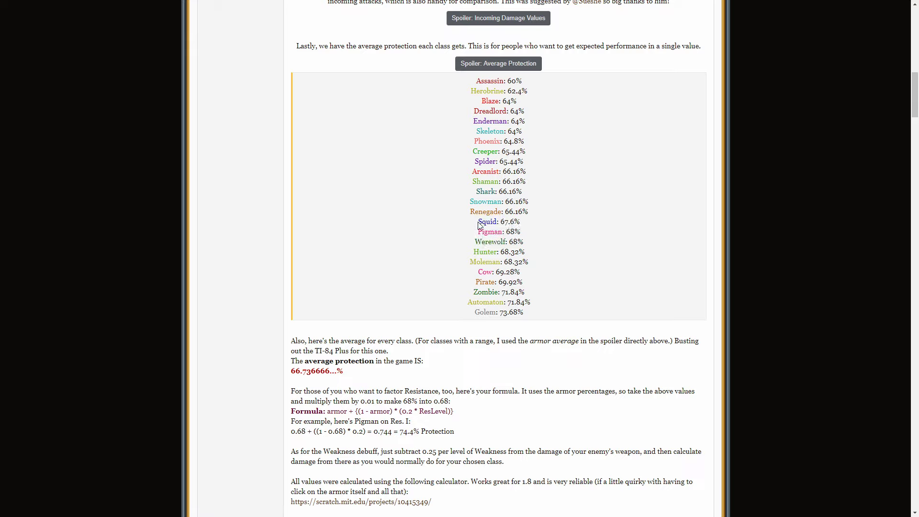
{"action": "left_click_drag", "start_coordinate": [508, 211], "coordinate": [528, 211]}
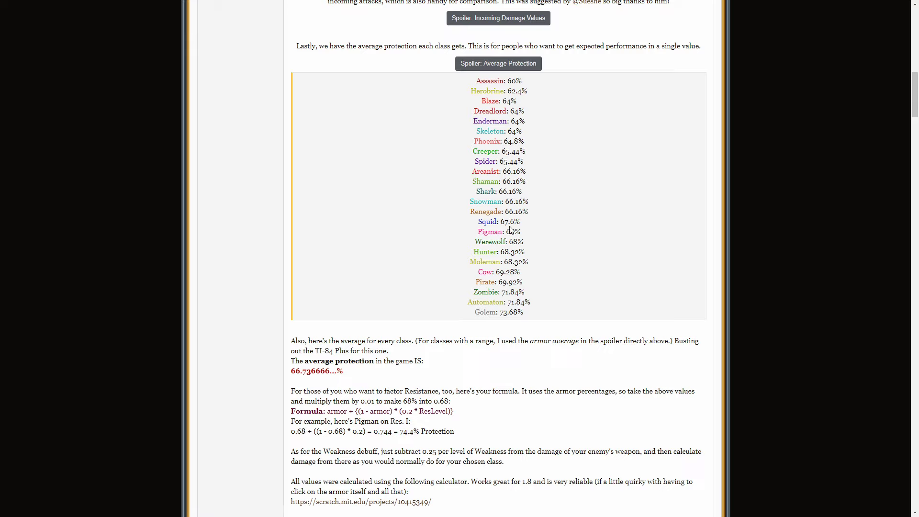
{"action": "mouse_move", "coordinate": [525, 227]}
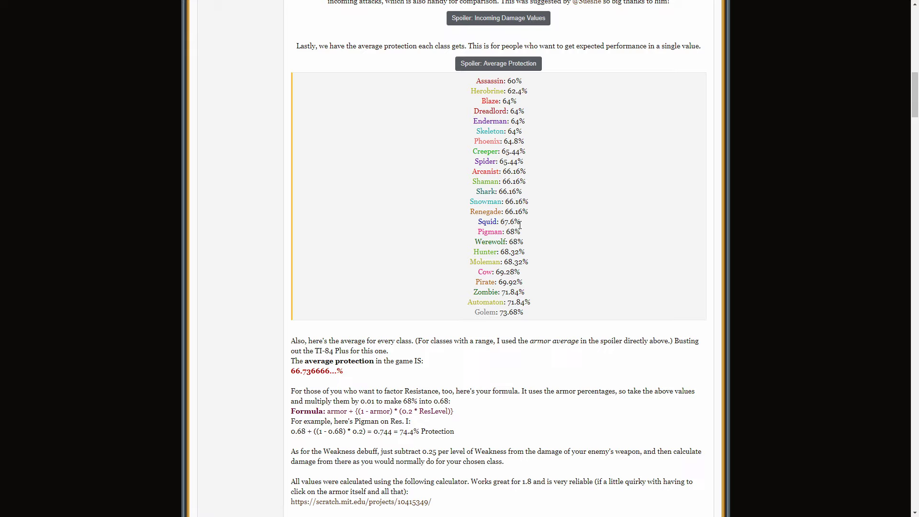
{"action": "mouse_move", "coordinate": [522, 311]}
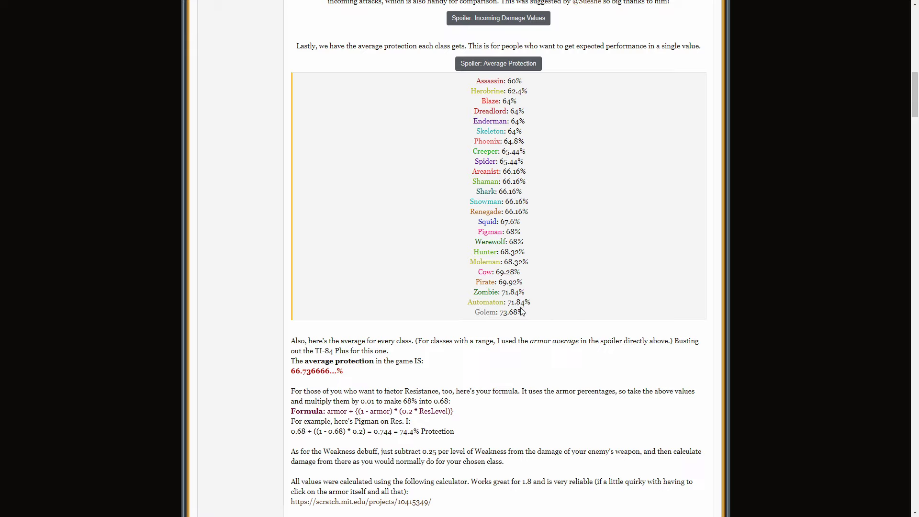
{"action": "double_click", "coordinate": [498, 311]}
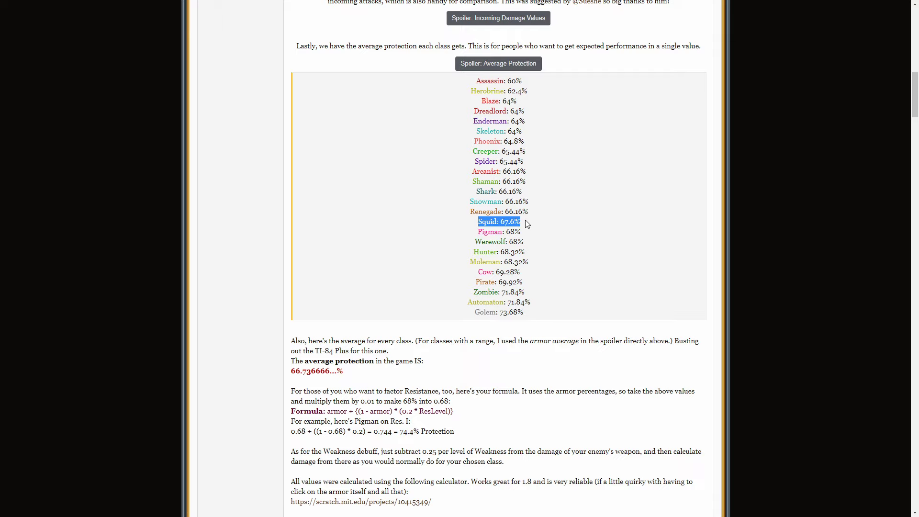
{"action": "scroll", "scroll_direction": "down", "scroll_amount": 3}
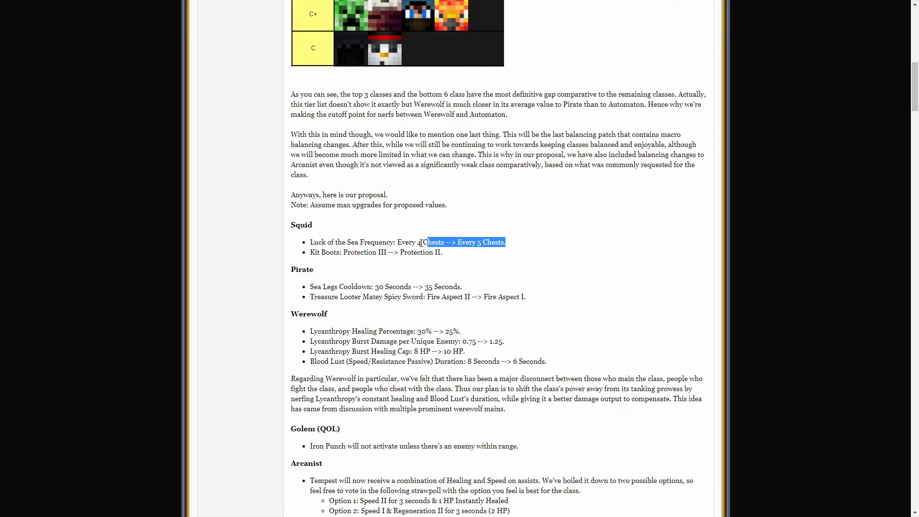
{"action": "left_click", "coordinate": [325, 252]}
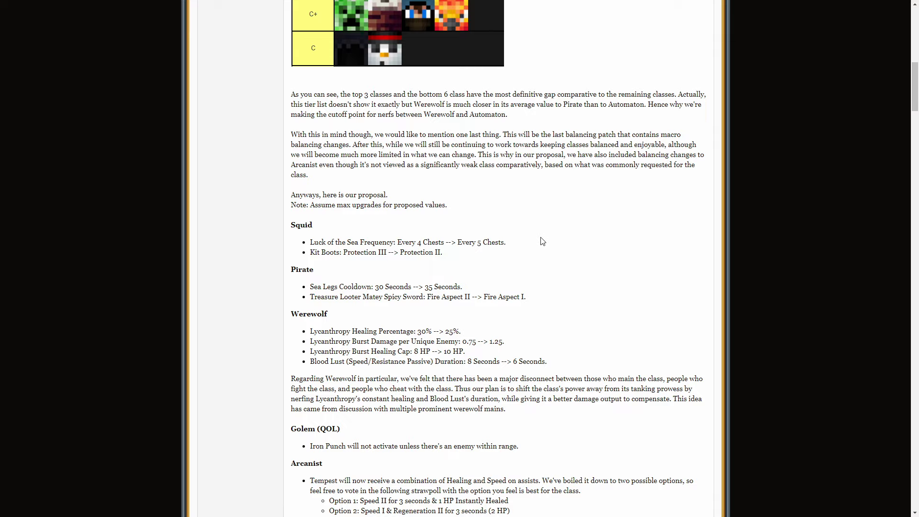
{"action": "left_click_drag", "start_coordinate": [295, 224], "coordinate": [506, 242]}
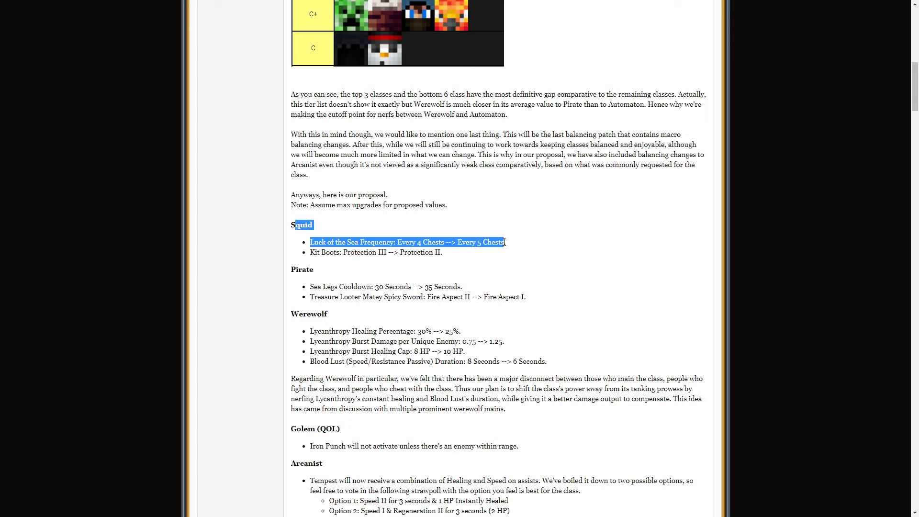
{"action": "left_click", "coordinate": [301, 224]}
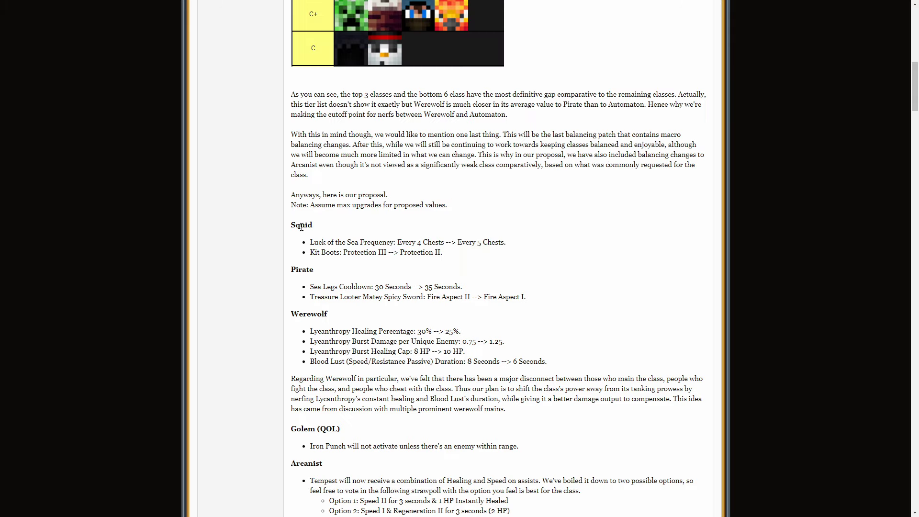
{"action": "mouse_move", "coordinate": [538, 251]}
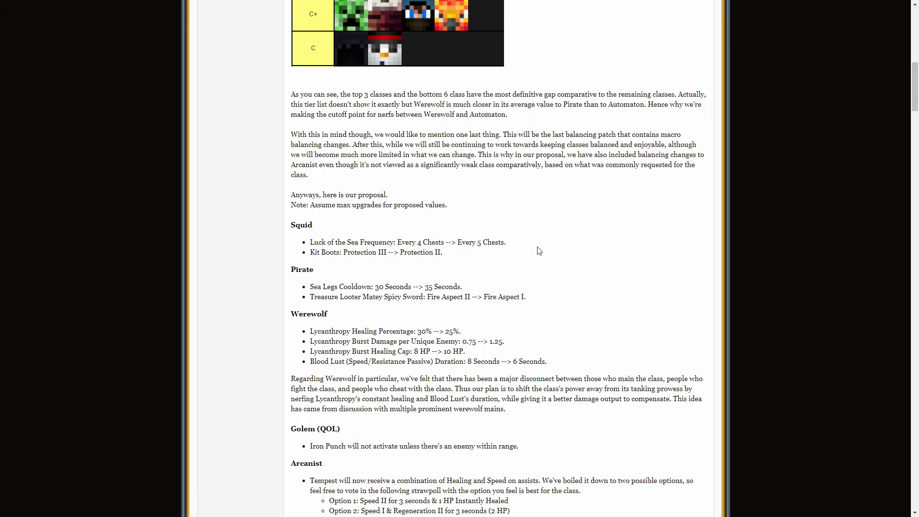
{"action": "left_click_drag", "start_coordinate": [314, 241], "coordinate": [505, 241]}
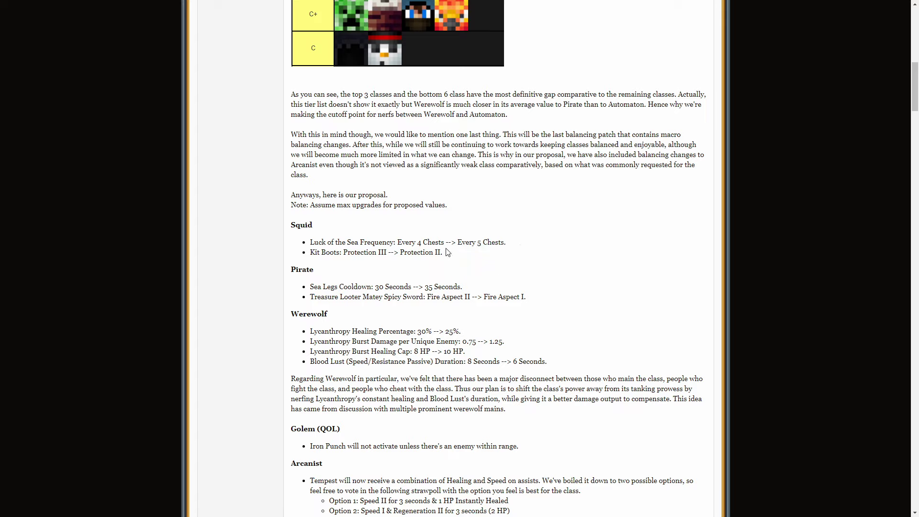
{"action": "mouse_move", "coordinate": [448, 255]}
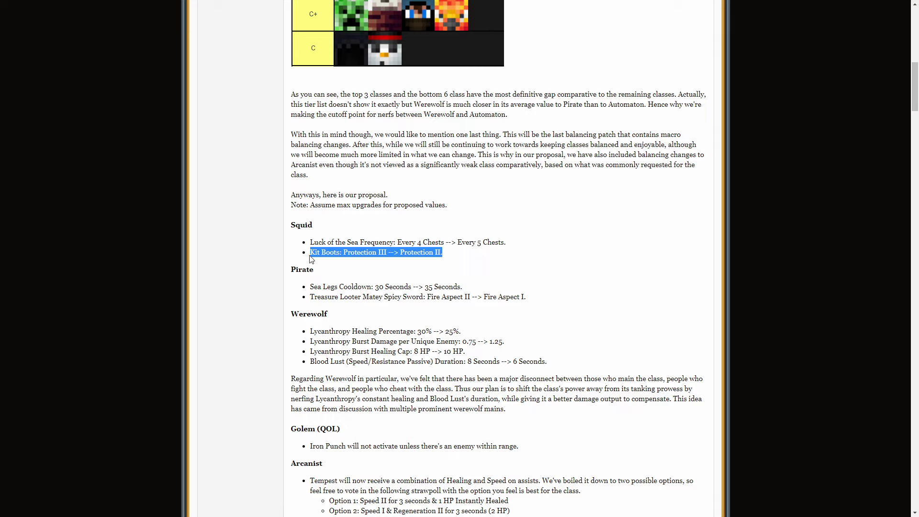
{"action": "left_click", "coordinate": [461, 255]}
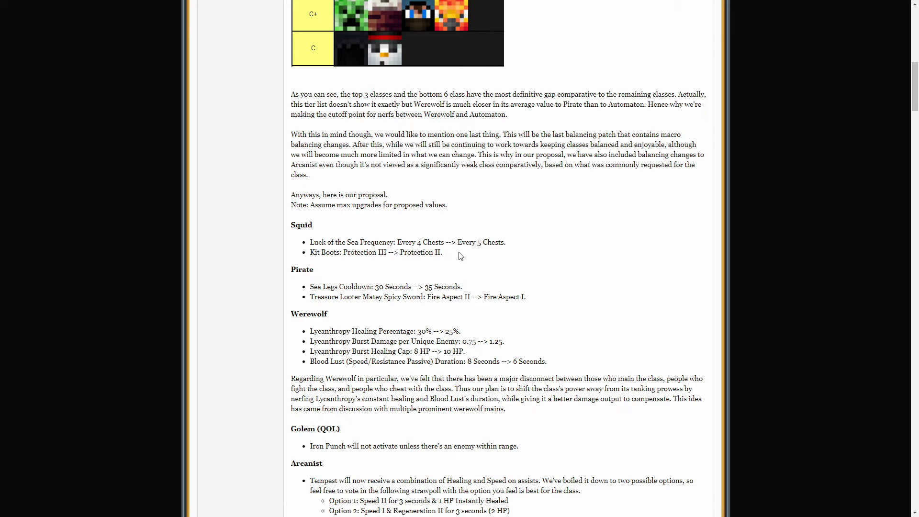
{"action": "mouse_move", "coordinate": [458, 256]}
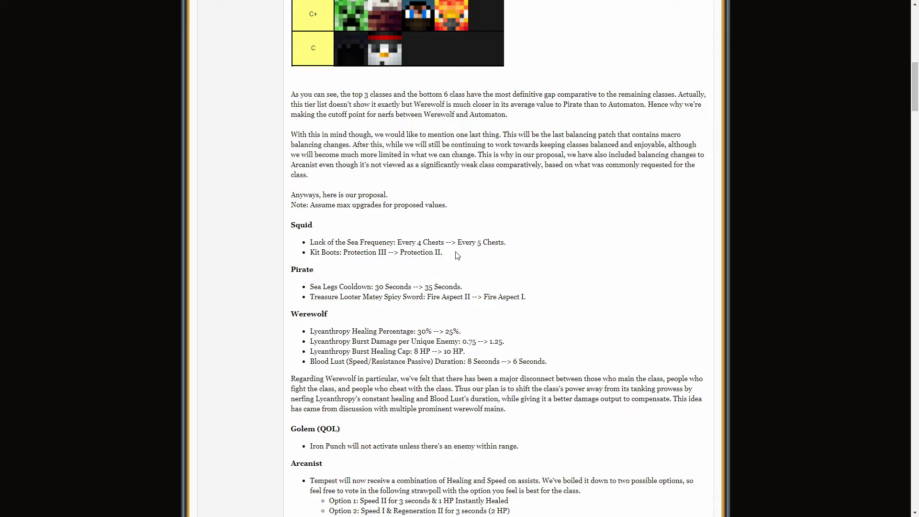
{"action": "mouse_move", "coordinate": [307, 255]}
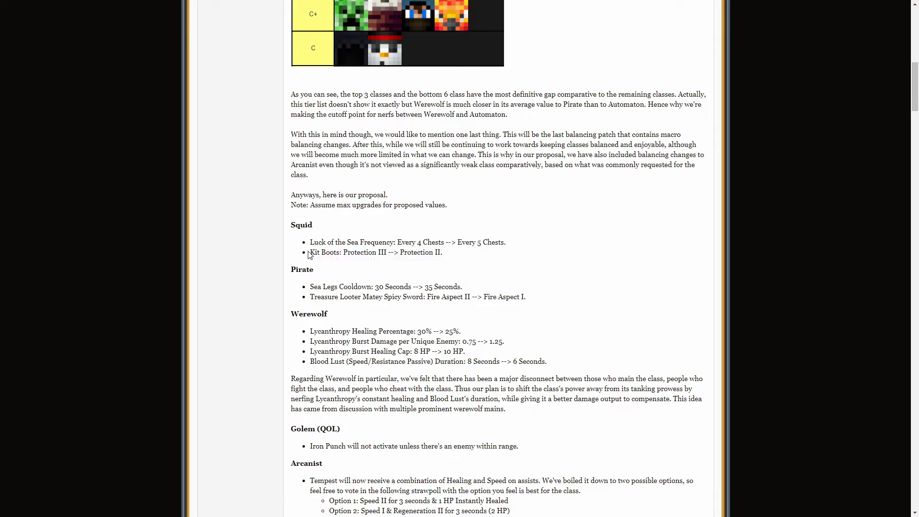
{"action": "left_click_drag", "start_coordinate": [310, 252], "coordinate": [443, 252]}
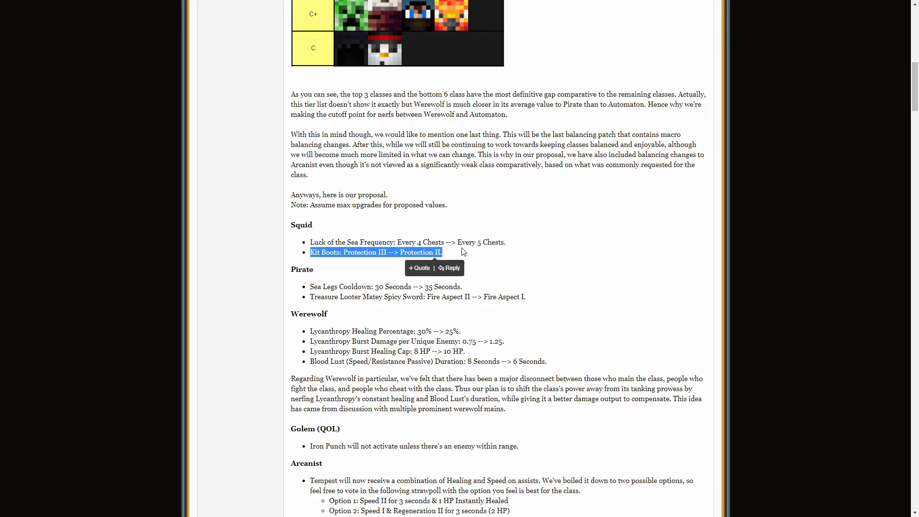
{"action": "left_click", "coordinate": [467, 258]}
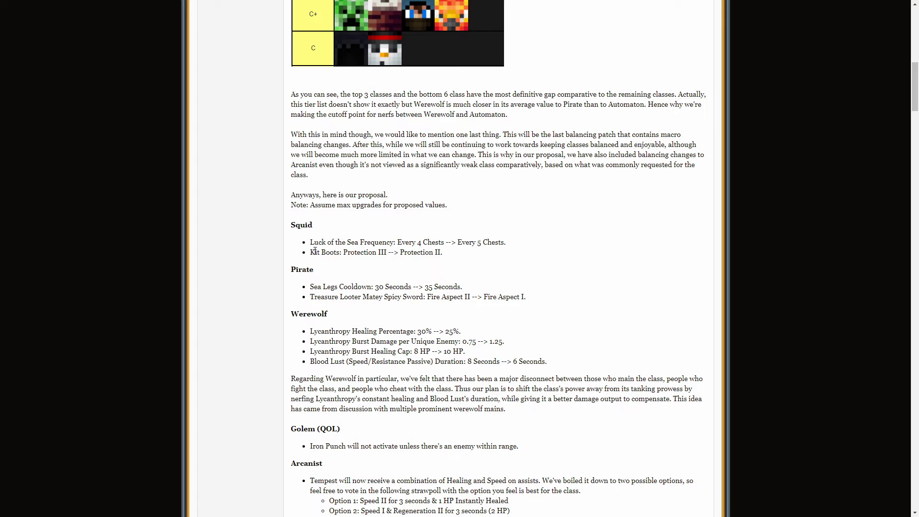
Step: Highlight Pirate's 69.92% average protection, then scroll down to the Pirate changes in the proposal
{"action": "scroll", "scroll_direction": "down", "scroll_amount": 3}
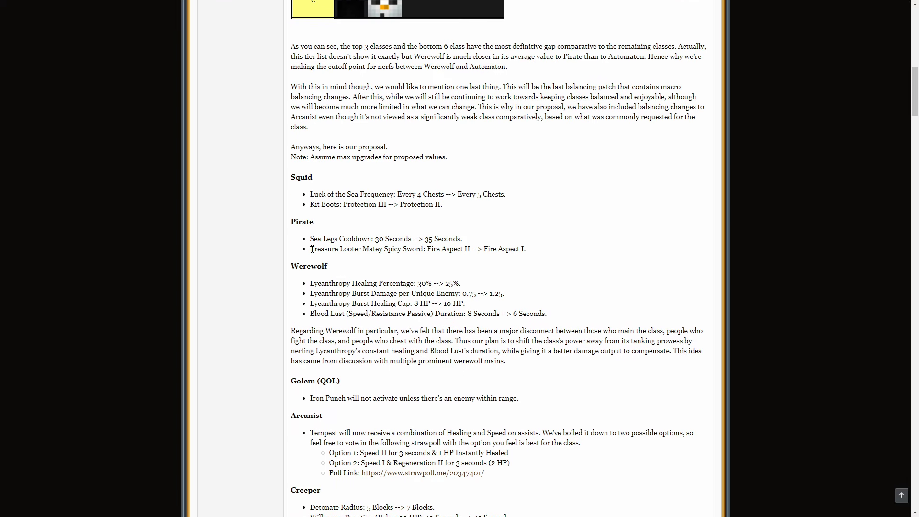
{"action": "left_click_drag", "start_coordinate": [372, 238], "coordinate": [433, 238]}
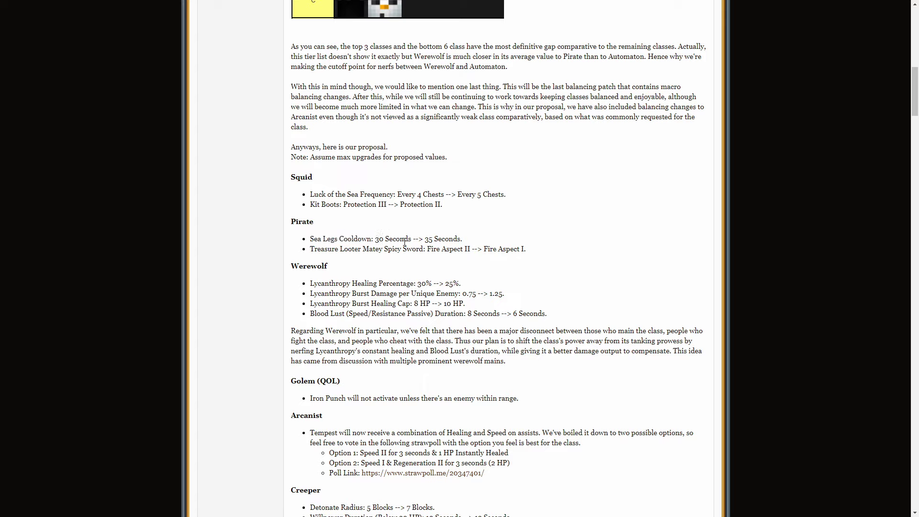
{"action": "mouse_move", "coordinate": [516, 244]}
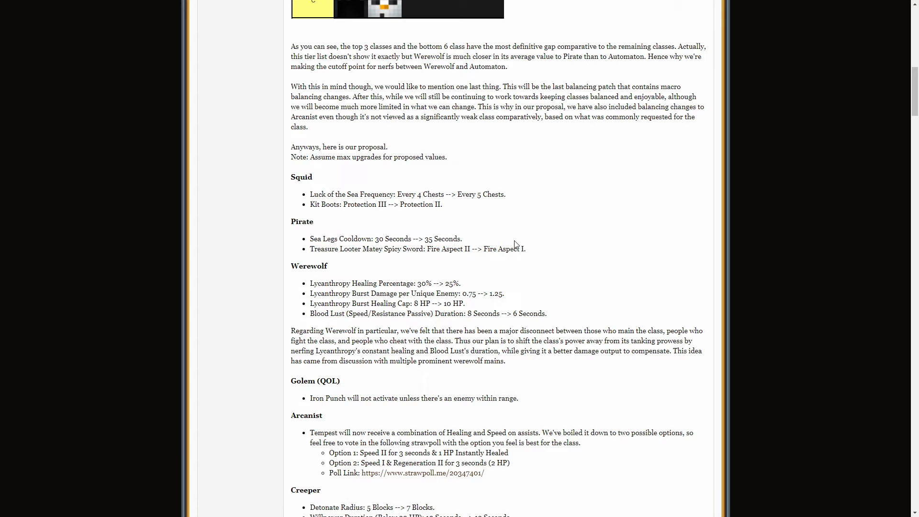
{"action": "left_click_drag", "start_coordinate": [310, 238], "coordinate": [461, 239]}
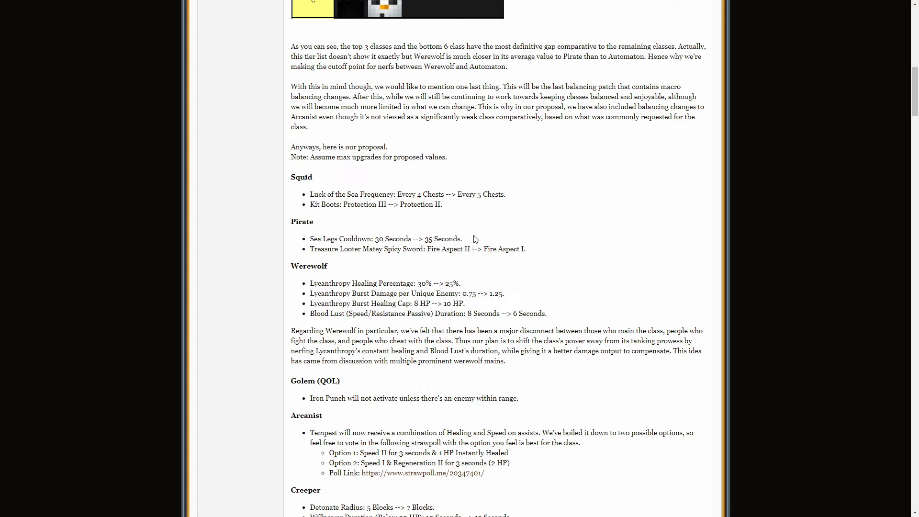
{"action": "mouse_move", "coordinate": [350, 184]}
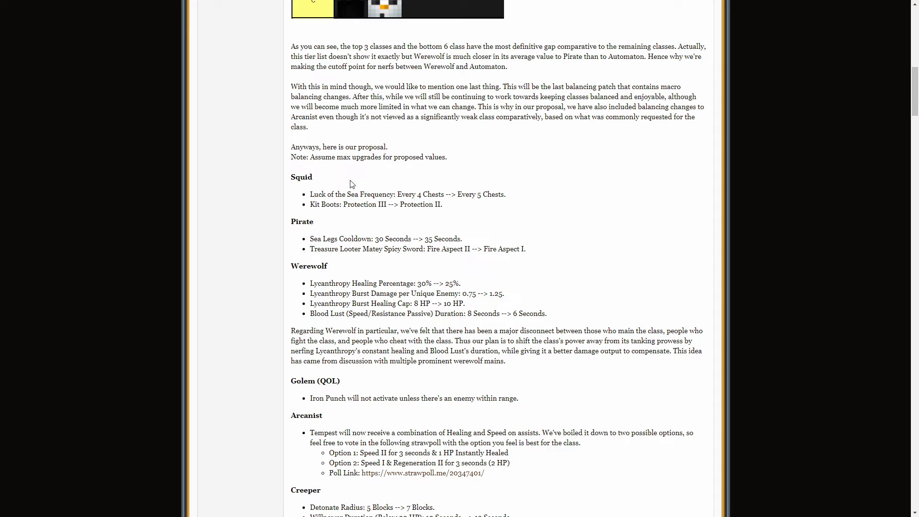
{"action": "mouse_move", "coordinate": [309, 191]}
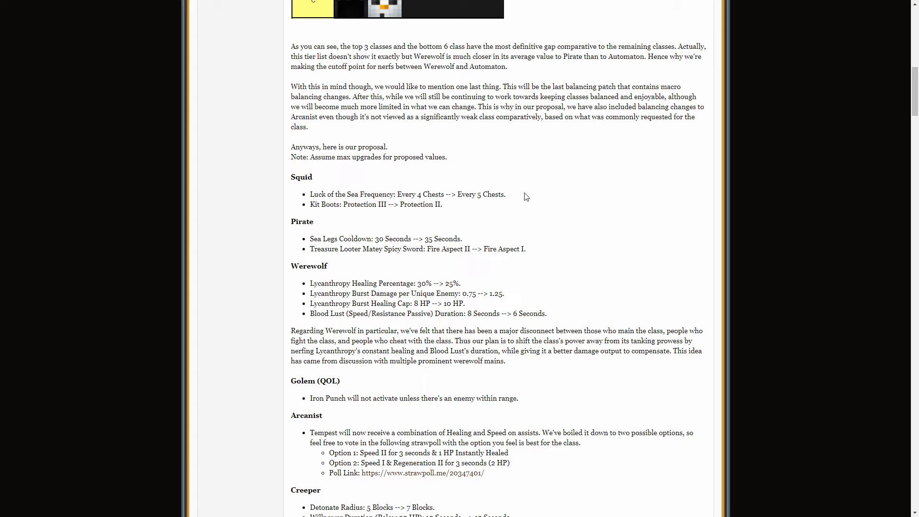
{"action": "mouse_move", "coordinate": [321, 237]}
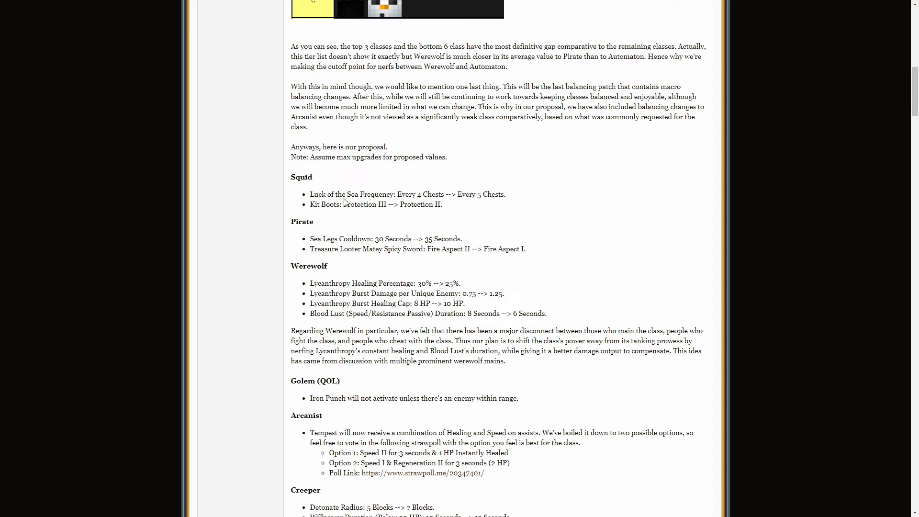
{"action": "mouse_move", "coordinate": [474, 245]}
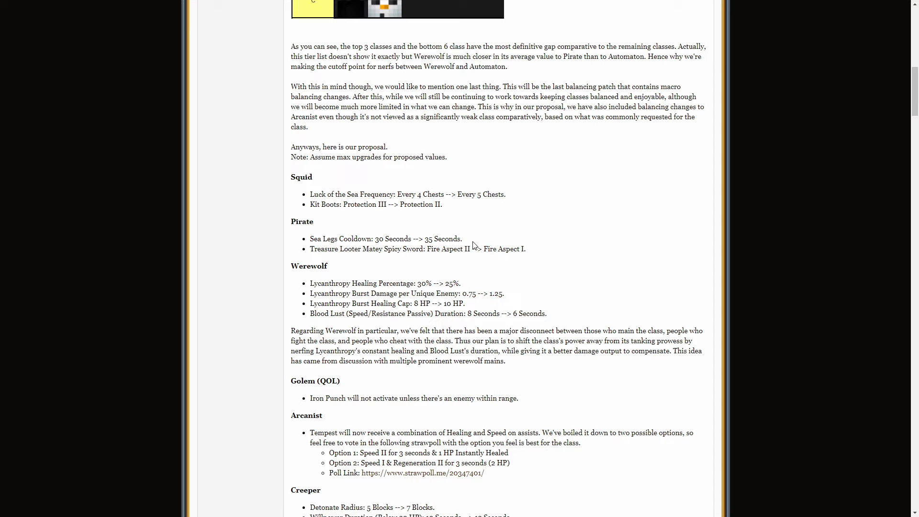
{"action": "mouse_move", "coordinate": [303, 222]}
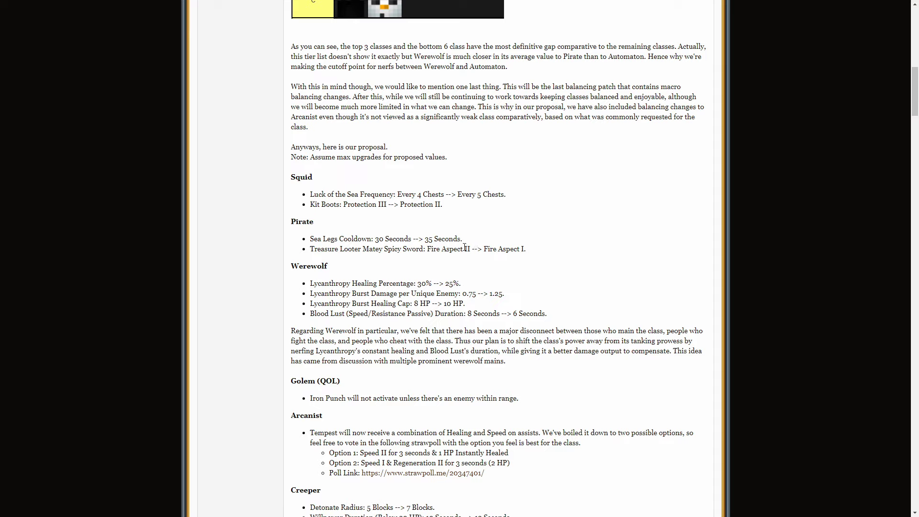
{"action": "mouse_move", "coordinate": [547, 245]}
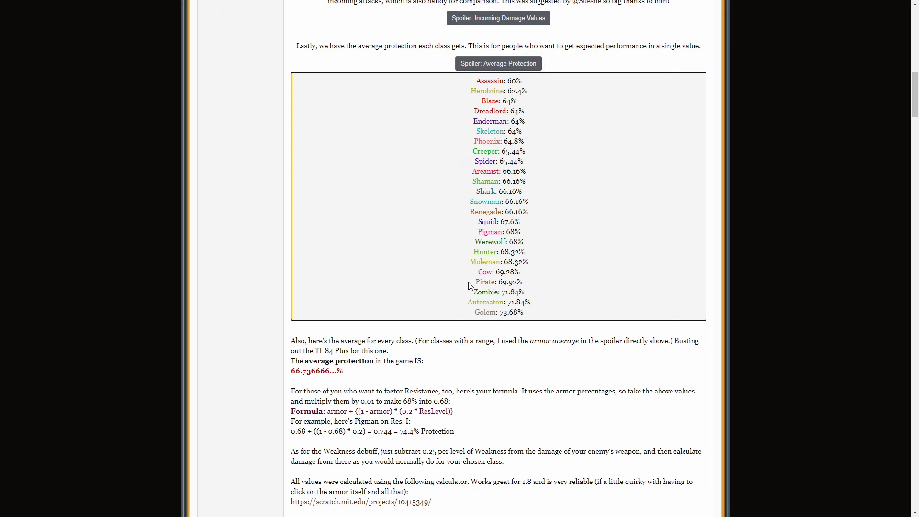
{"action": "scroll", "scroll_direction": "down", "scroll_amount": 3}
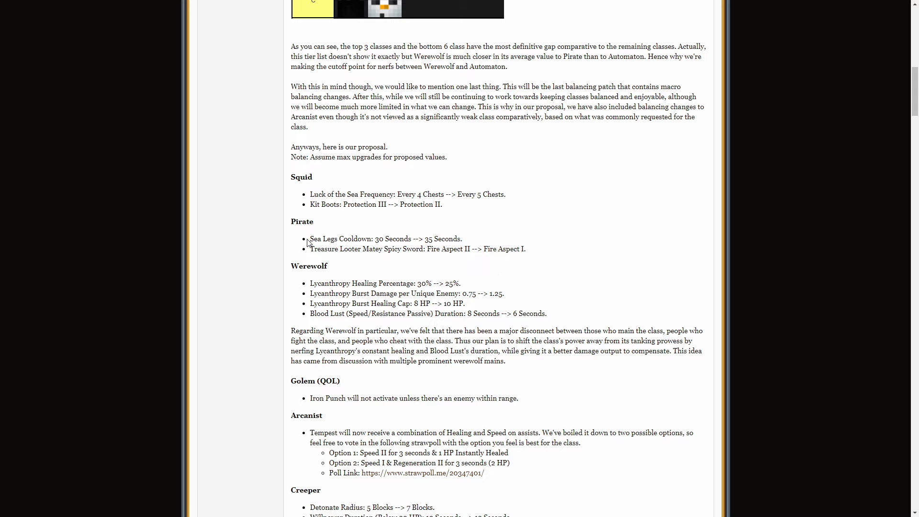
{"action": "double_click", "coordinate": [315, 249]}
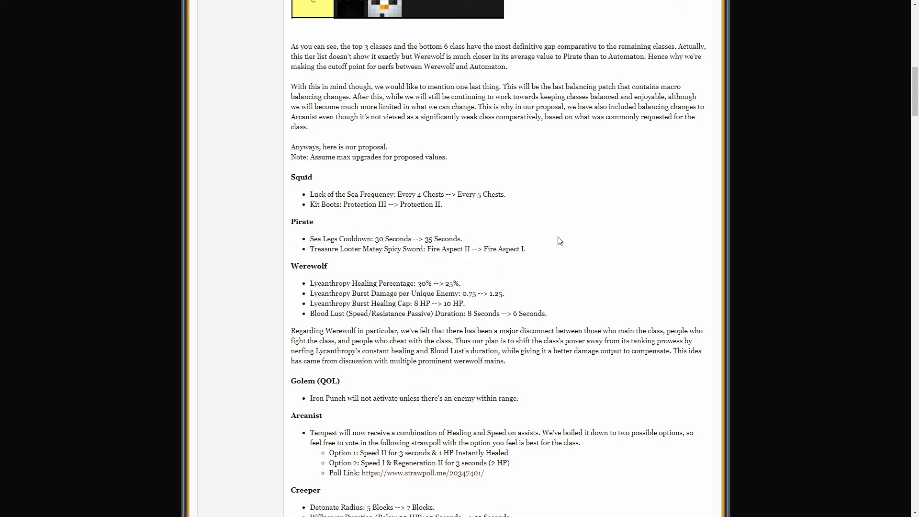
{"action": "mouse_move", "coordinate": [507, 237]}
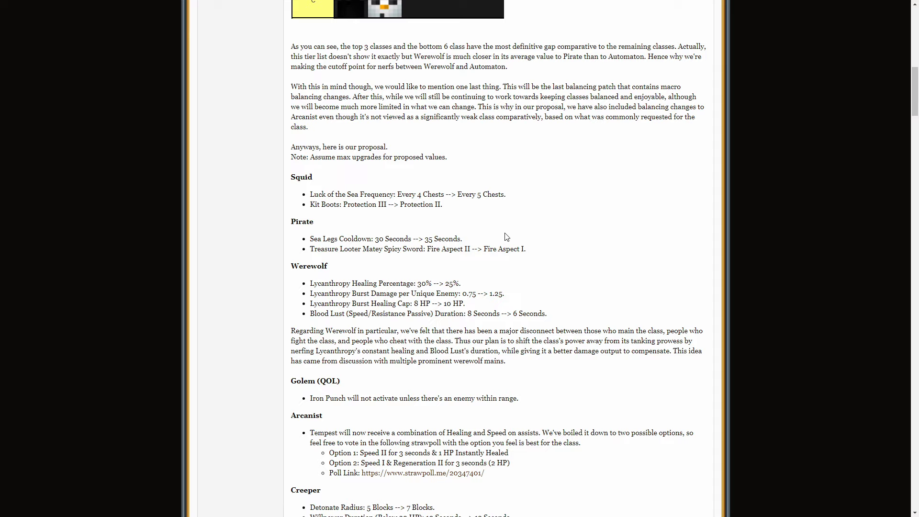
{"action": "left_click_drag", "start_coordinate": [311, 239], "coordinate": [524, 249]}
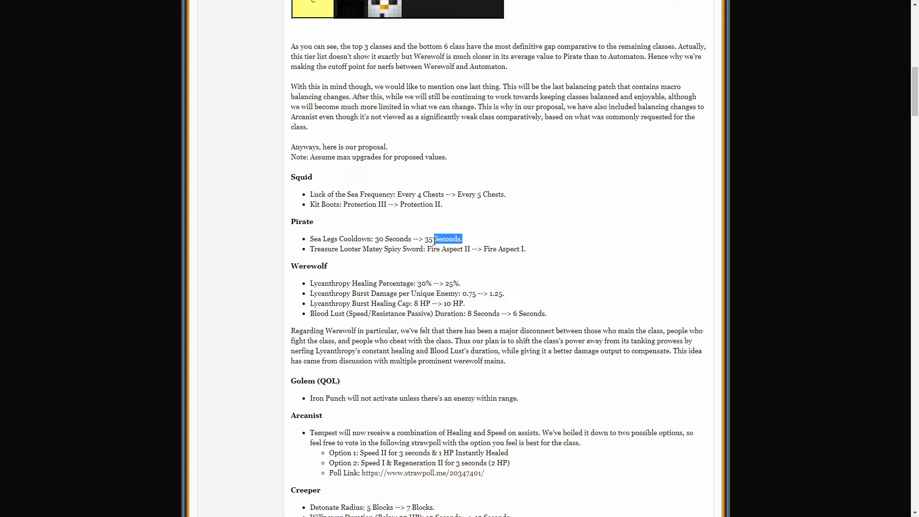
{"action": "left_click_drag", "start_coordinate": [461, 239], "coordinate": [426, 238]}
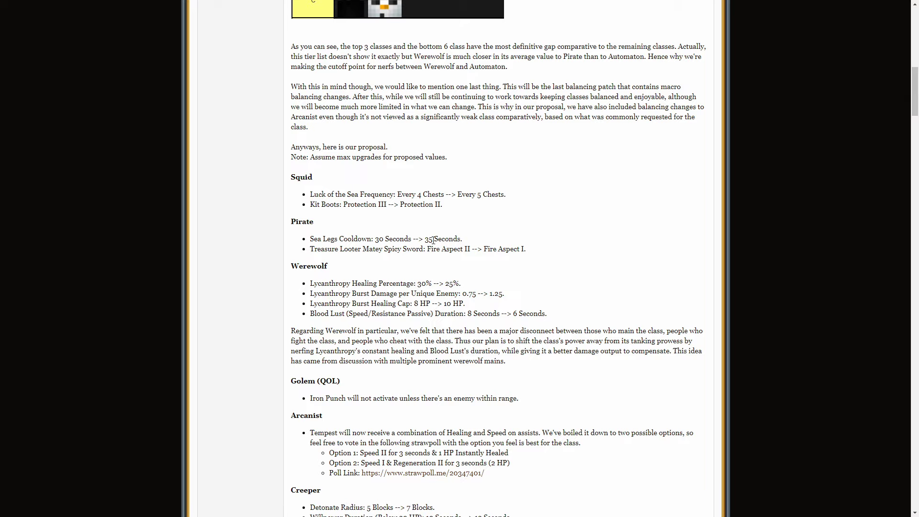
{"action": "scroll", "scroll_direction": "down", "scroll_amount": 3}
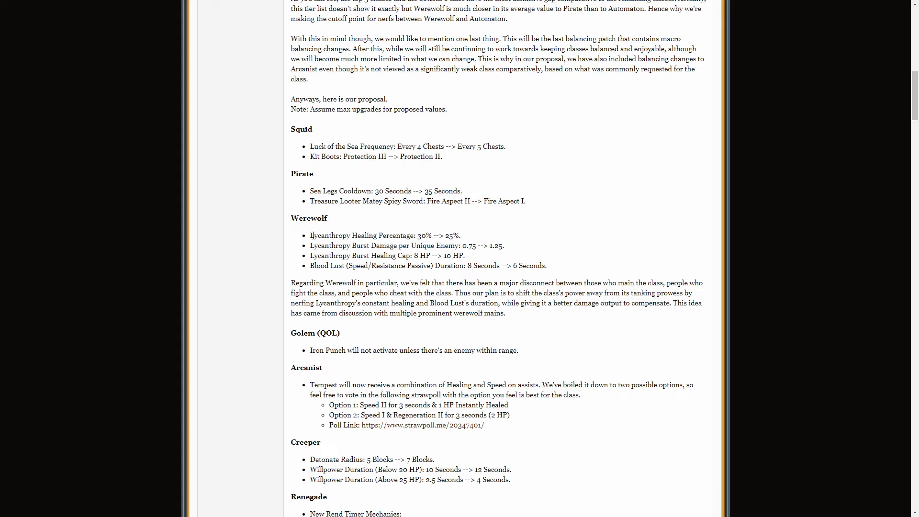
{"action": "mouse_move", "coordinate": [493, 235]}
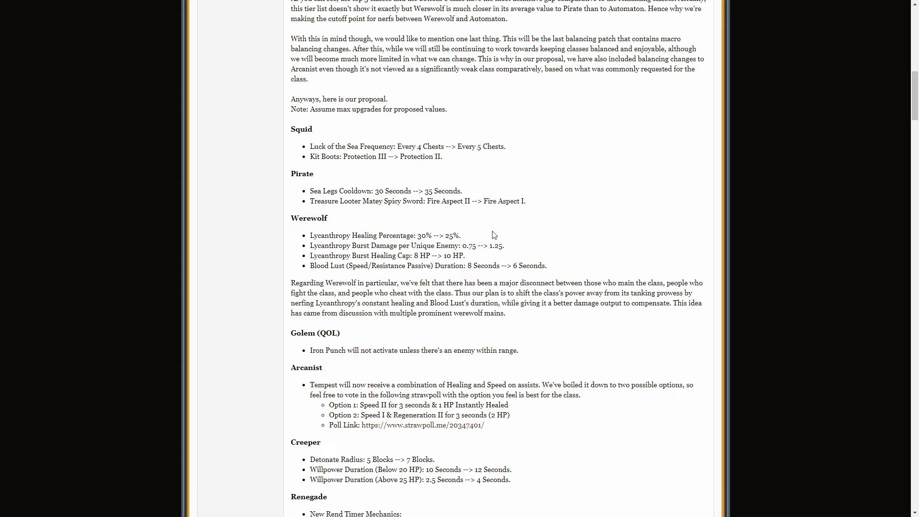
{"action": "mouse_move", "coordinate": [311, 242]}
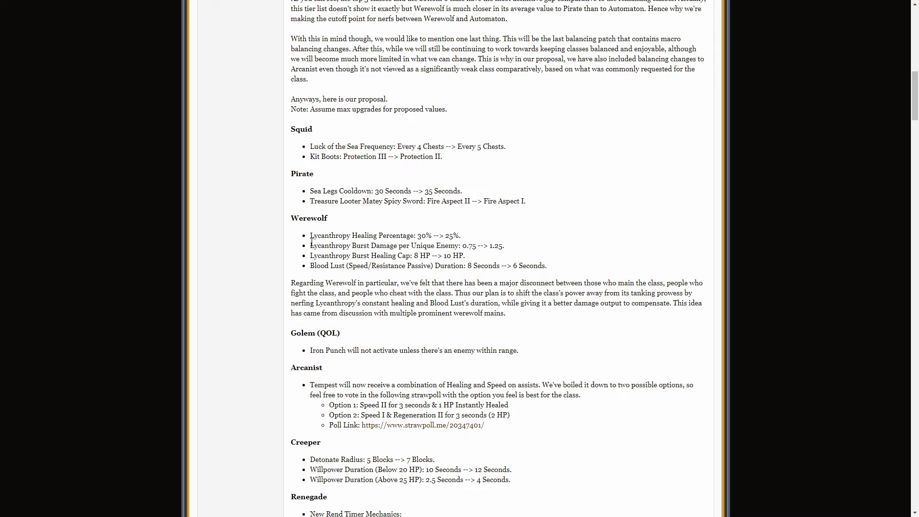
{"action": "mouse_move", "coordinate": [510, 247]}
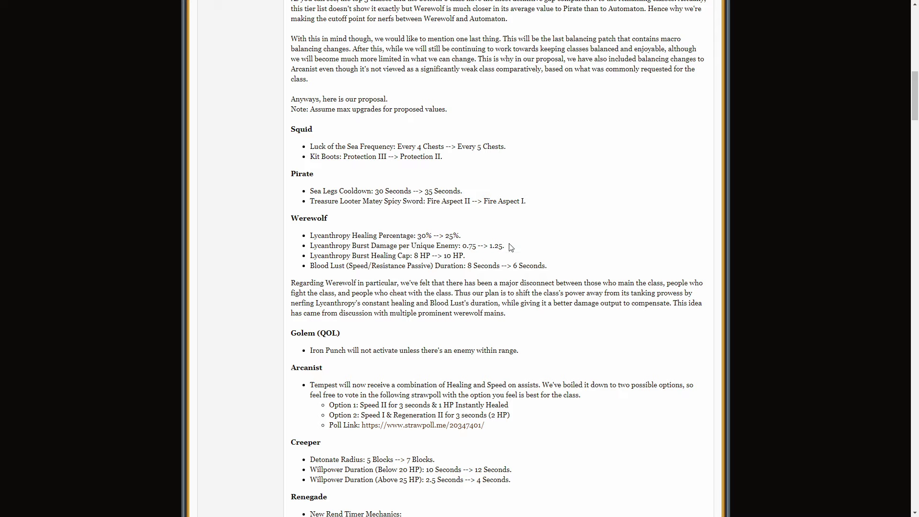
{"action": "double_click", "coordinate": [406, 245]}
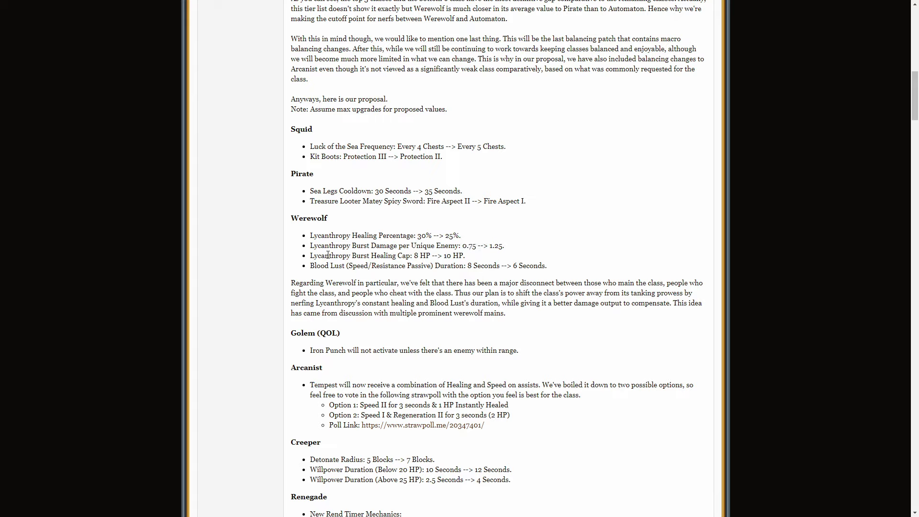
{"action": "mouse_move", "coordinate": [503, 257]}
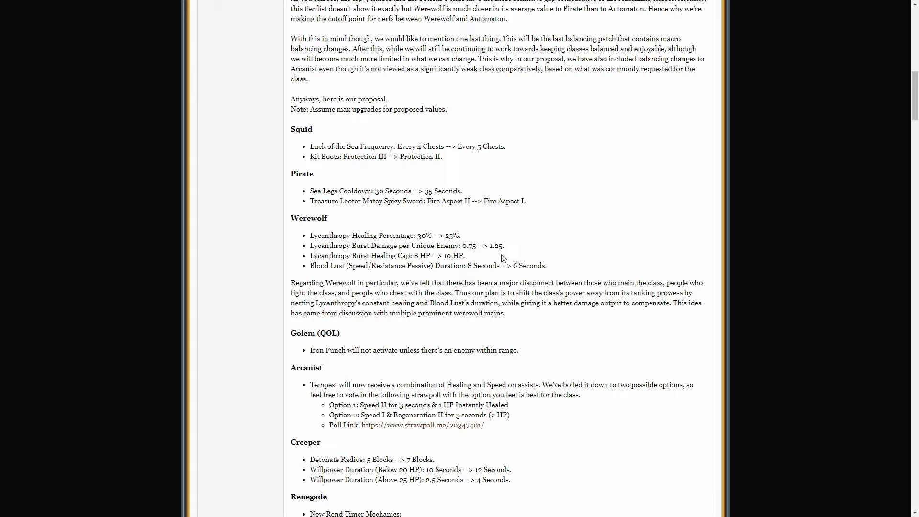
{"action": "left_click_drag", "start_coordinate": [504, 246], "coordinate": [310, 255]}
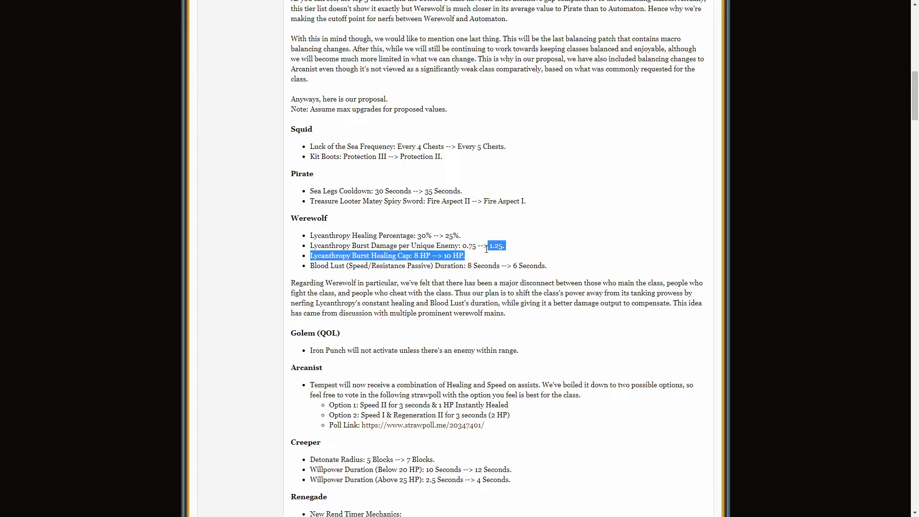
{"action": "left_click", "coordinate": [503, 253]}
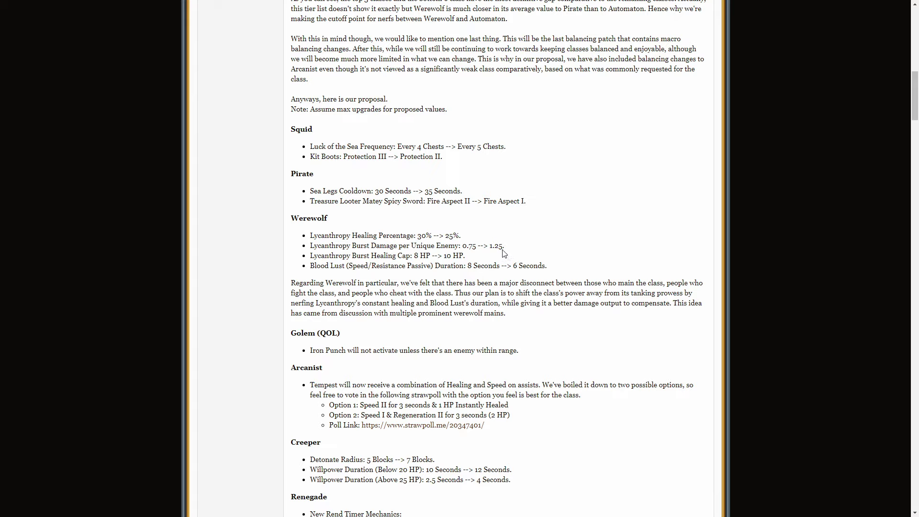
{"action": "mouse_move", "coordinate": [461, 261]}
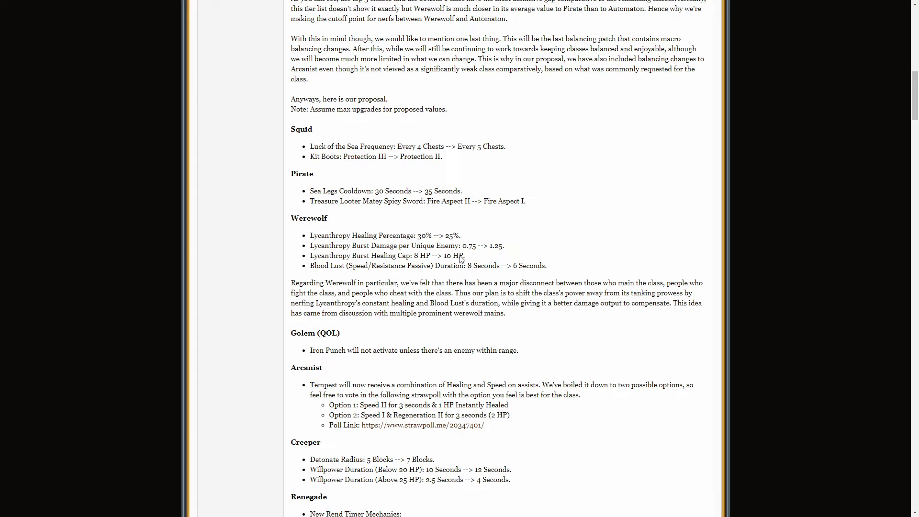
{"action": "mouse_move", "coordinate": [510, 247]}
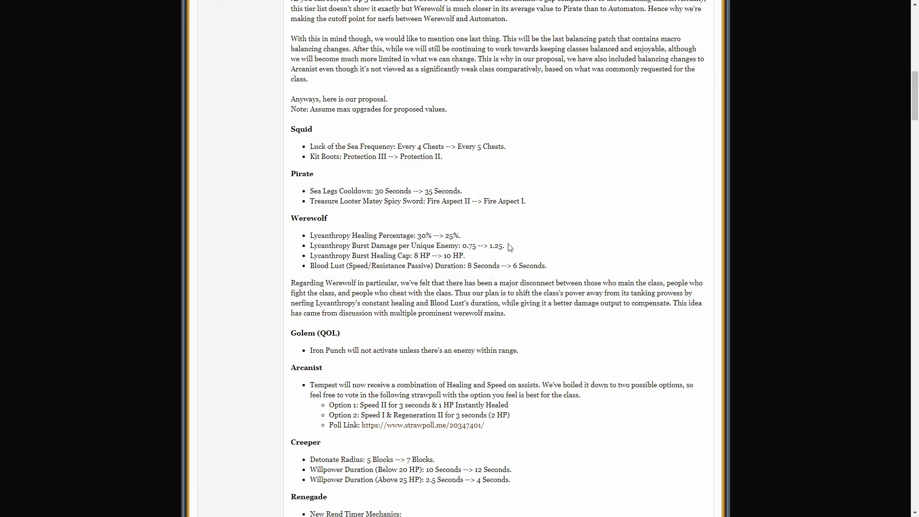
{"action": "mouse_move", "coordinate": [508, 248]}
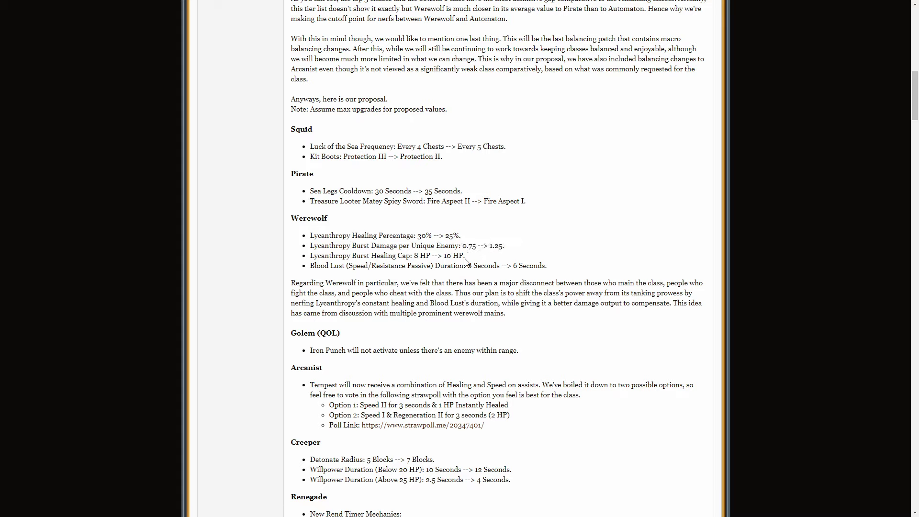
{"action": "left_click_drag", "start_coordinate": [464, 245], "coordinate": [494, 245]}
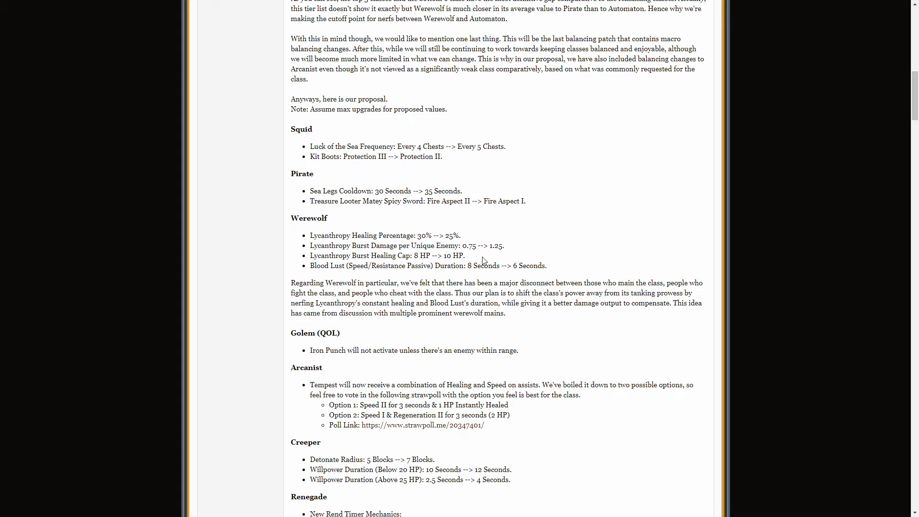
{"action": "left_click_drag", "start_coordinate": [415, 236], "coordinate": [462, 236]}
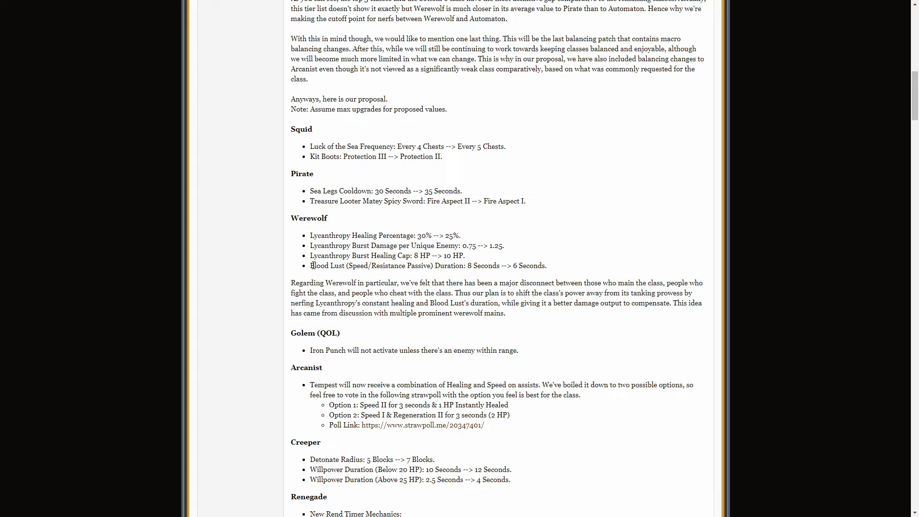
{"action": "left_click_drag", "start_coordinate": [314, 265], "coordinate": [545, 266]}
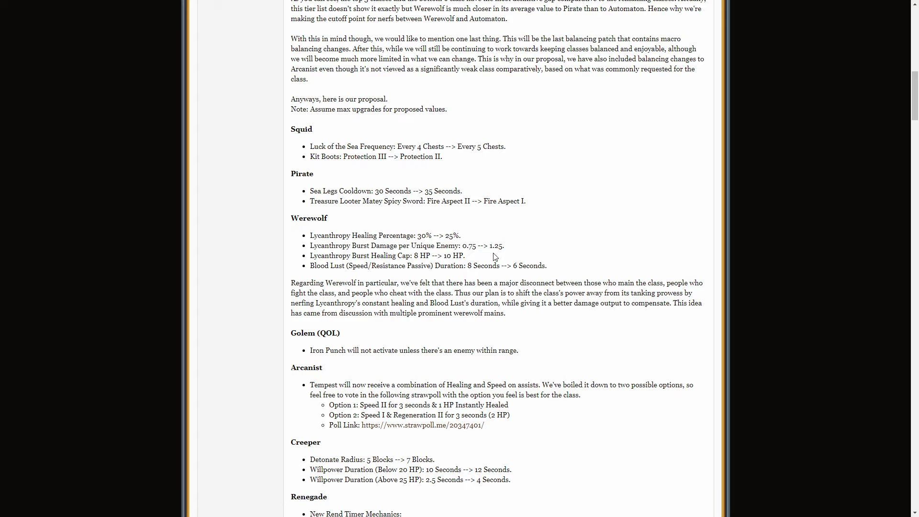
{"action": "left_click_drag", "start_coordinate": [360, 245], "coordinate": [466, 255]}
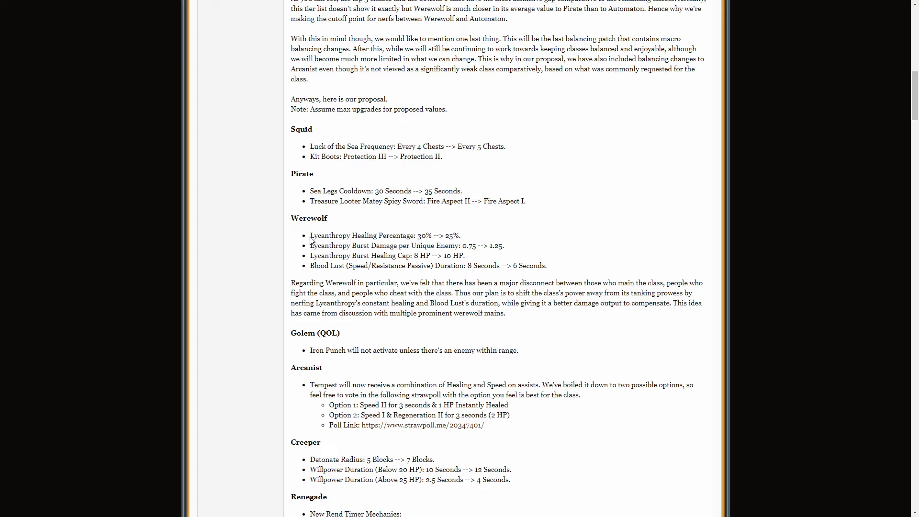
{"action": "left_click_drag", "start_coordinate": [309, 236], "coordinate": [464, 255]}
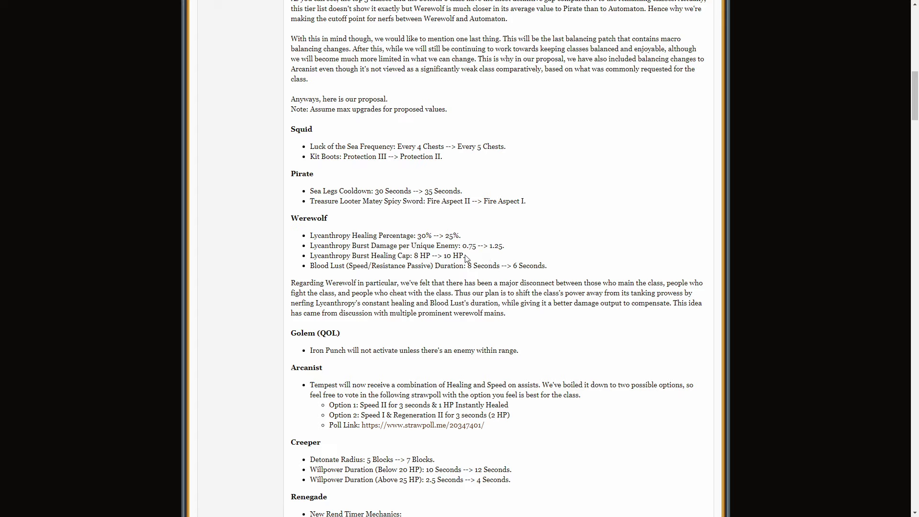
Step: Scroll past Werewolf to the Golem and Arcanist sections and highlight an Arcanist Tempest poll line
{"action": "scroll", "scroll_direction": "down", "scroll_amount": 3}
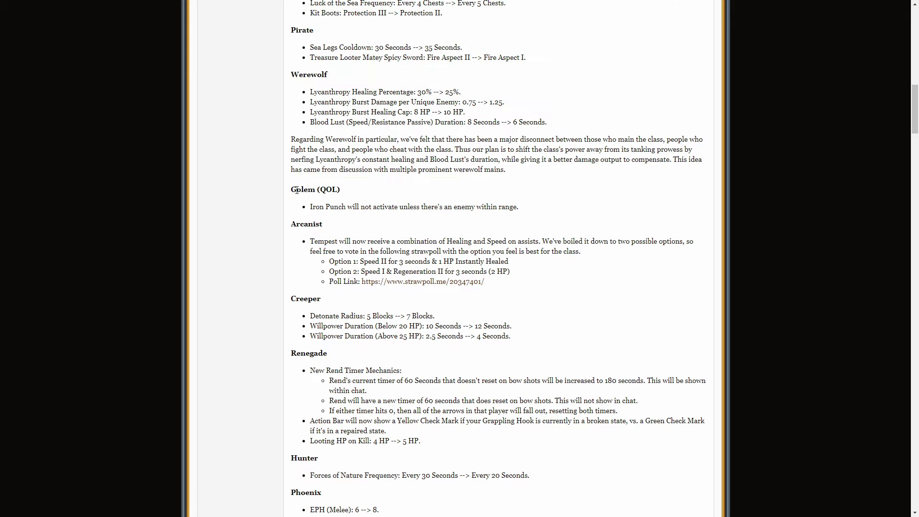
{"action": "scroll", "scroll_direction": "down", "scroll_amount": 3}
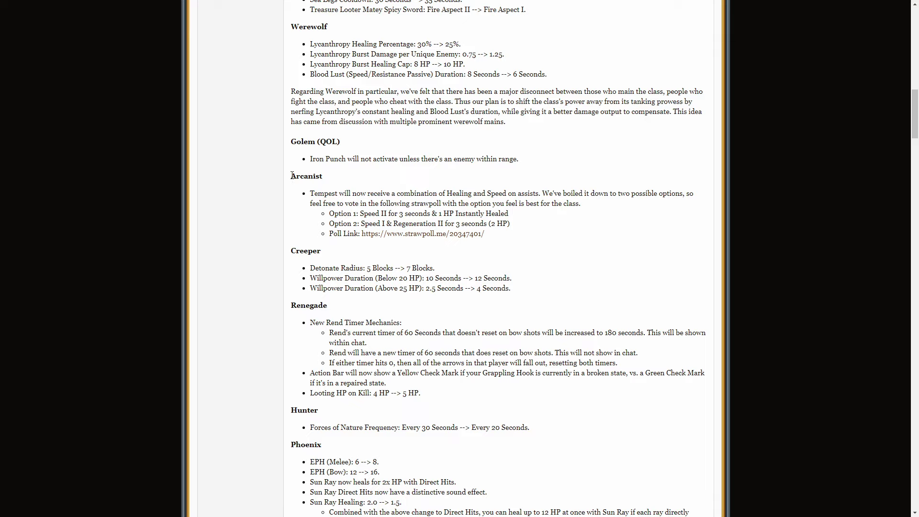
{"action": "mouse_move", "coordinate": [362, 216]}
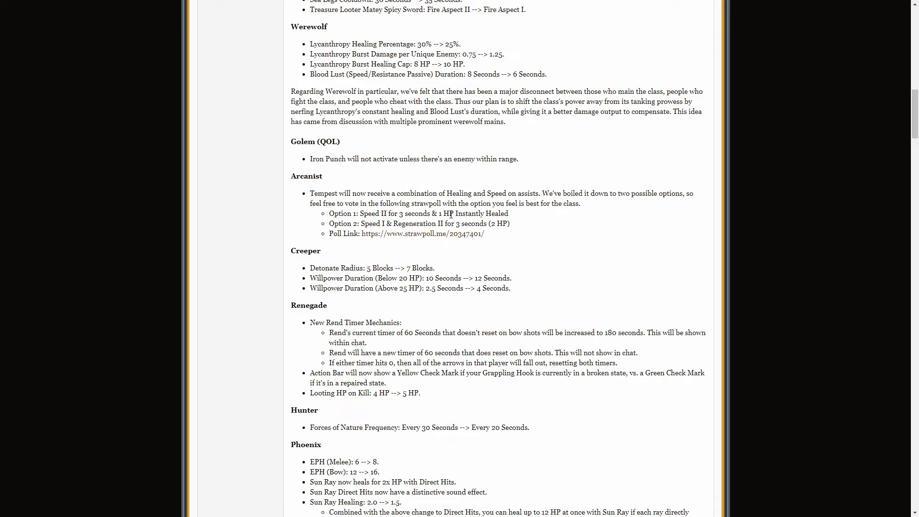
{"action": "left_click_drag", "start_coordinate": [363, 223], "coordinate": [472, 223]}
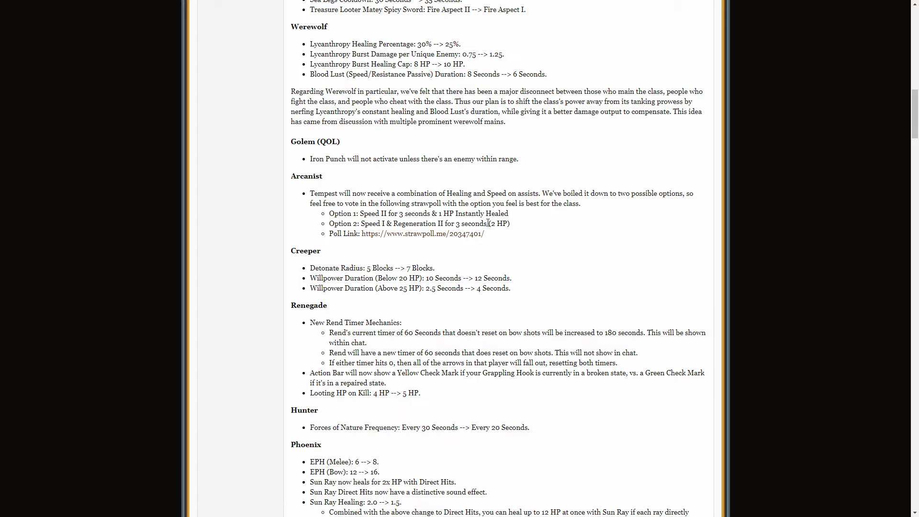
{"action": "mouse_move", "coordinate": [423, 234]}
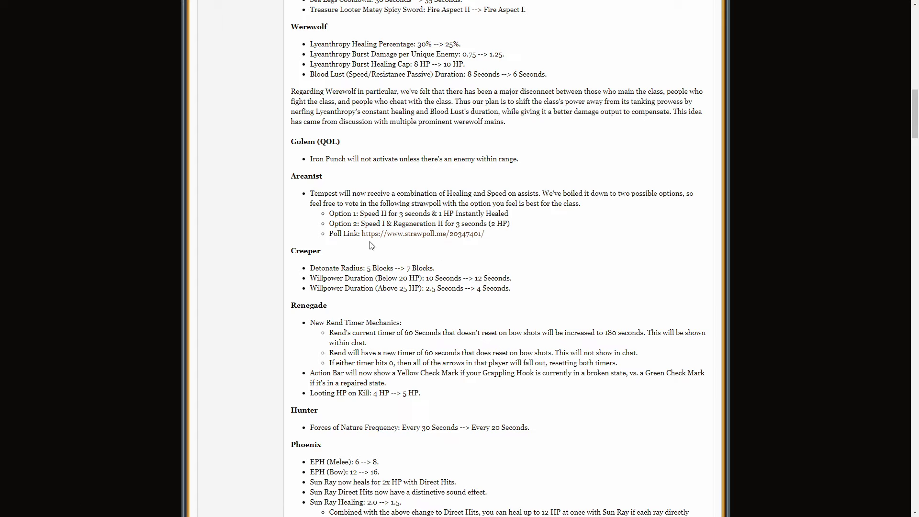
{"action": "left_click", "coordinate": [422, 234]}
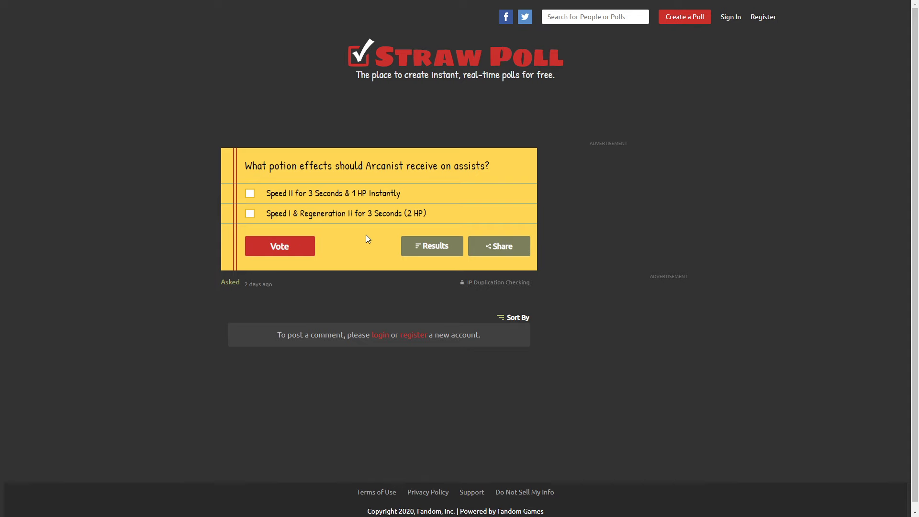
{"action": "left_click", "coordinate": [432, 246]}
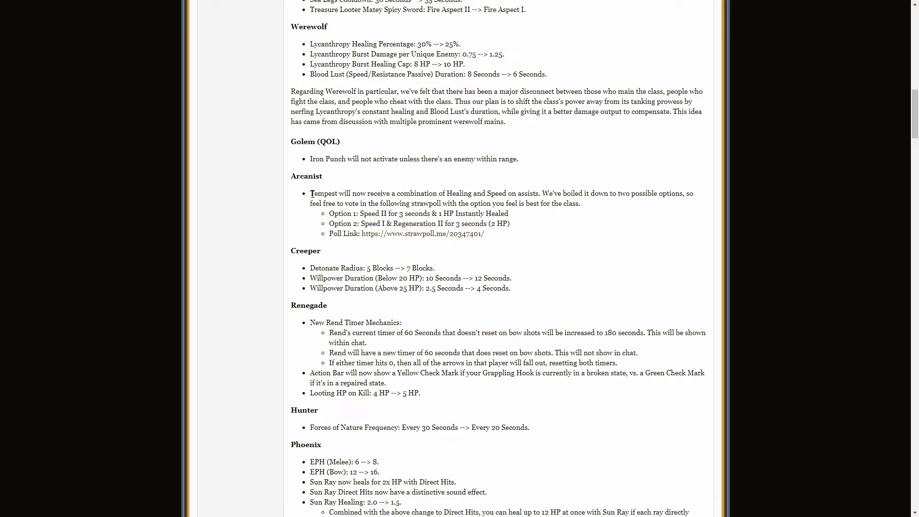
Step: Highlight Arcanist Option 1's instant healing part while discussing the Tempest poll options
{"action": "double_click", "coordinate": [323, 194]}
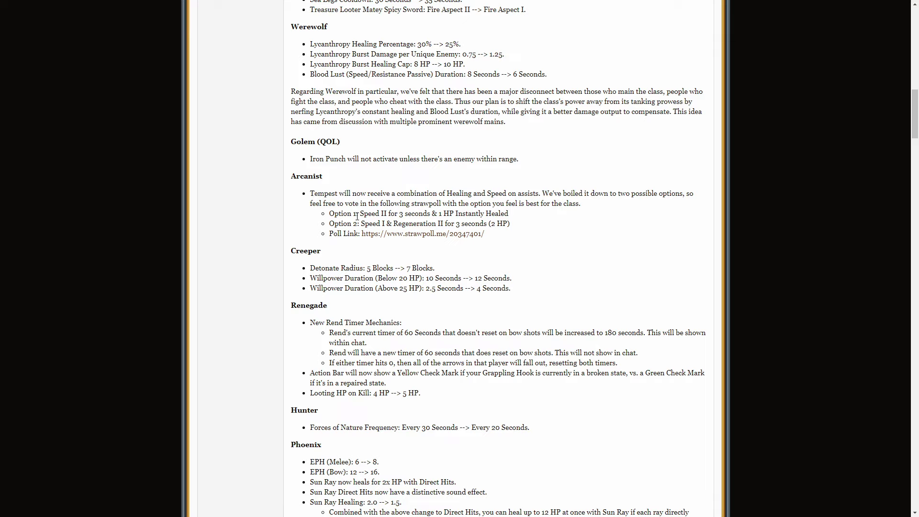
{"action": "mouse_move", "coordinate": [319, 214]}
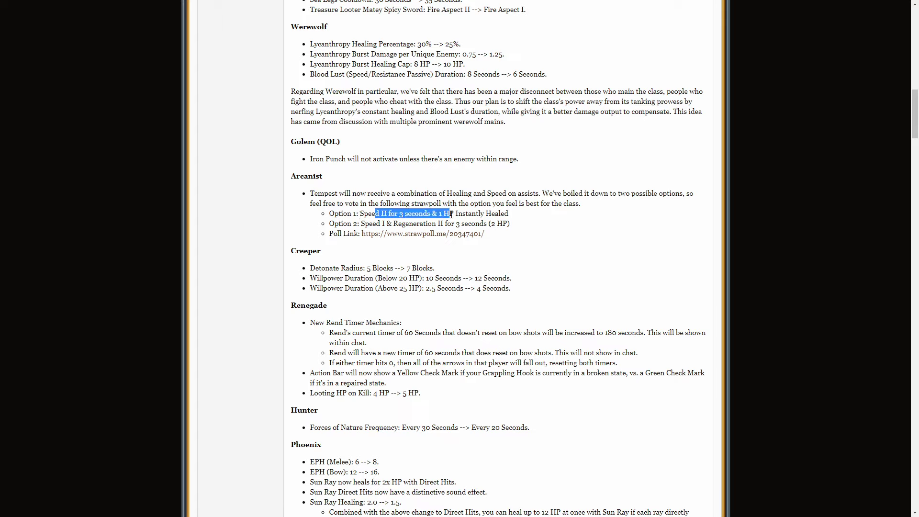
{"action": "left_click", "coordinate": [386, 228]}
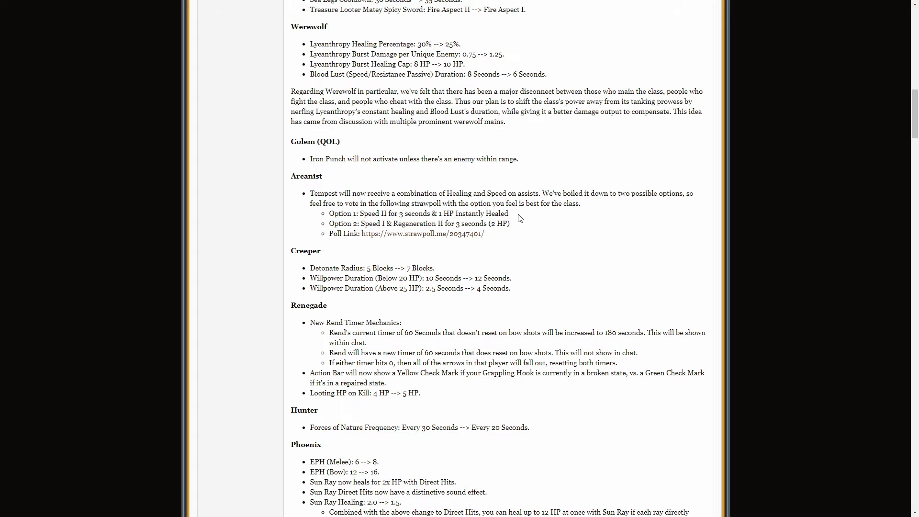
{"action": "double_click", "coordinate": [474, 213]}
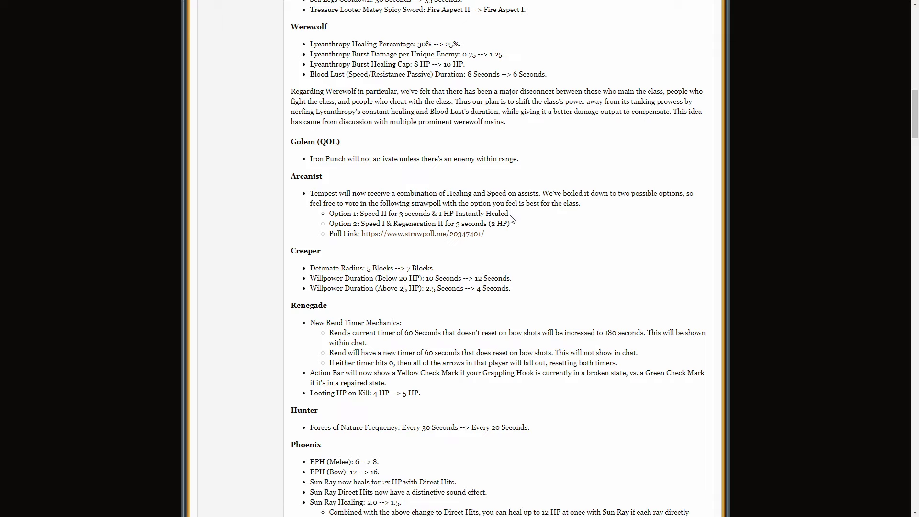
{"action": "left_click_drag", "start_coordinate": [361, 212], "coordinate": [430, 212]}
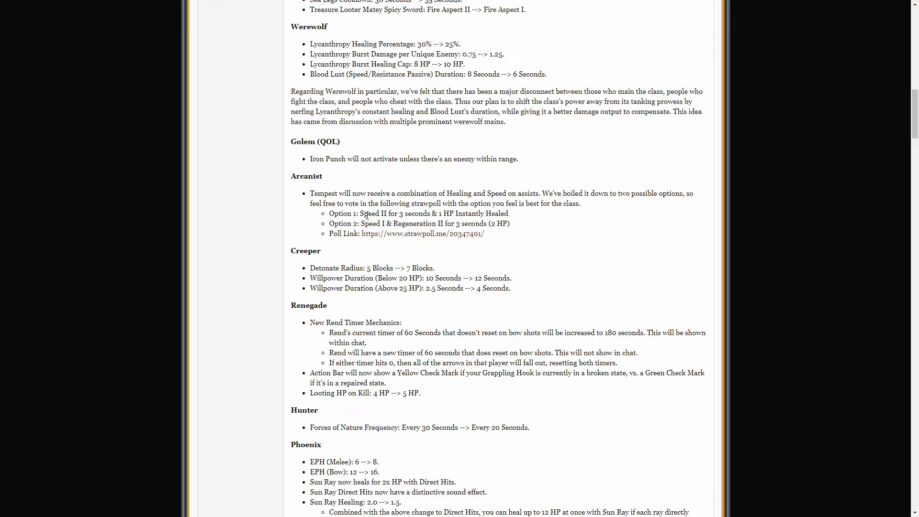
{"action": "left_click_drag", "start_coordinate": [363, 212], "coordinate": [430, 212]}
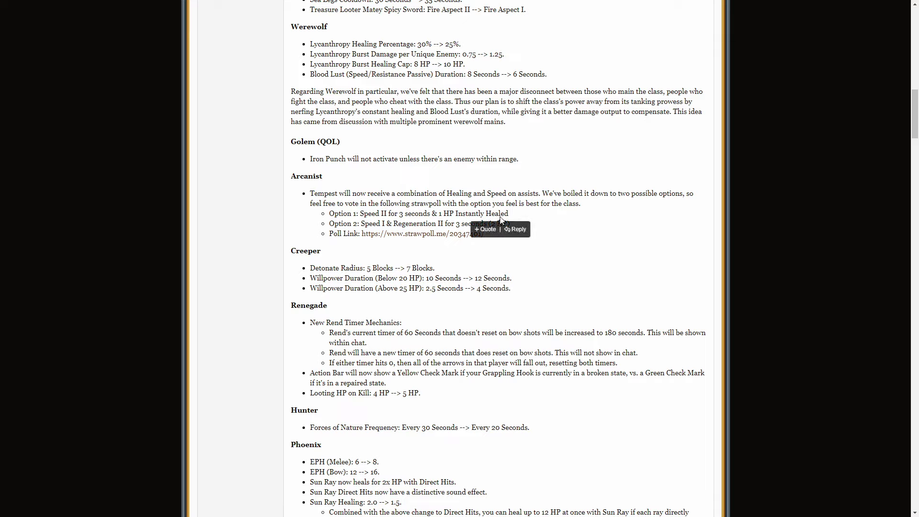
{"action": "mouse_move", "coordinate": [451, 210]}
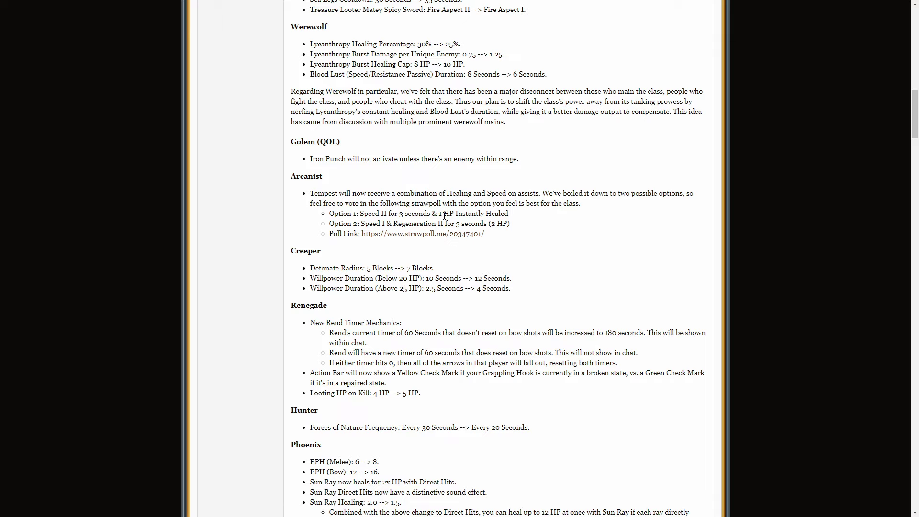
{"action": "mouse_move", "coordinate": [441, 214]}
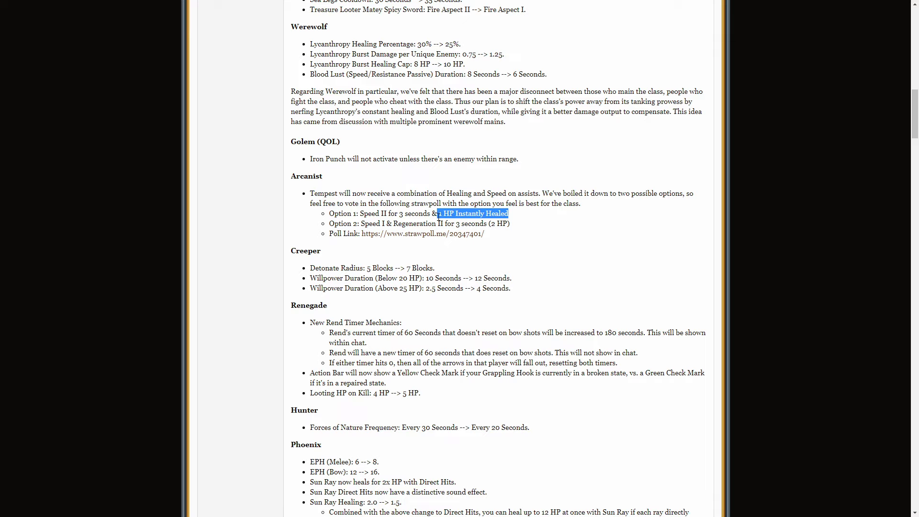
{"action": "left_click", "coordinate": [431, 213]}
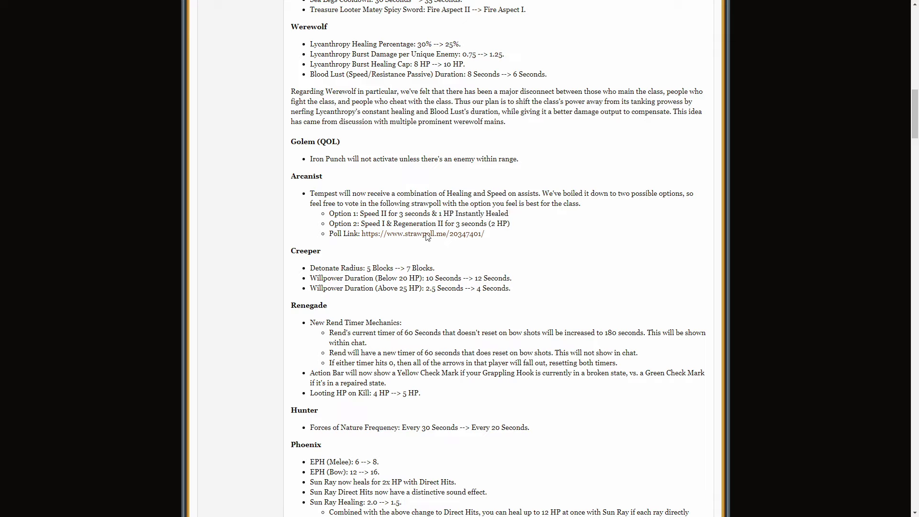
Step: Highlight Option 2 and the whole of Option 1 (Speed II, 1 HP healed), then scroll toward Creeper's changes
{"action": "left_click_drag", "start_coordinate": [358, 224], "coordinate": [509, 223]}
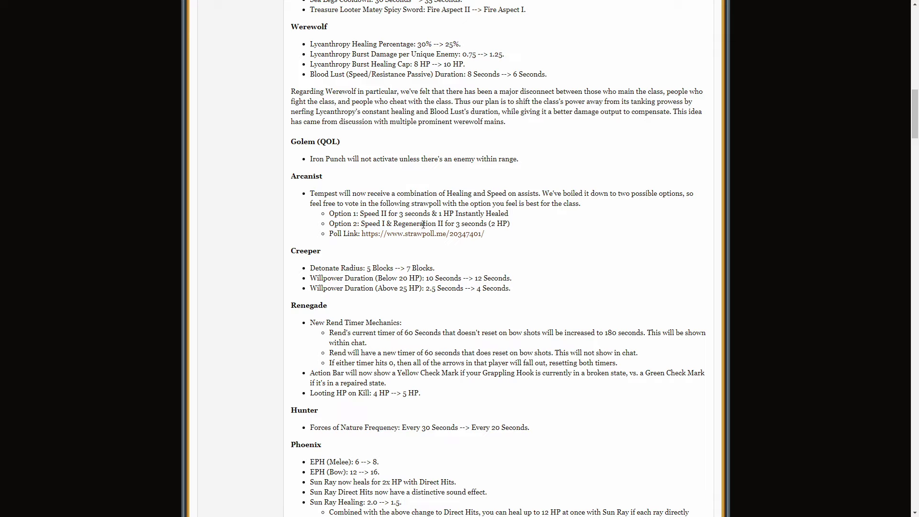
{"action": "left_click_drag", "start_coordinate": [395, 223], "coordinate": [511, 223]}
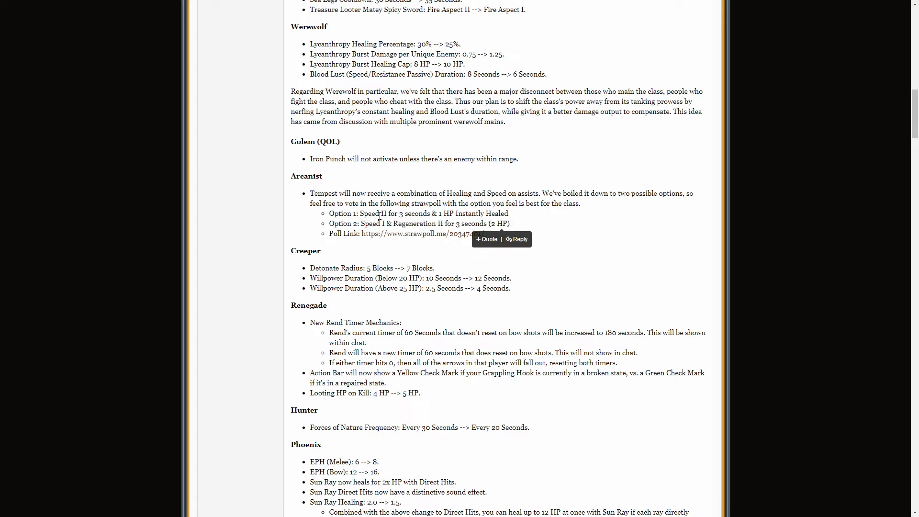
{"action": "left_click_drag", "start_coordinate": [365, 212], "coordinate": [443, 212]}
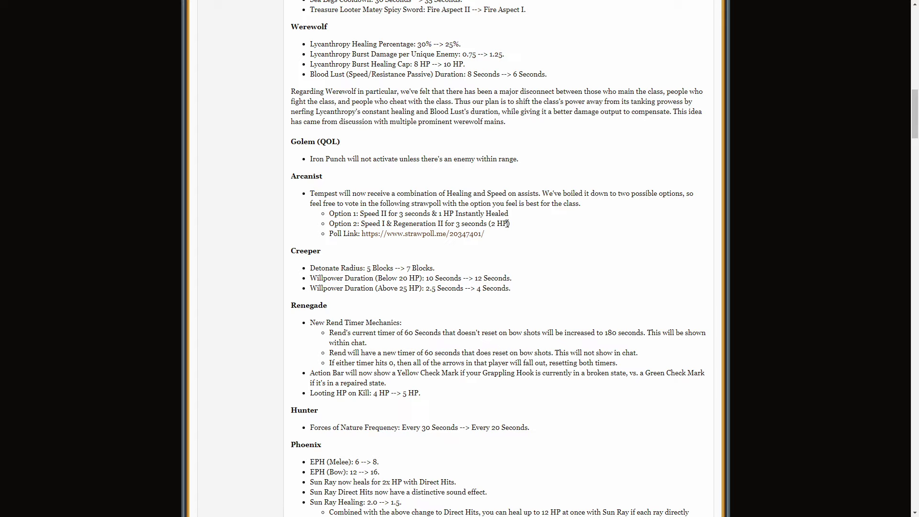
{"action": "double_click", "coordinate": [420, 223]}
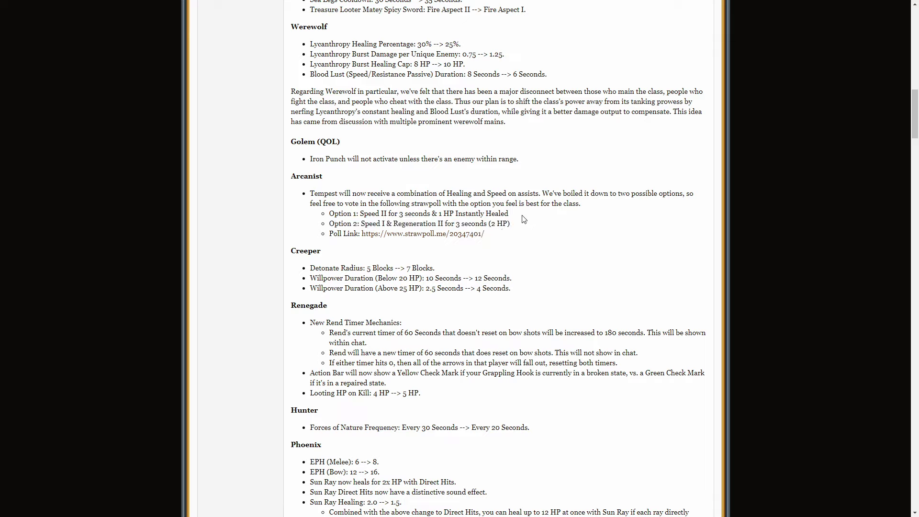
{"action": "left_click_drag", "start_coordinate": [376, 213], "coordinate": [509, 213]}
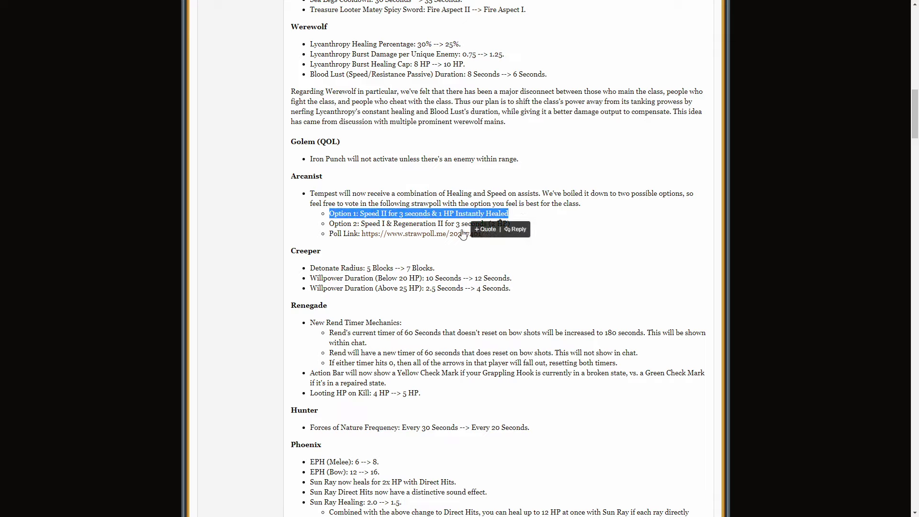
{"action": "mouse_move", "coordinate": [424, 257]}
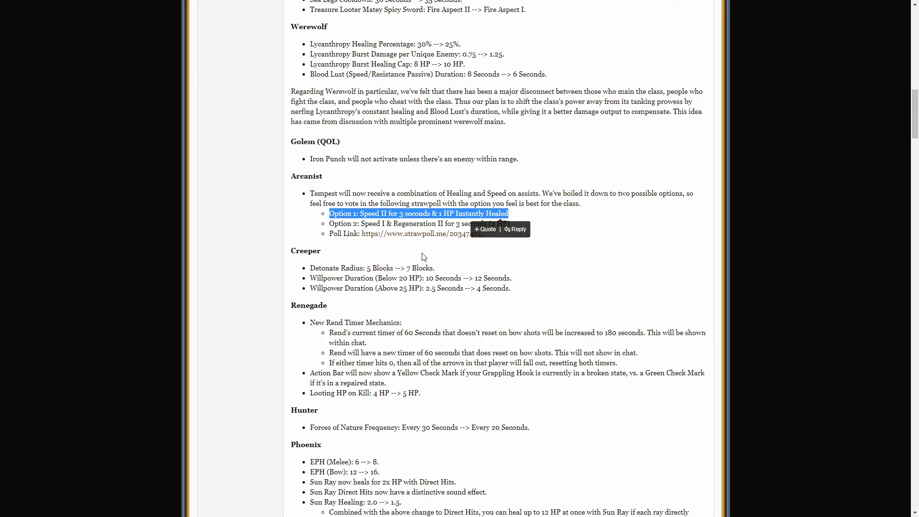
{"action": "scroll", "scroll_direction": "down", "scroll_amount": 3}
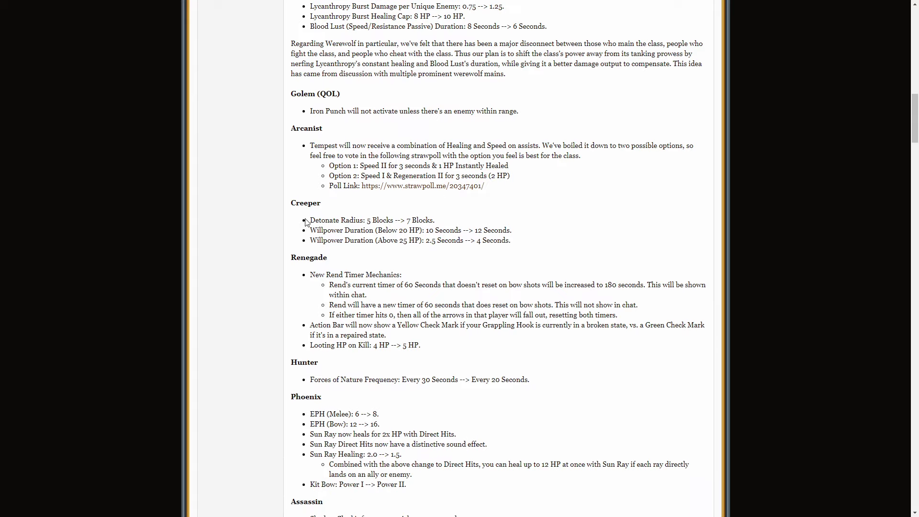
{"action": "mouse_move", "coordinate": [368, 216]}
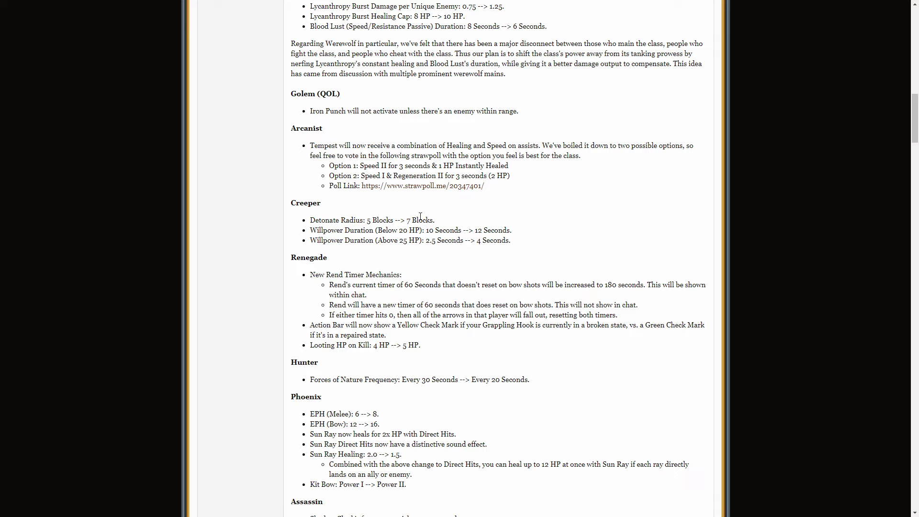
{"action": "mouse_move", "coordinate": [440, 221]}
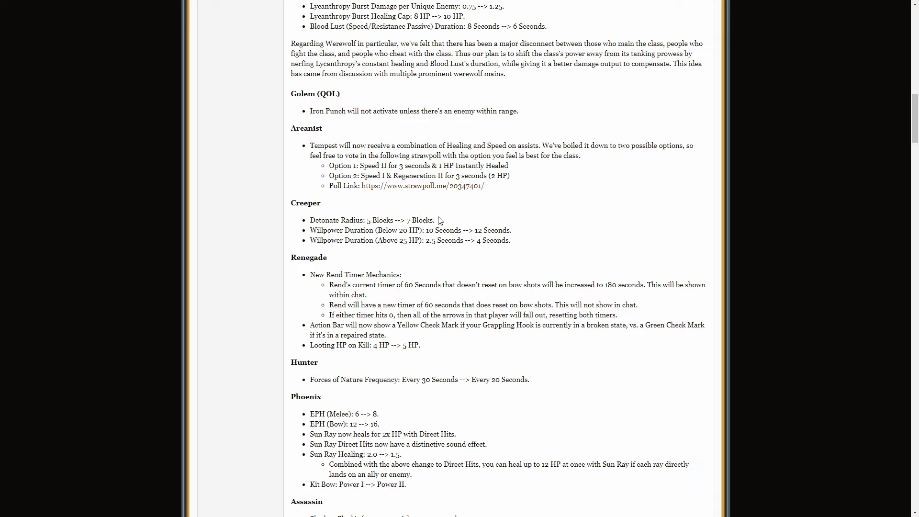
{"action": "left_click_drag", "start_coordinate": [373, 220], "coordinate": [435, 221]}
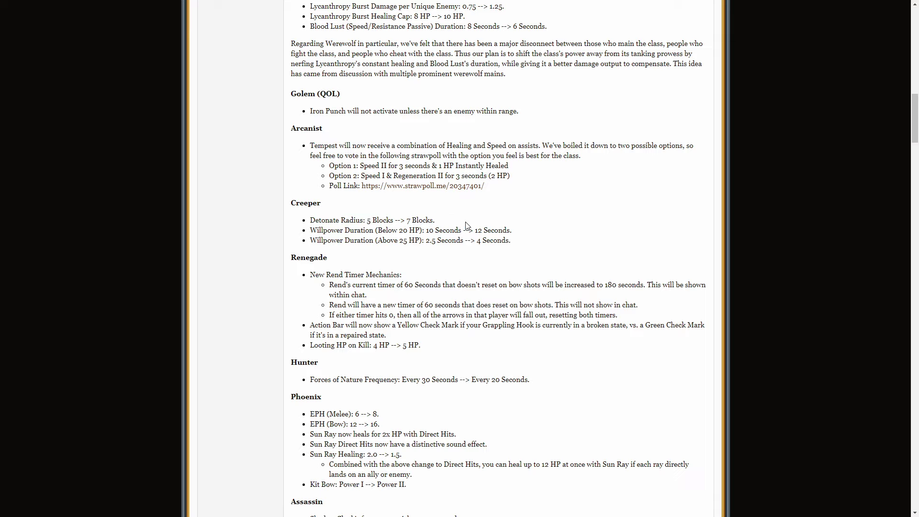
{"action": "double_click", "coordinate": [372, 220]}
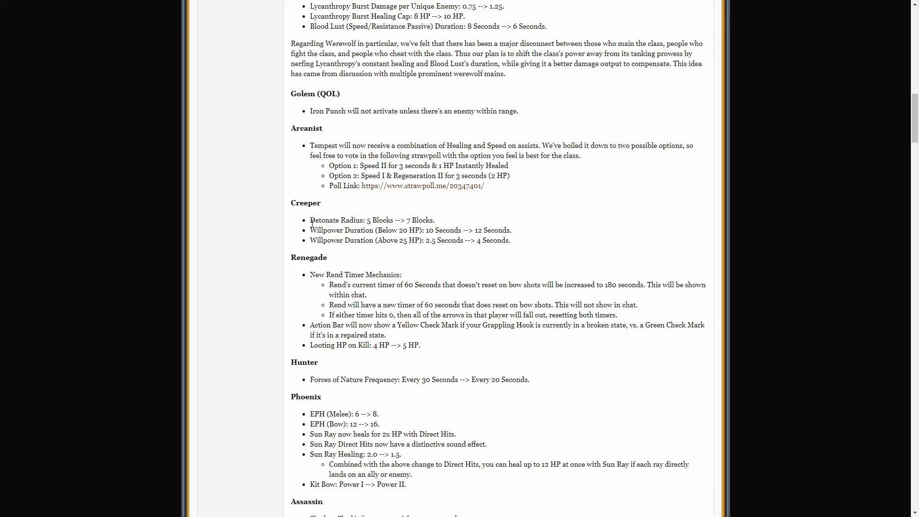
{"action": "mouse_move", "coordinate": [460, 219]}
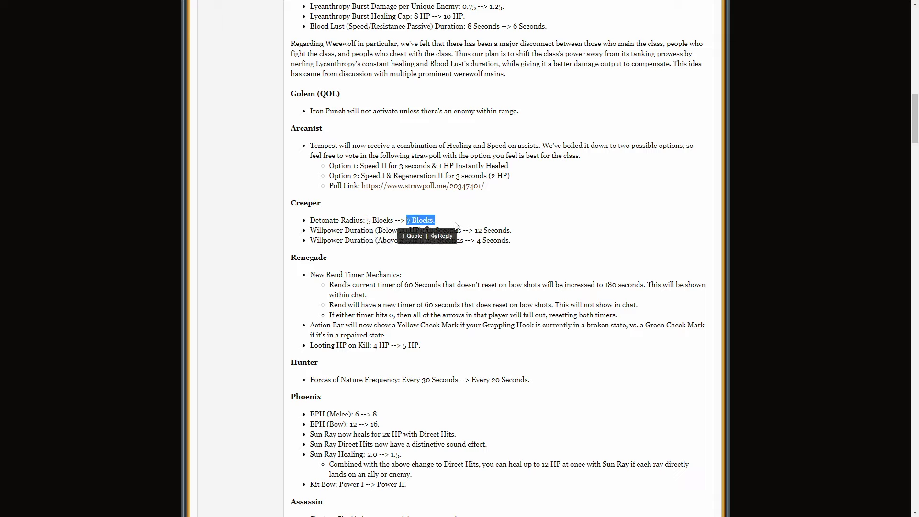
{"action": "mouse_move", "coordinate": [440, 222]}
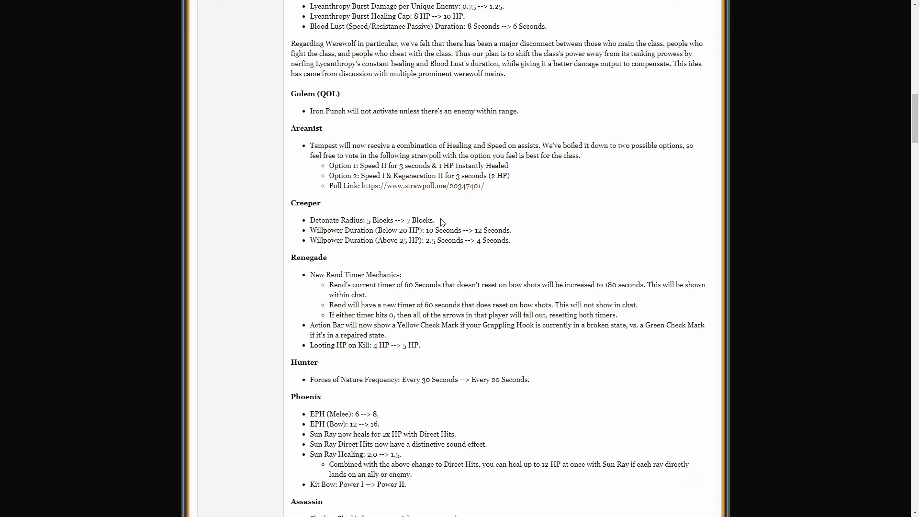
{"action": "mouse_move", "coordinate": [388, 236]}
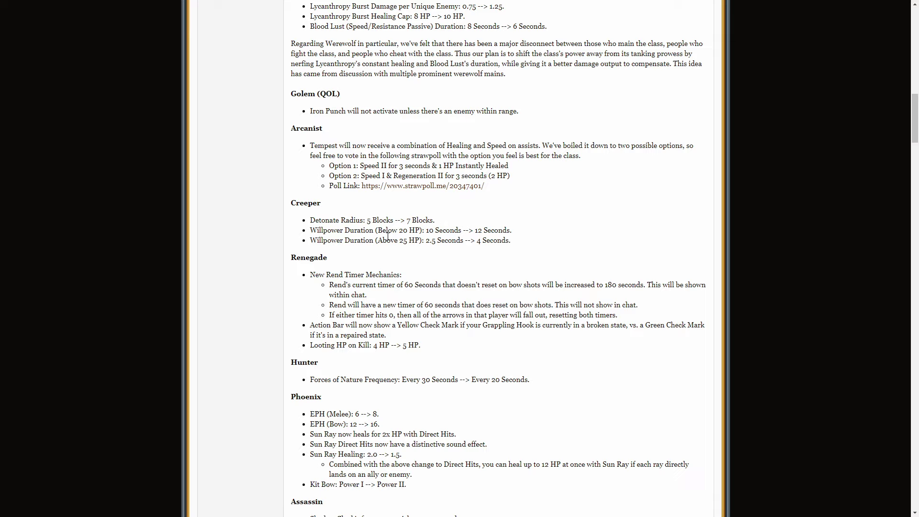
{"action": "mouse_move", "coordinate": [439, 221]}
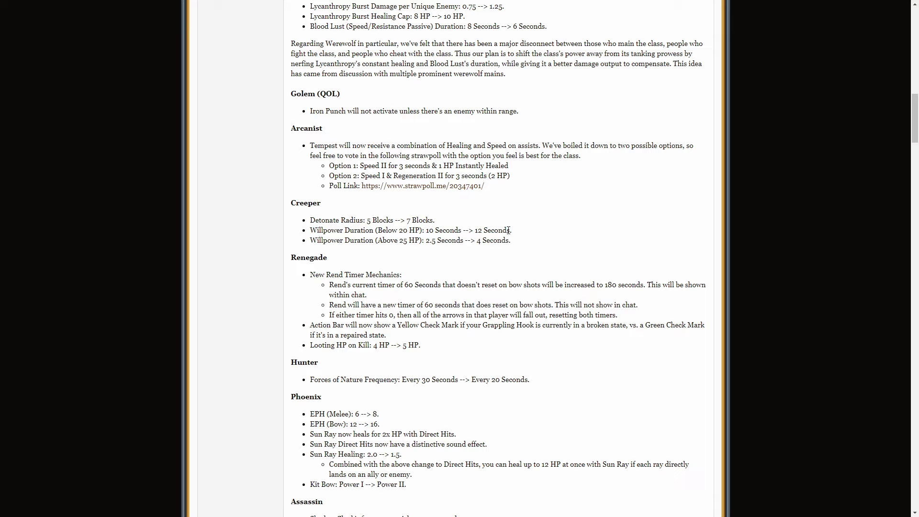
{"action": "double_click", "coordinate": [419, 220]}
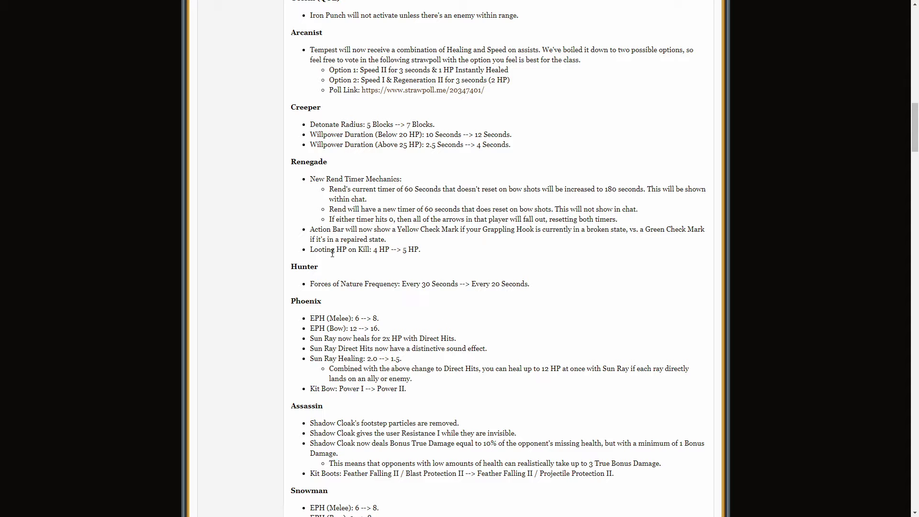
{"action": "mouse_move", "coordinate": [354, 180]}
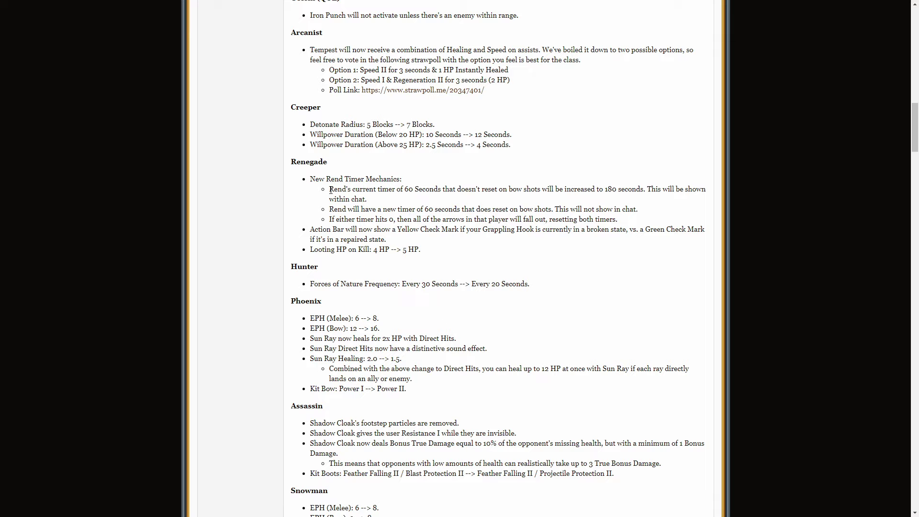
{"action": "left_click_drag", "start_coordinate": [331, 189], "coordinate": [404, 188]}
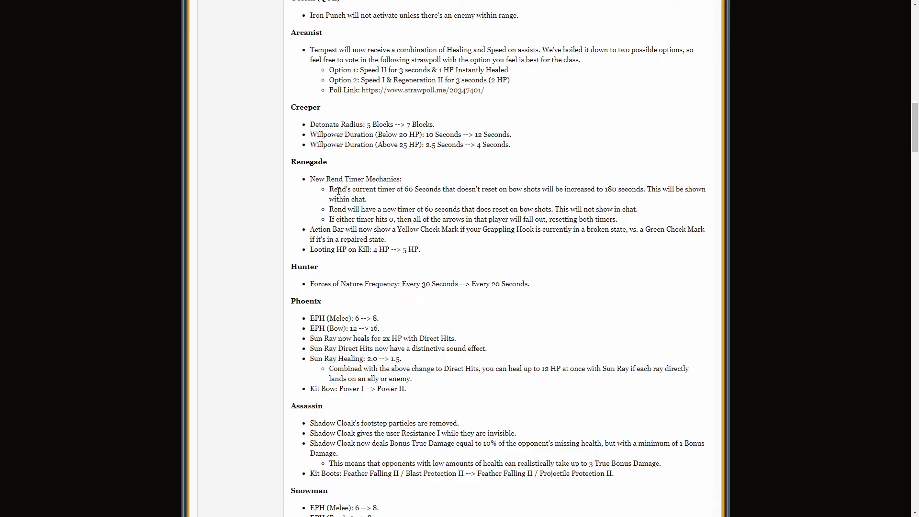
{"action": "mouse_move", "coordinate": [482, 197]}
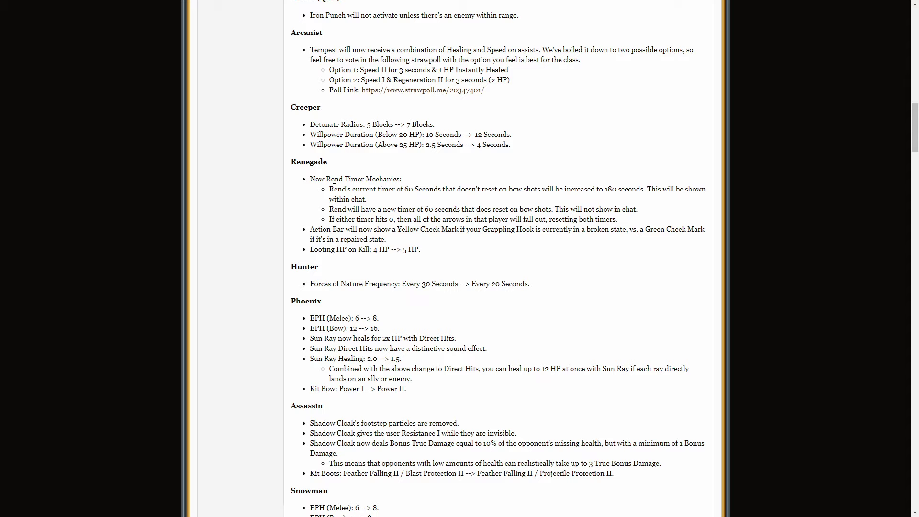
{"action": "left_click_drag", "start_coordinate": [361, 218], "coordinate": [437, 219]}
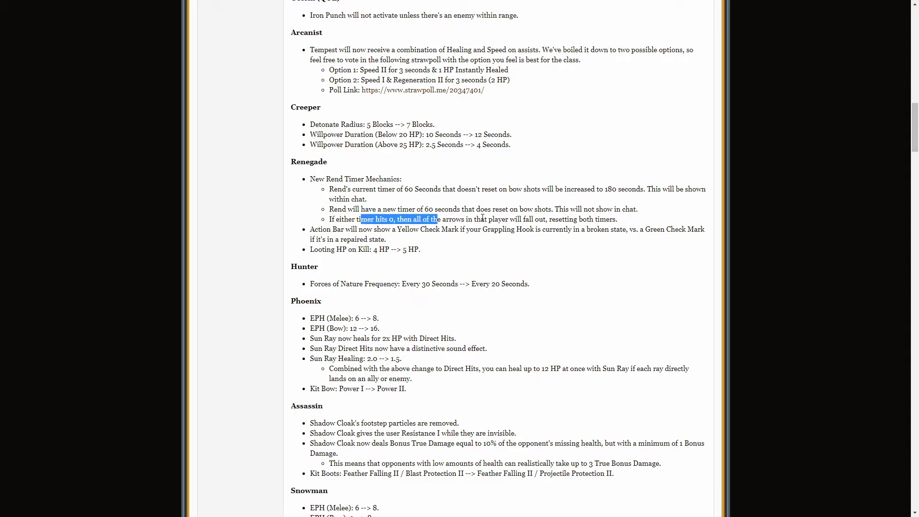
{"action": "left_click", "coordinate": [562, 222]}
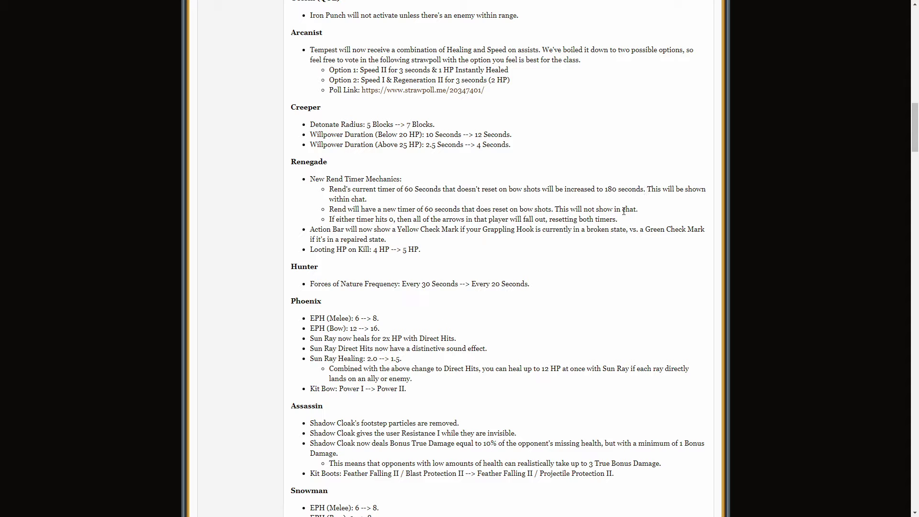
{"action": "double_click", "coordinate": [608, 188]}
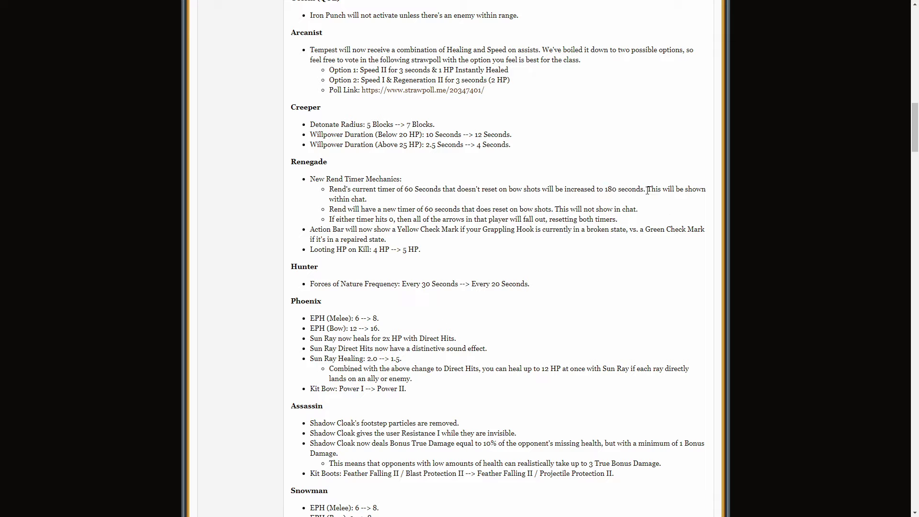
{"action": "left_click_drag", "start_coordinate": [603, 189], "coordinate": [644, 189]}
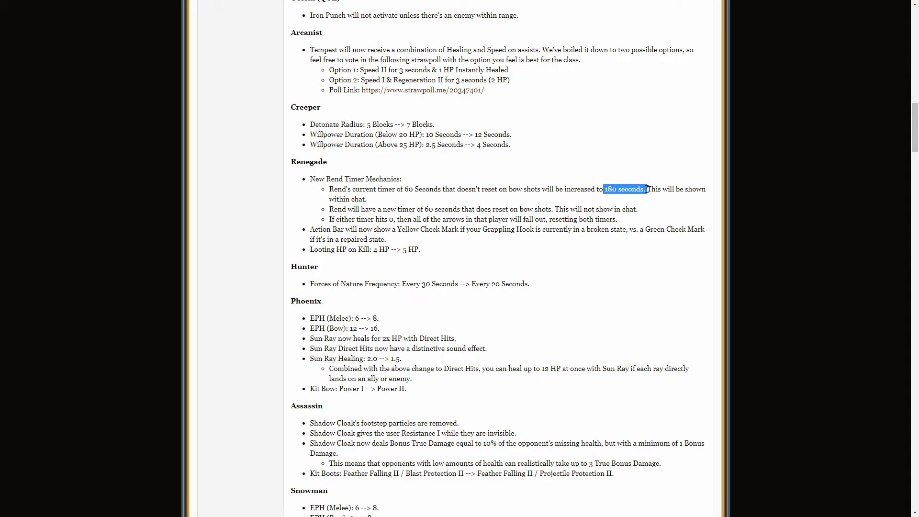
{"action": "left_click", "coordinate": [625, 189]}
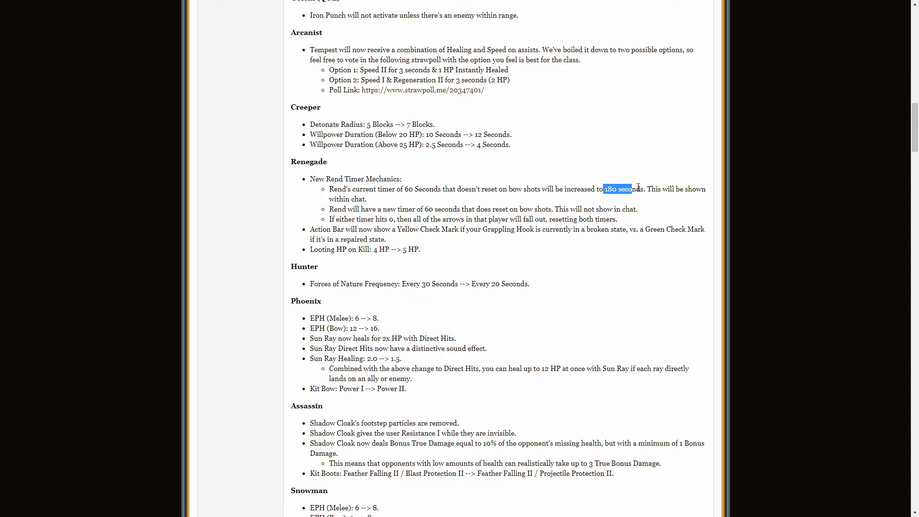
{"action": "left_click", "coordinate": [621, 188]}
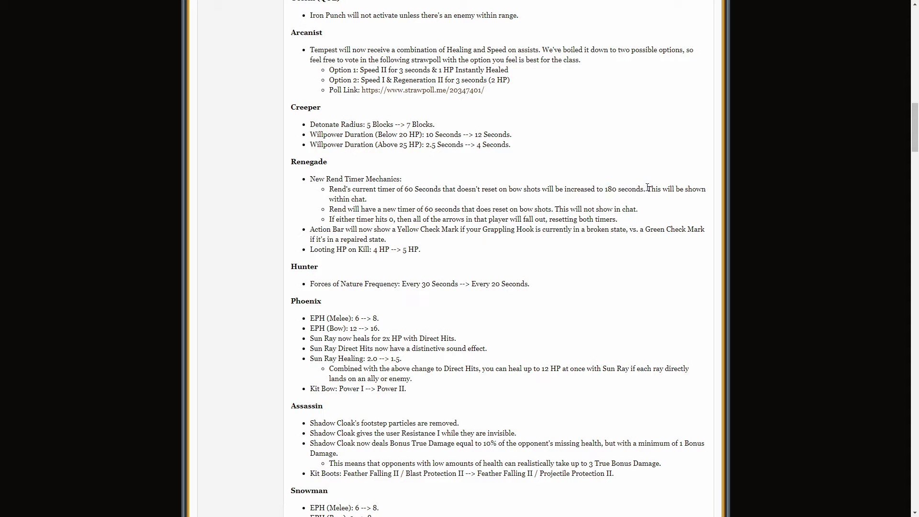
{"action": "left_click_drag", "start_coordinate": [603, 189], "coordinate": [647, 188]}
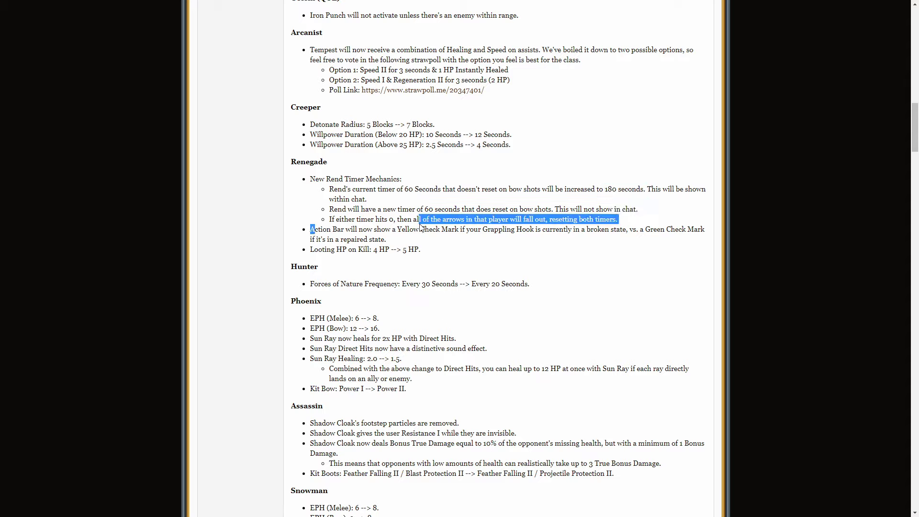
{"action": "left_click", "coordinate": [467, 246]}
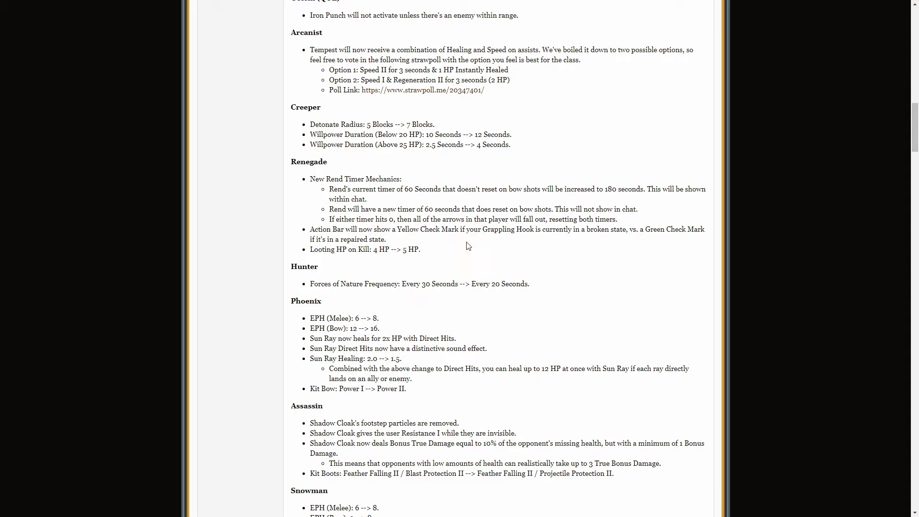
{"action": "mouse_move", "coordinate": [523, 231]}
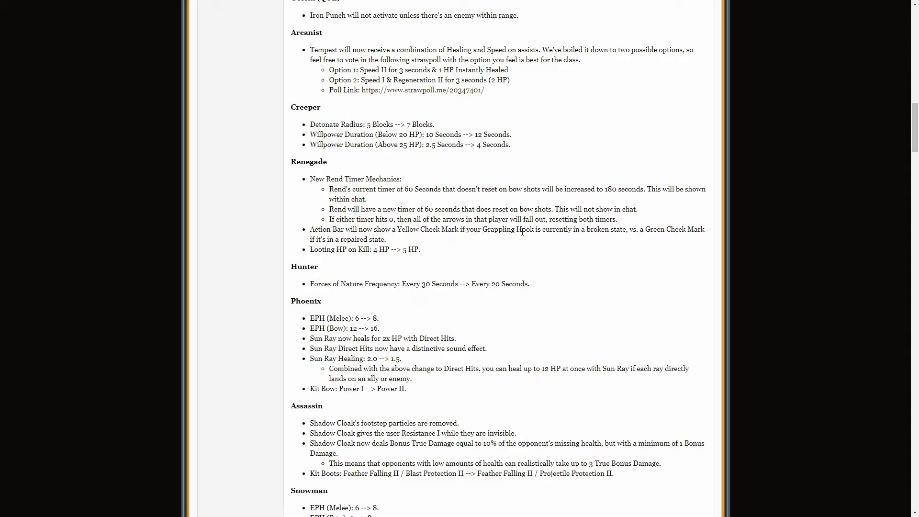
{"action": "mouse_move", "coordinate": [515, 238]}
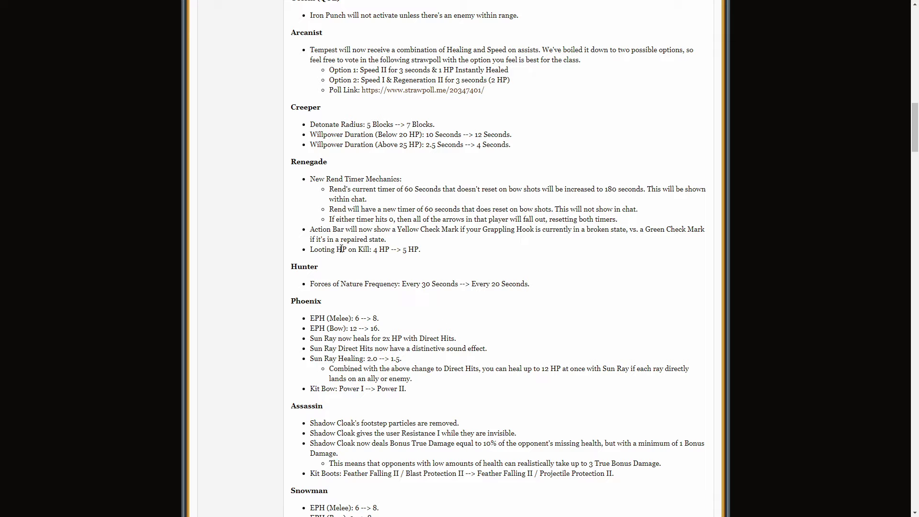
{"action": "mouse_move", "coordinate": [330, 250]}
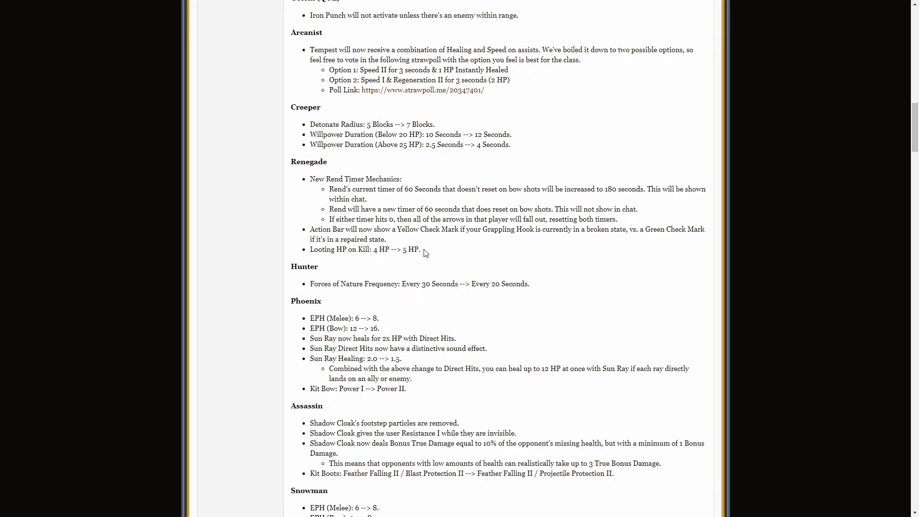
{"action": "scroll", "scroll_direction": "down", "scroll_amount": 3}
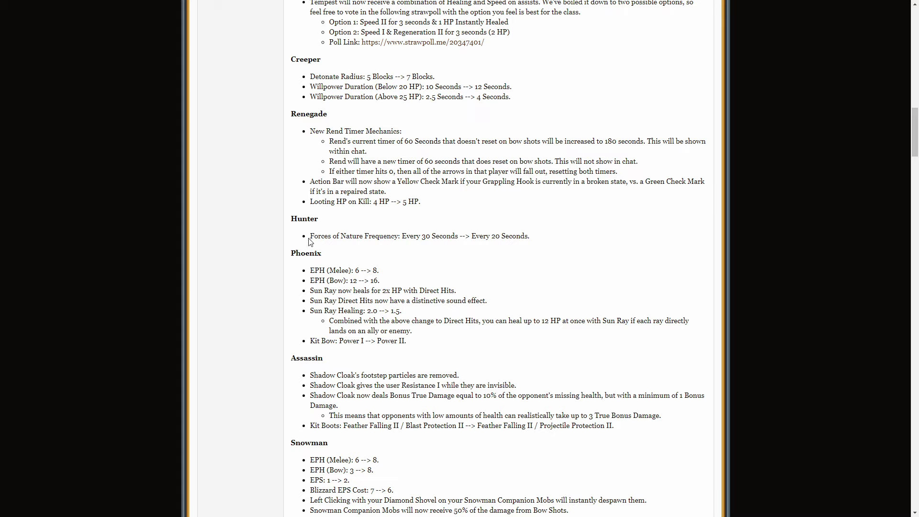
Step: Highlight Hunter's Forces of Nature Frequency change and its new 20 seconds value
{"action": "left_click_drag", "start_coordinate": [311, 235], "coordinate": [529, 235]}
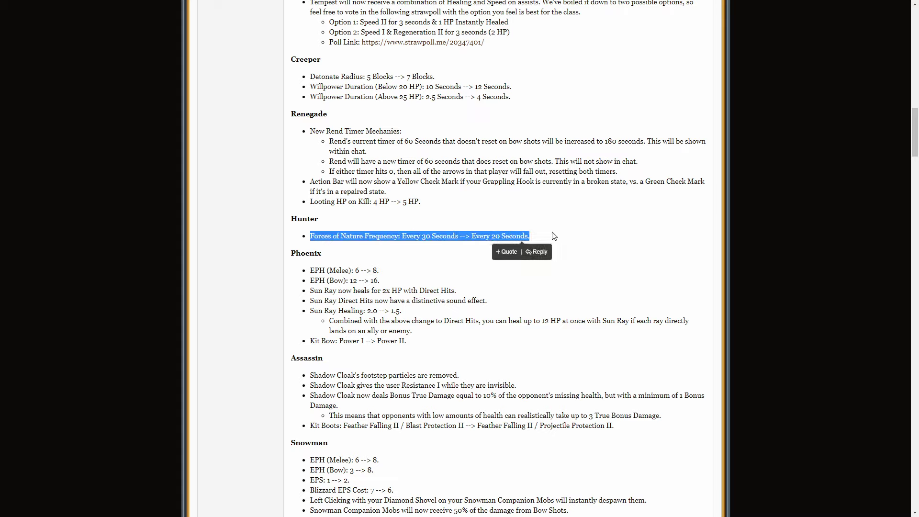
{"action": "left_click", "coordinate": [554, 235]}
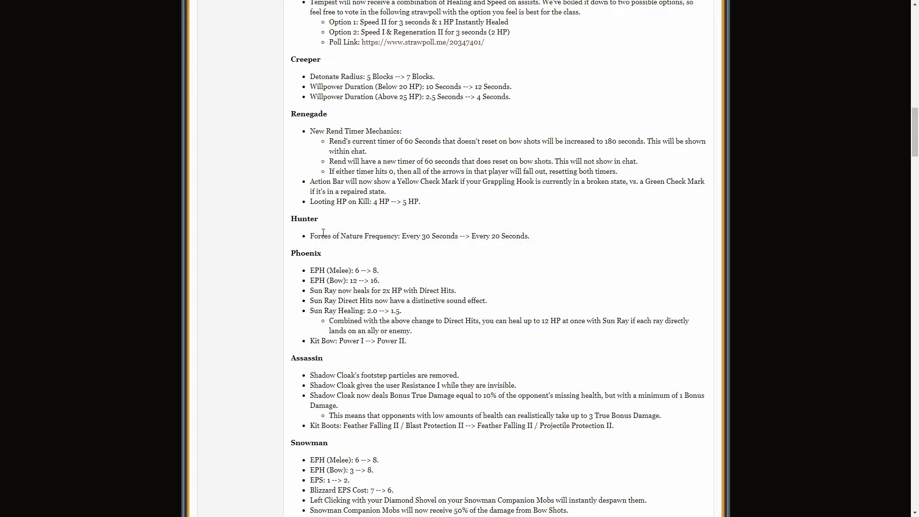
{"action": "left_click_drag", "start_coordinate": [433, 235], "coordinate": [529, 236]}
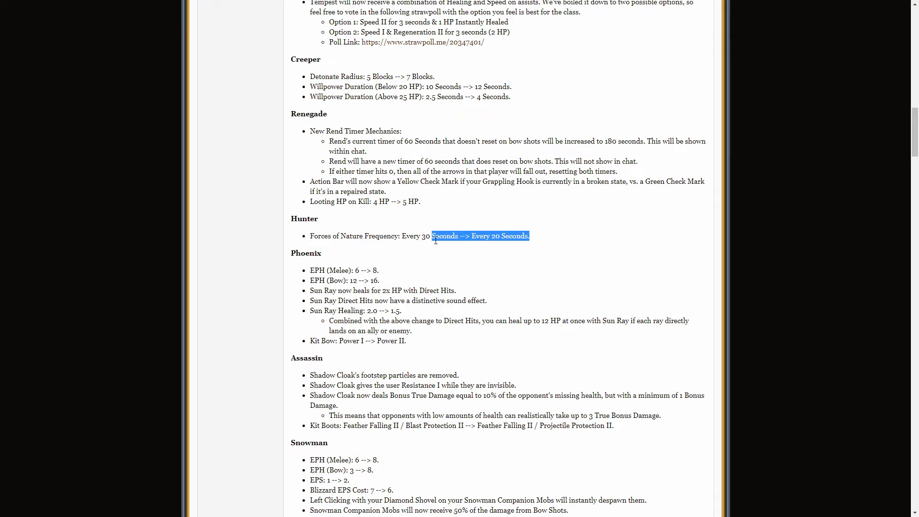
{"action": "scroll", "scroll_direction": "down", "scroll_amount": 3}
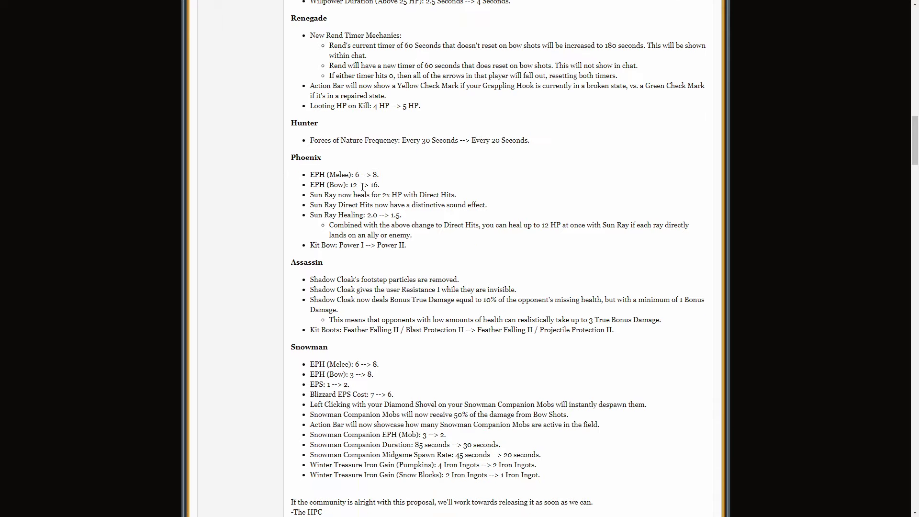
Step: Highlight the Phoenix section and its Kit Bow Power line, then the Assassin Shadow Cloak Resistance I change
{"action": "left_click_drag", "start_coordinate": [292, 156], "coordinate": [411, 246]}
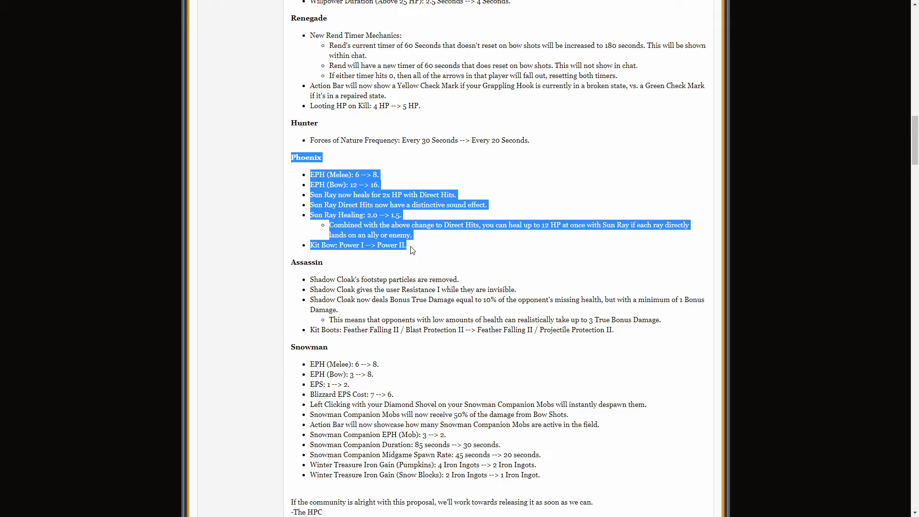
{"action": "left_click", "coordinate": [412, 249]}
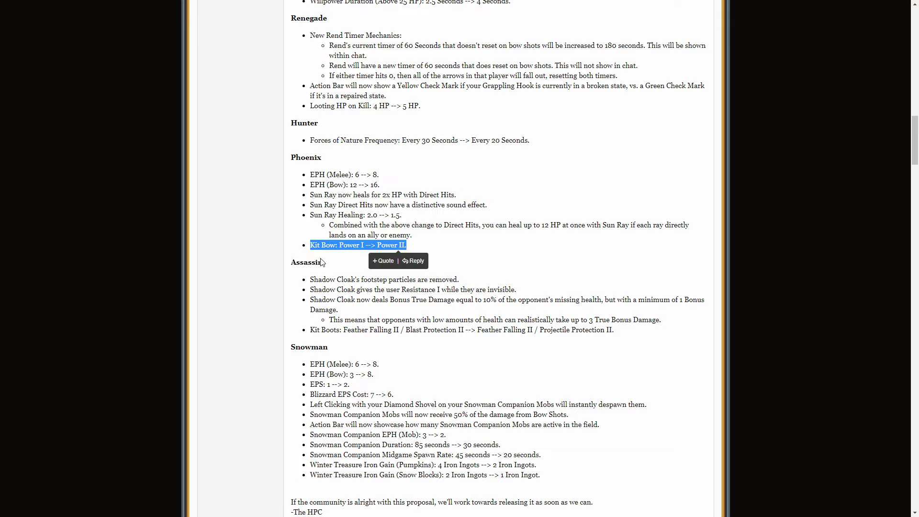
{"action": "mouse_move", "coordinate": [356, 246]}
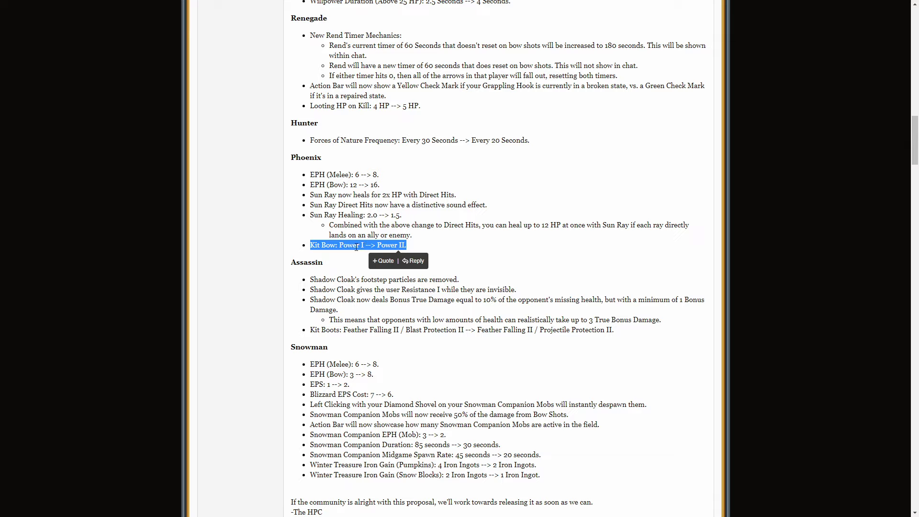
{"action": "left_click", "coordinate": [437, 178]}
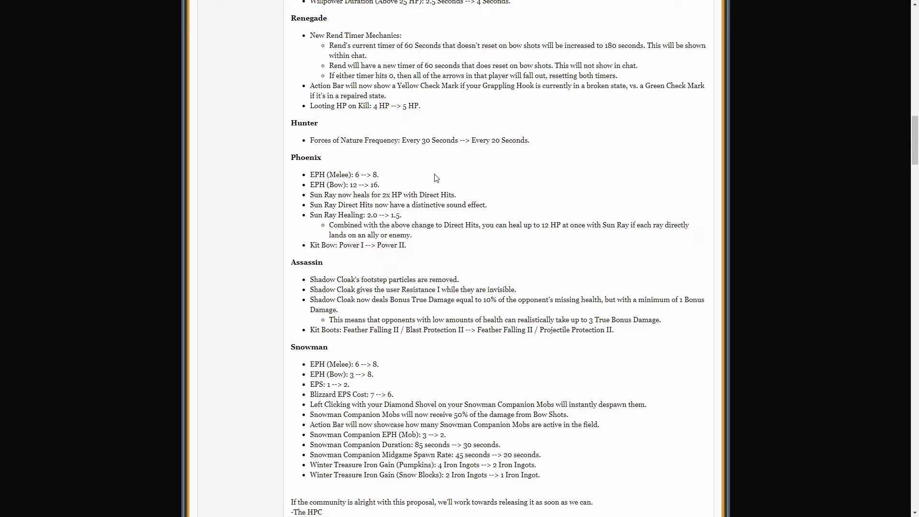
{"action": "double_click", "coordinate": [343, 185]}
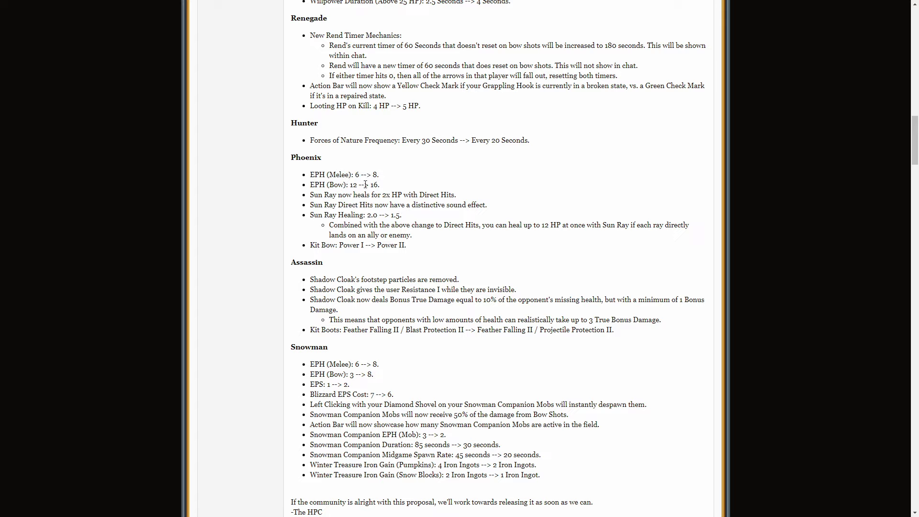
{"action": "left_click_drag", "start_coordinate": [309, 195], "coordinate": [415, 194]}
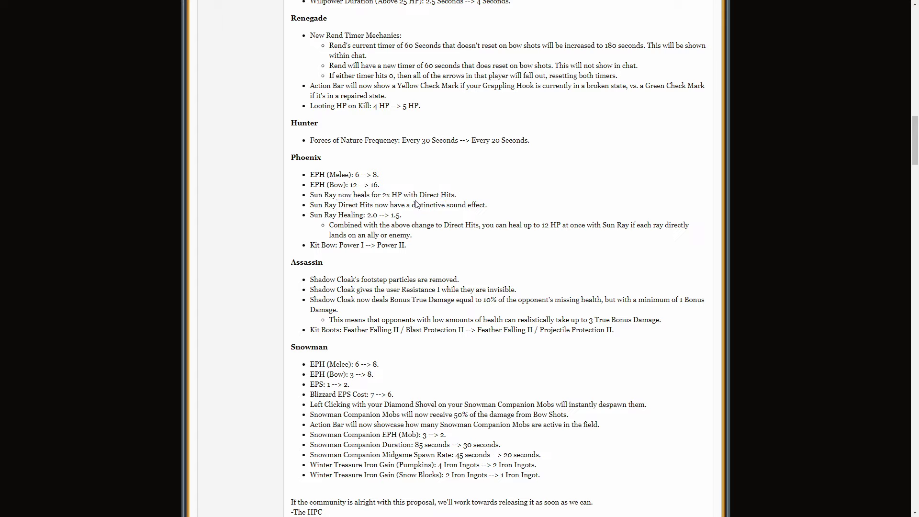
{"action": "mouse_move", "coordinate": [322, 222]}
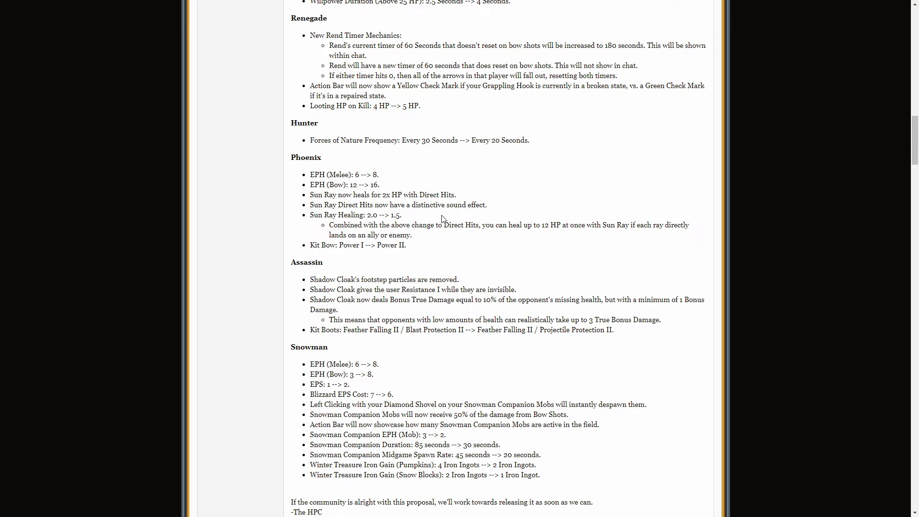
{"action": "mouse_move", "coordinate": [327, 195]}
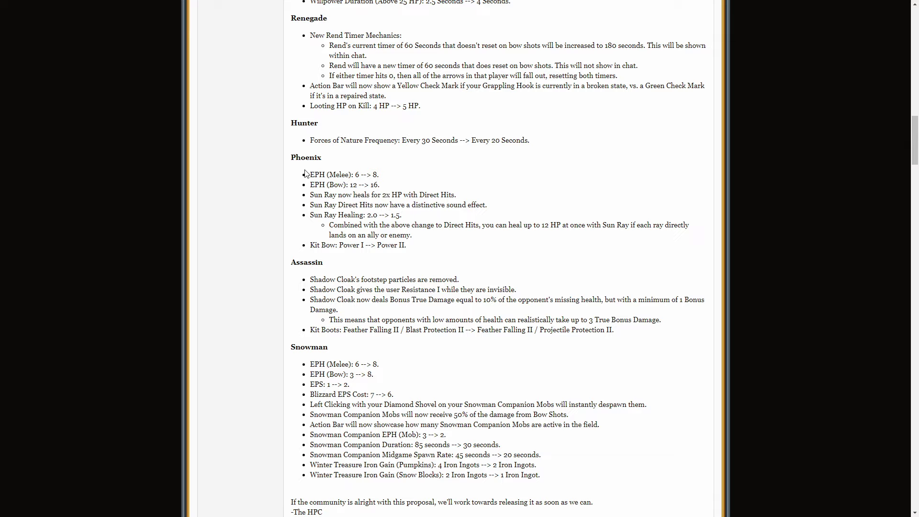
{"action": "mouse_move", "coordinate": [302, 171]}
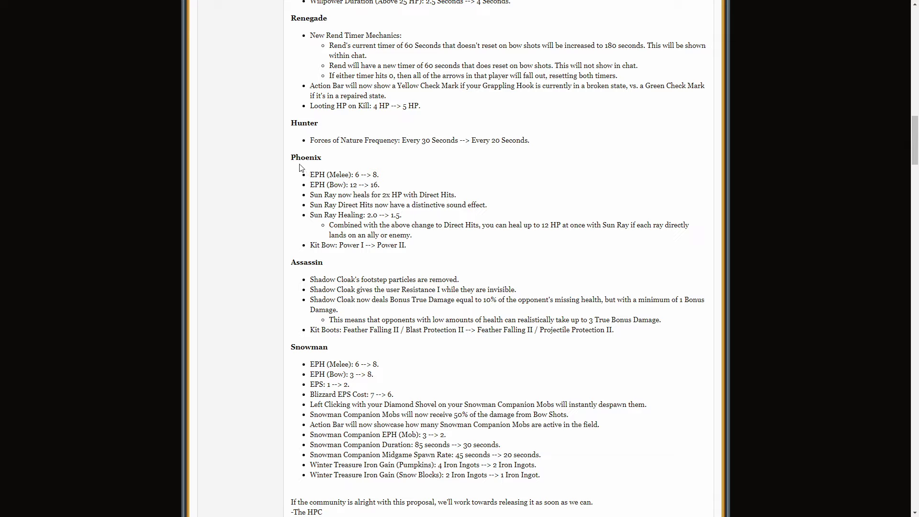
{"action": "left_click_drag", "start_coordinate": [309, 175], "coordinate": [411, 234]}
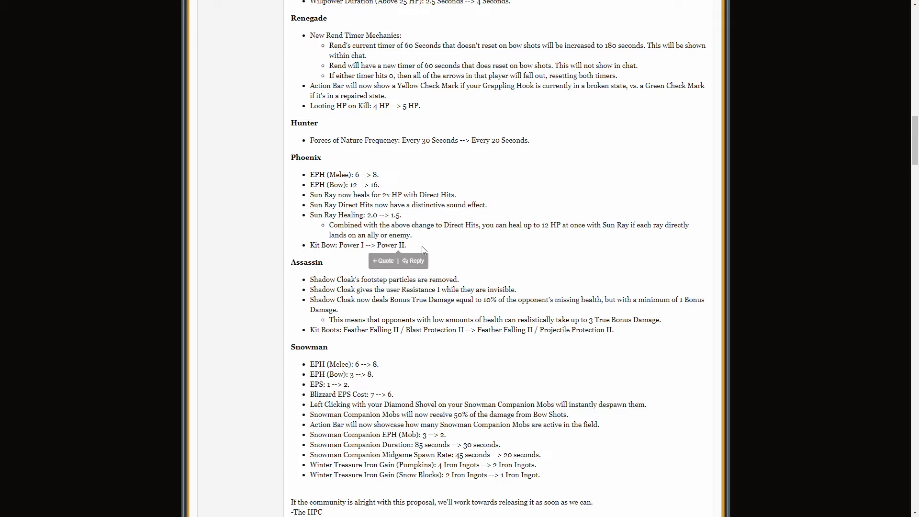
{"action": "left_click_drag", "start_coordinate": [287, 158], "coordinate": [406, 246]}
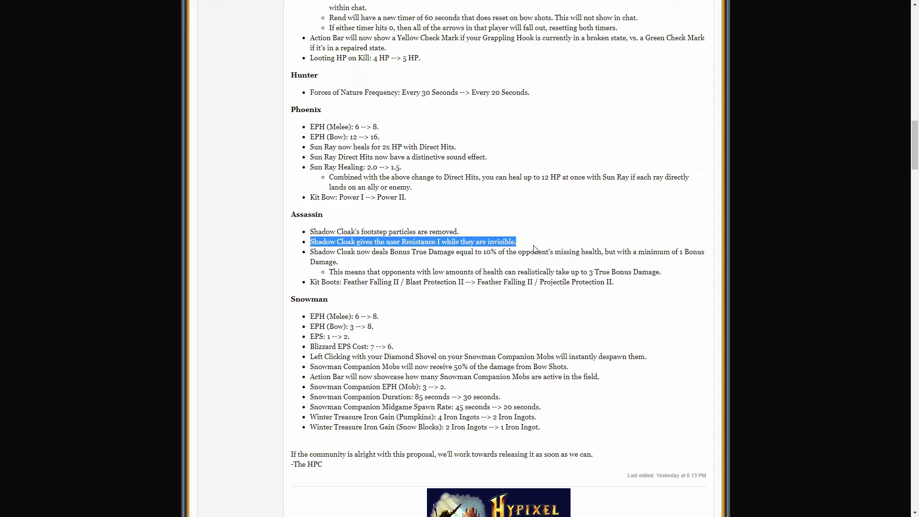
{"action": "mouse_move", "coordinate": [304, 244]}
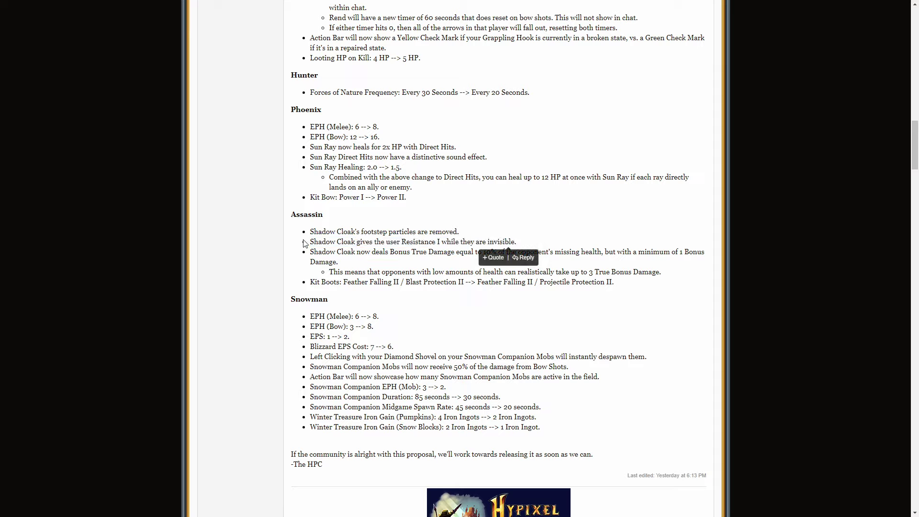
Step: Highlight Assassin's Kit Boots change from Blast Protection II to Projectile Protection II
{"action": "left_click_drag", "start_coordinate": [351, 241], "coordinate": [516, 242]}
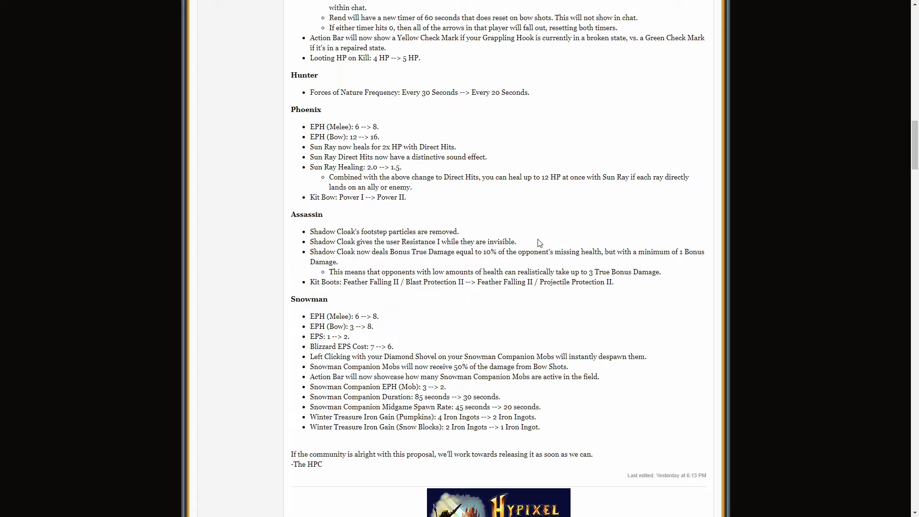
{"action": "mouse_move", "coordinate": [482, 212]}
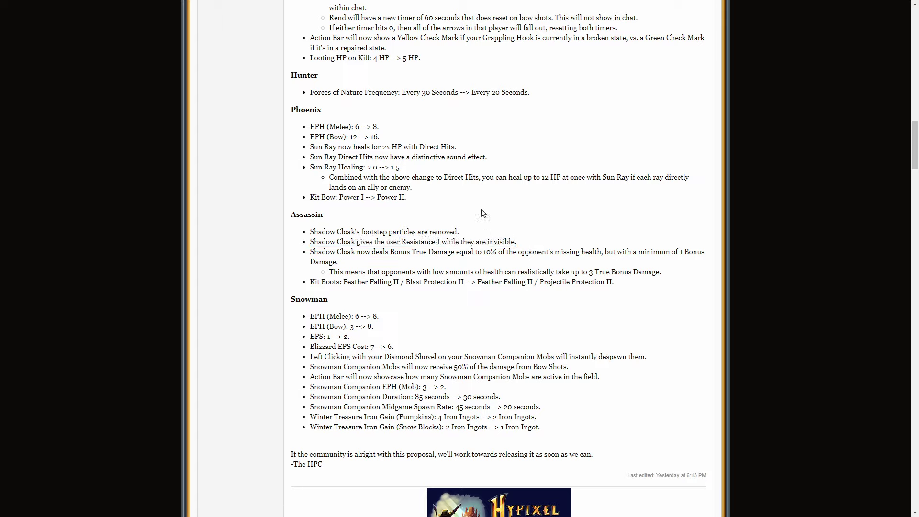
{"action": "mouse_move", "coordinate": [310, 257]}
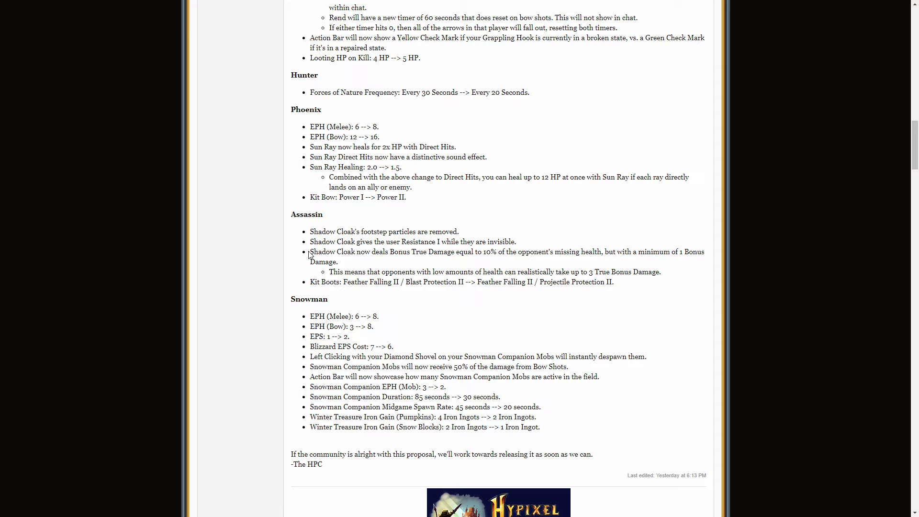
{"action": "mouse_move", "coordinate": [480, 261]}
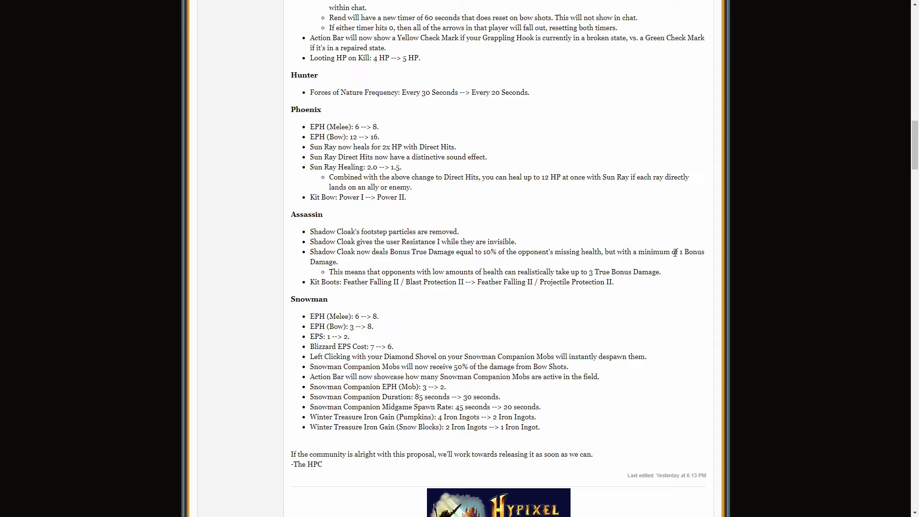
{"action": "mouse_move", "coordinate": [346, 270]}
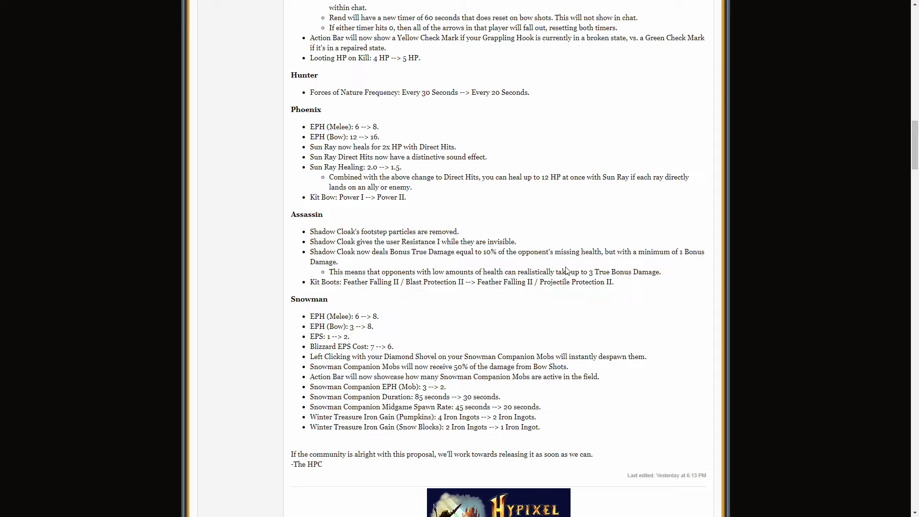
{"action": "mouse_move", "coordinate": [592, 272]}
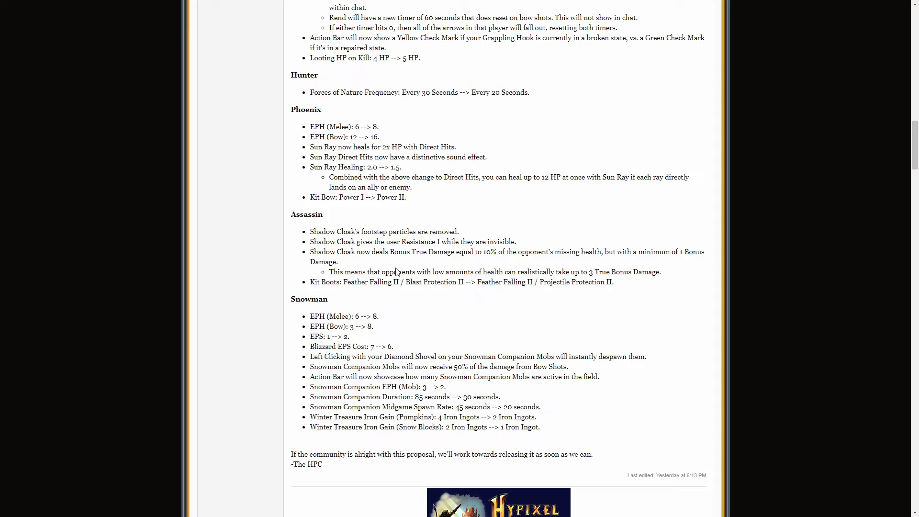
{"action": "left_click_drag", "start_coordinate": [404, 282], "coordinate": [613, 281]}
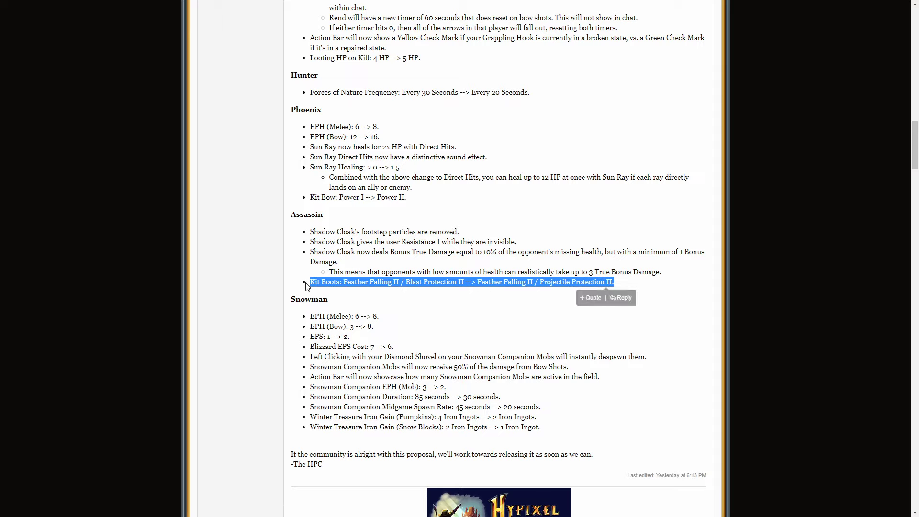
{"action": "mouse_move", "coordinate": [674, 289]}
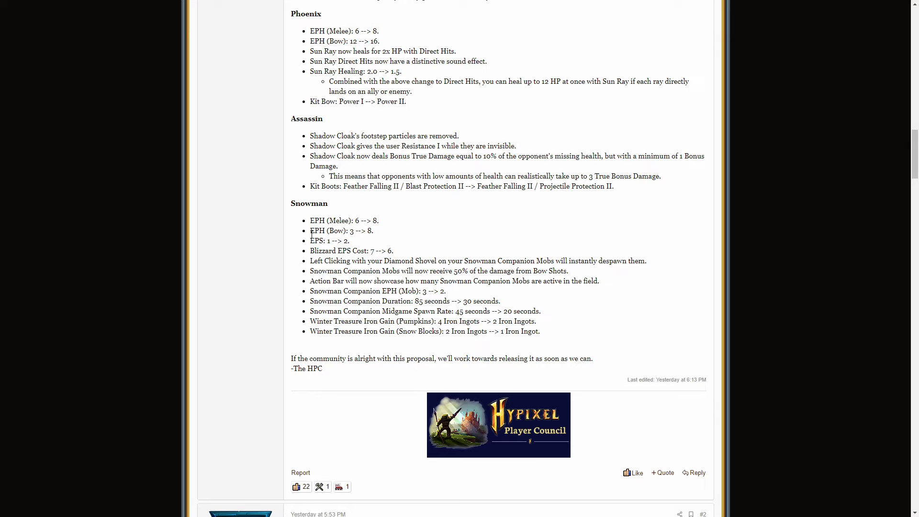
{"action": "mouse_move", "coordinate": [409, 252]}
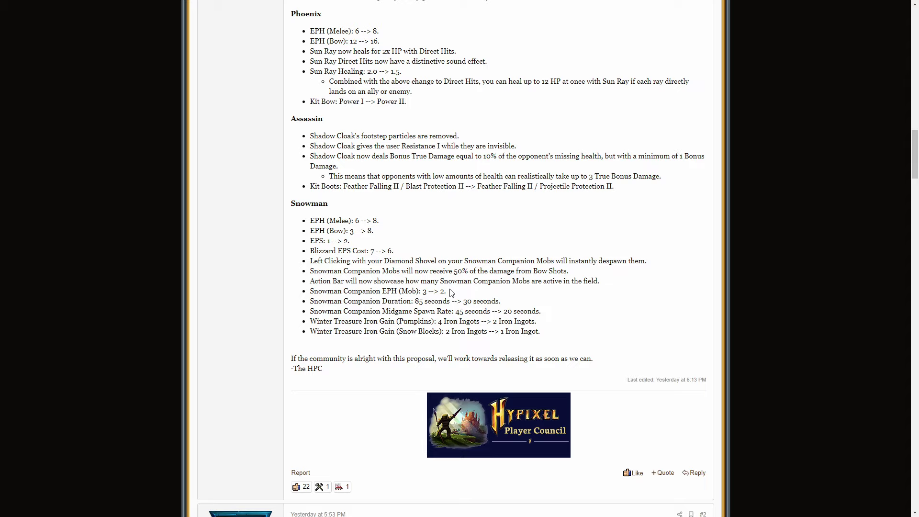
{"action": "mouse_move", "coordinate": [366, 244]}
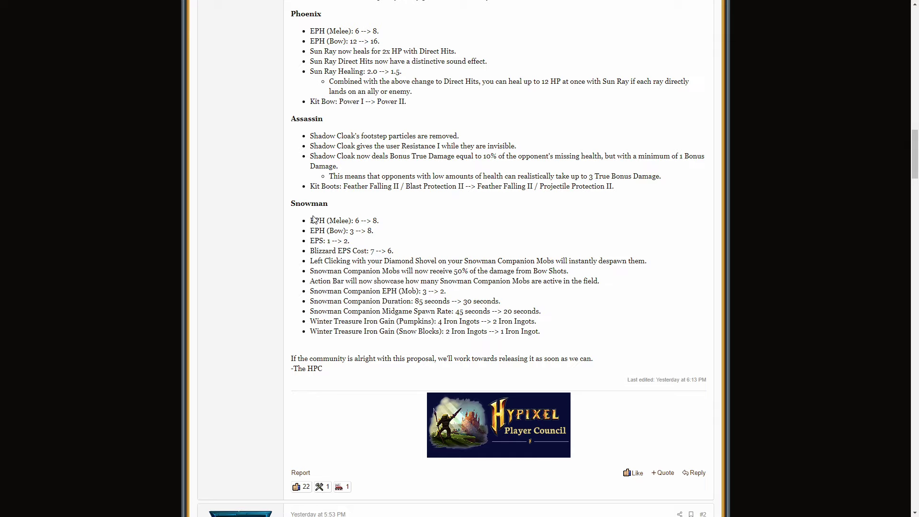
{"action": "mouse_move", "coordinate": [436, 245]}
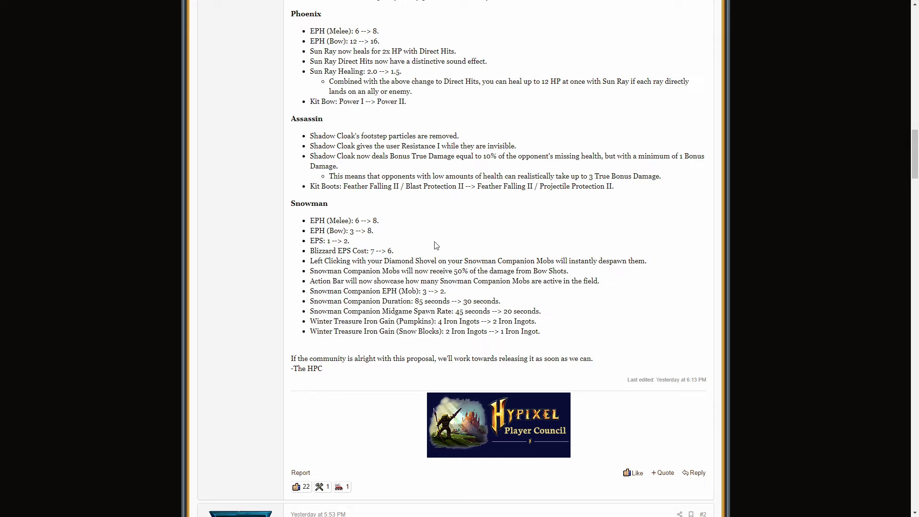
{"action": "mouse_move", "coordinate": [408, 258]}
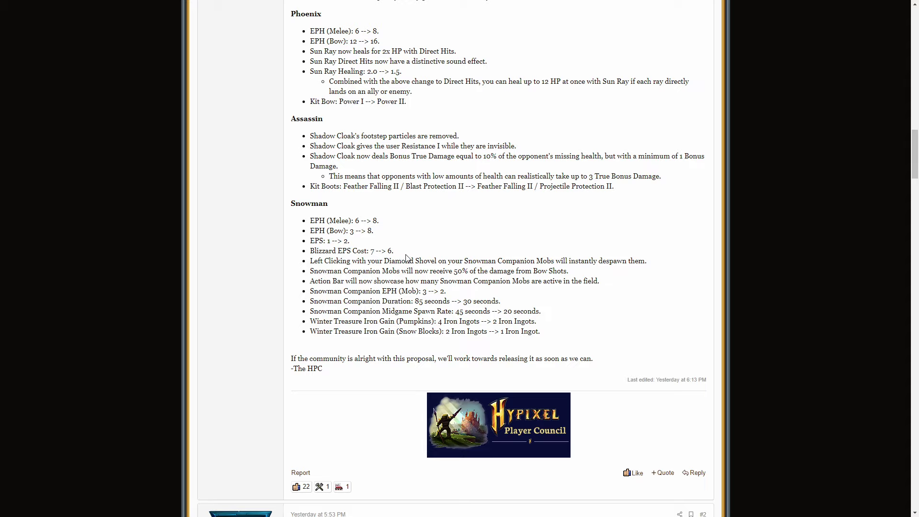
{"action": "mouse_move", "coordinate": [402, 259]}
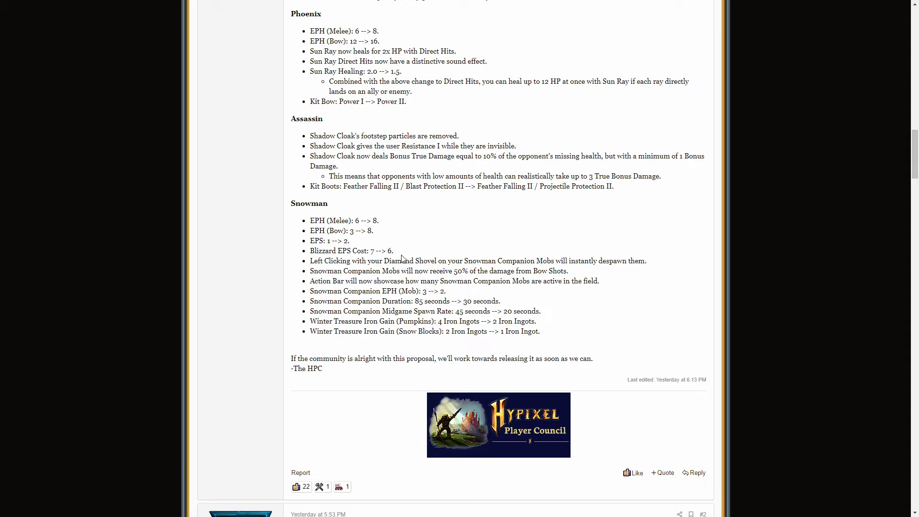
{"action": "mouse_move", "coordinate": [321, 250]}
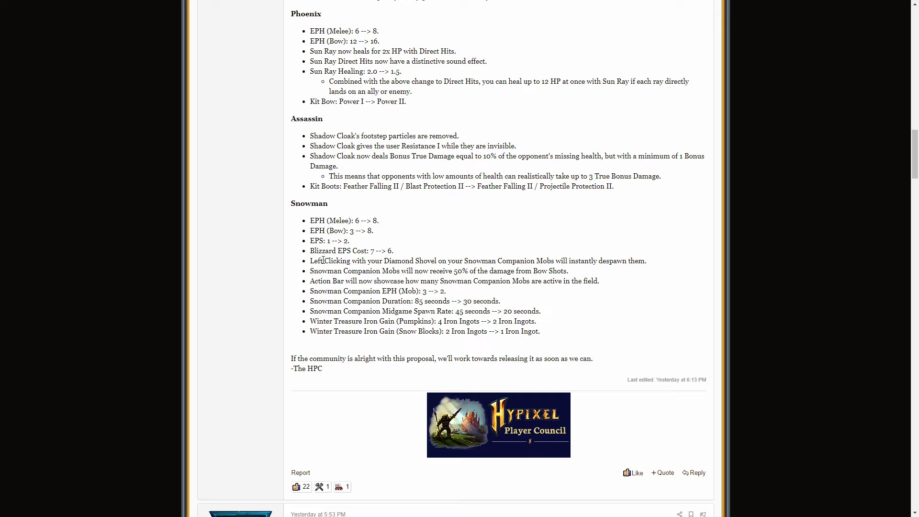
{"action": "mouse_move", "coordinate": [575, 269]}
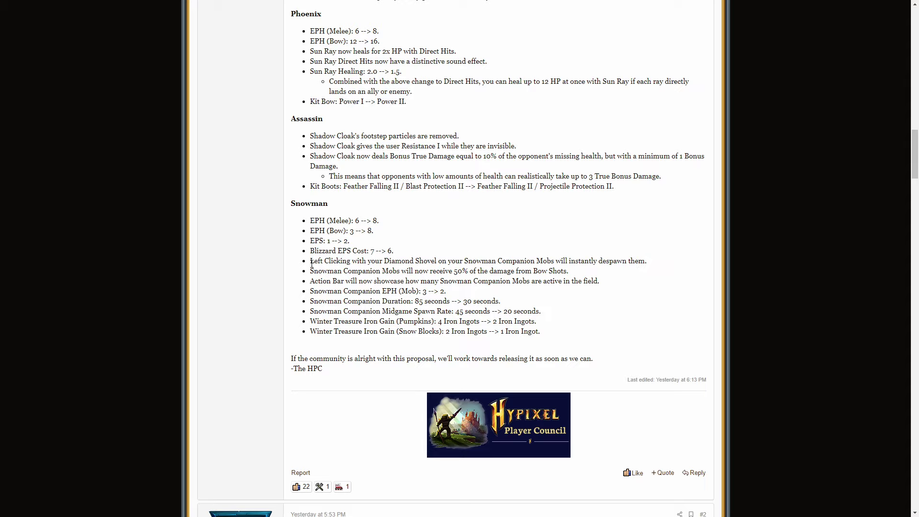
Step: Highlight Snowman's Diamond Shovel despawn change, then return to the top of the thread
{"action": "left_click_drag", "start_coordinate": [310, 260], "coordinate": [645, 260]}
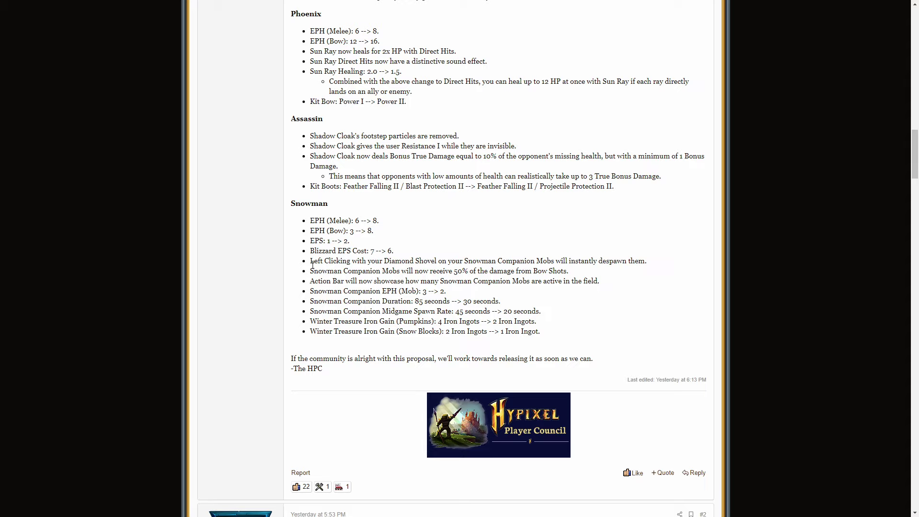
{"action": "left_click_drag", "start_coordinate": [311, 261], "coordinate": [646, 260]}
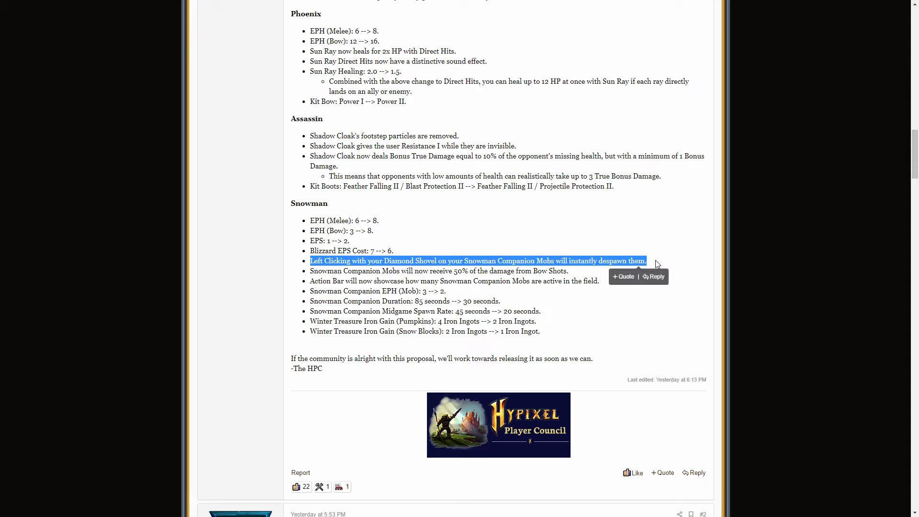
{"action": "left_click", "coordinate": [415, 259]}
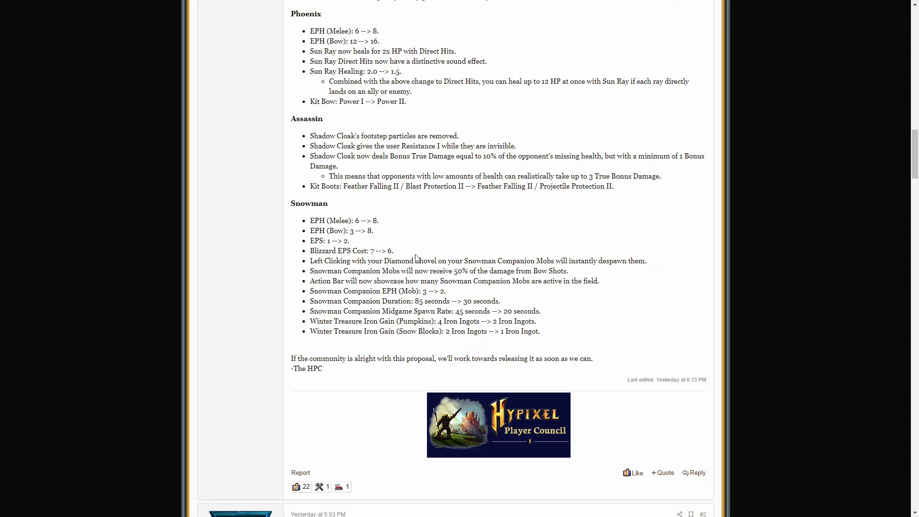
{"action": "mouse_move", "coordinate": [339, 270]}
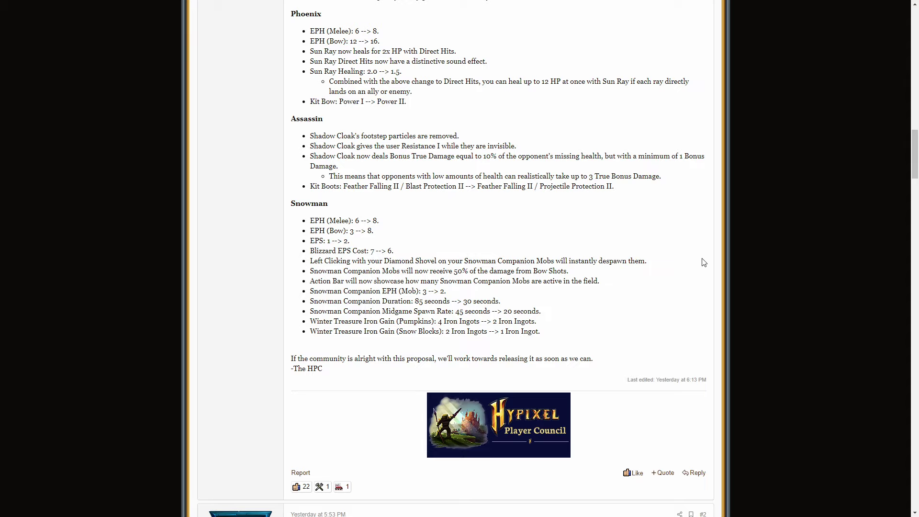
{"action": "left_click_drag", "start_coordinate": [374, 271], "coordinate": [389, 271]}
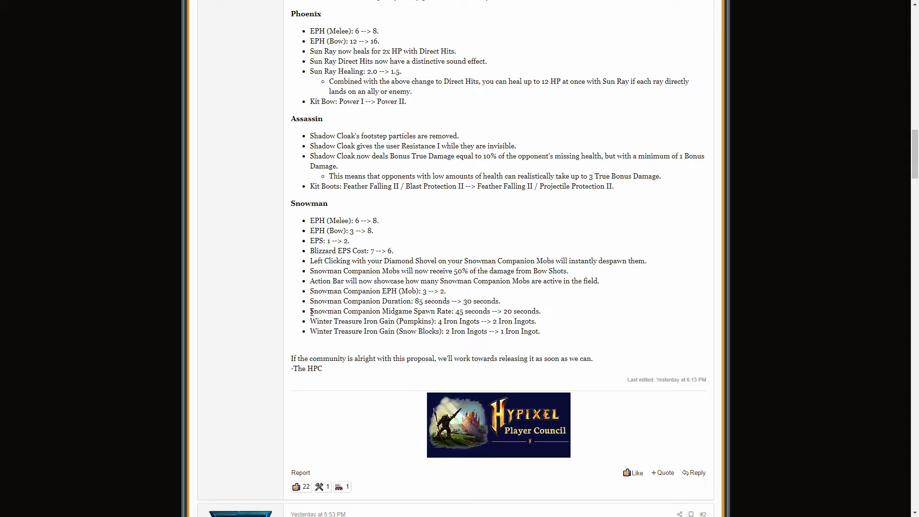
{"action": "mouse_move", "coordinate": [576, 317]}
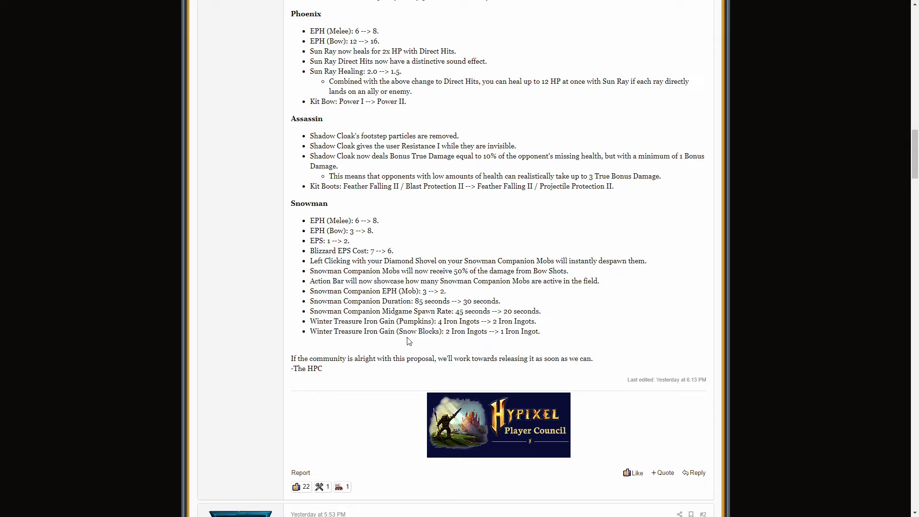
{"action": "left_click_drag", "start_coordinate": [315, 310], "coordinate": [541, 330]}
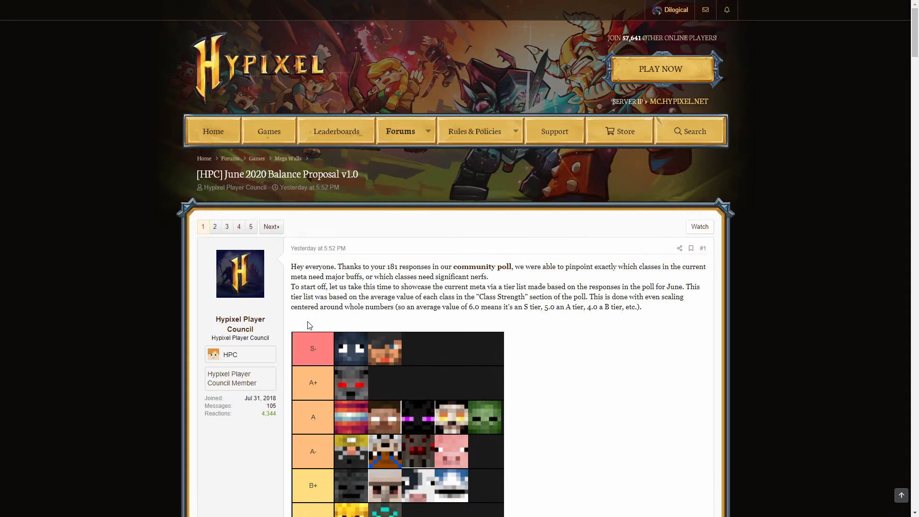
Step: Scroll from the tier list back down to the Werewolf, Arcanist, Renegade and Phoenix changes for a recap
{"action": "scroll", "scroll_direction": "down", "scroll_amount": 3}
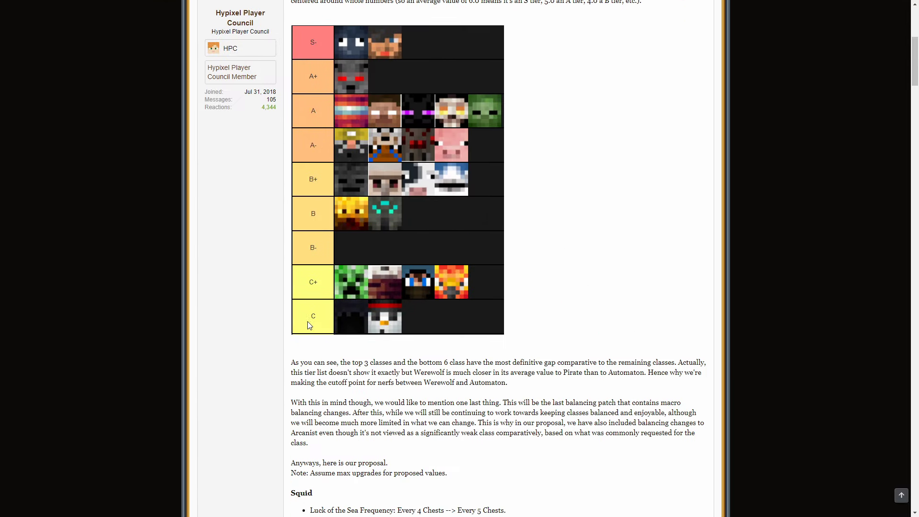
{"action": "scroll", "scroll_direction": "down", "scroll_amount": 3}
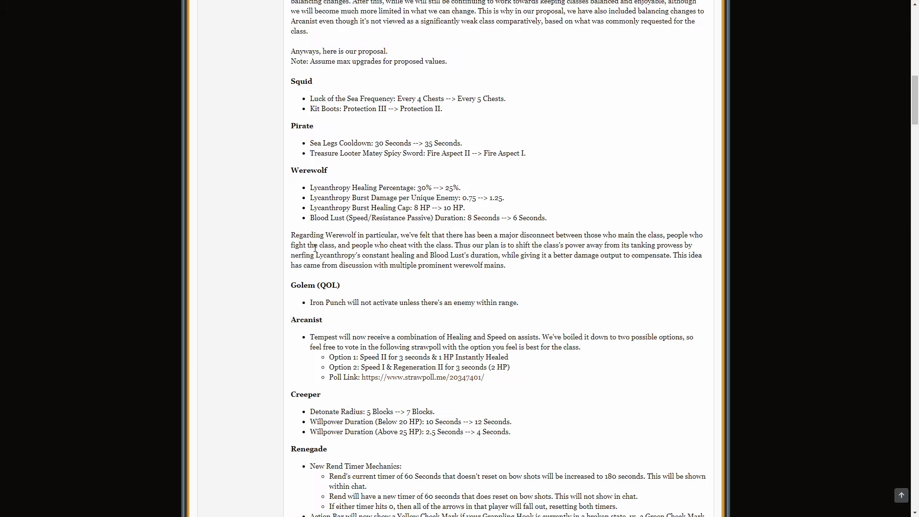
{"action": "scroll", "scroll_direction": "down", "scroll_amount": 3}
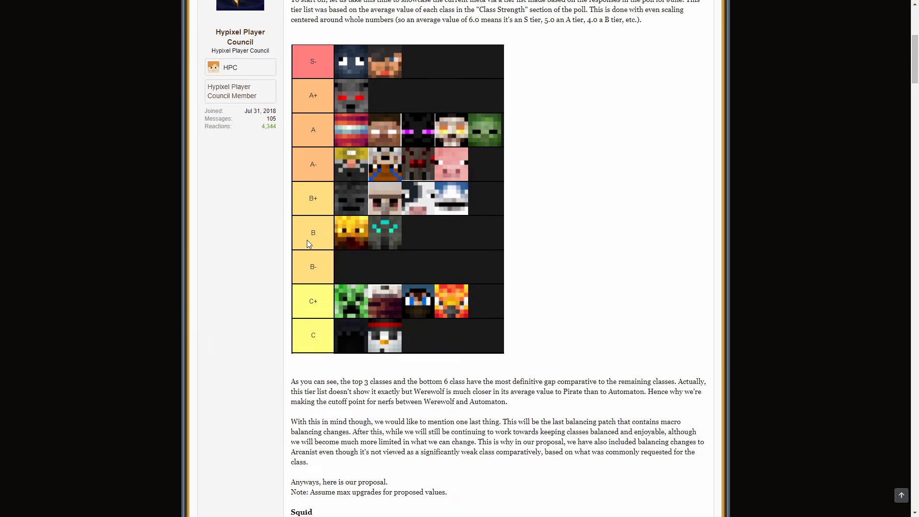
{"action": "mouse_move", "coordinate": [317, 224]}
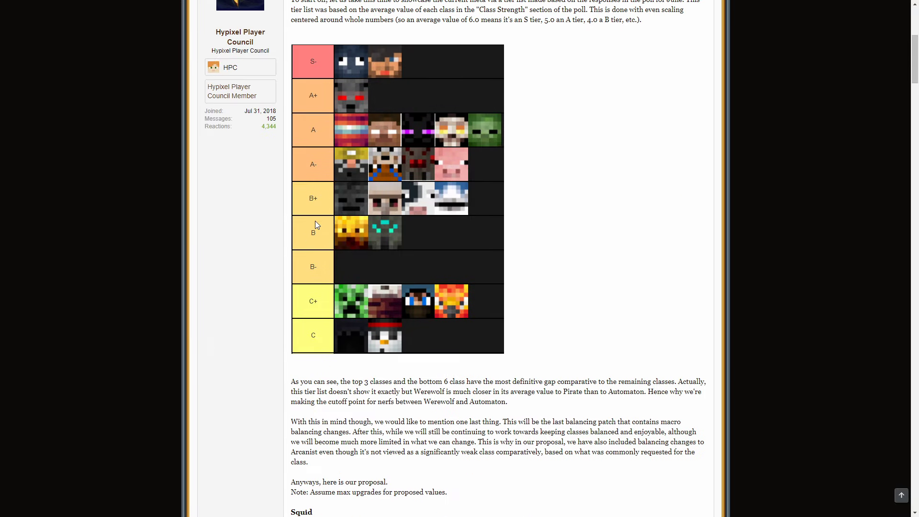
{"action": "mouse_move", "coordinate": [345, 56]}
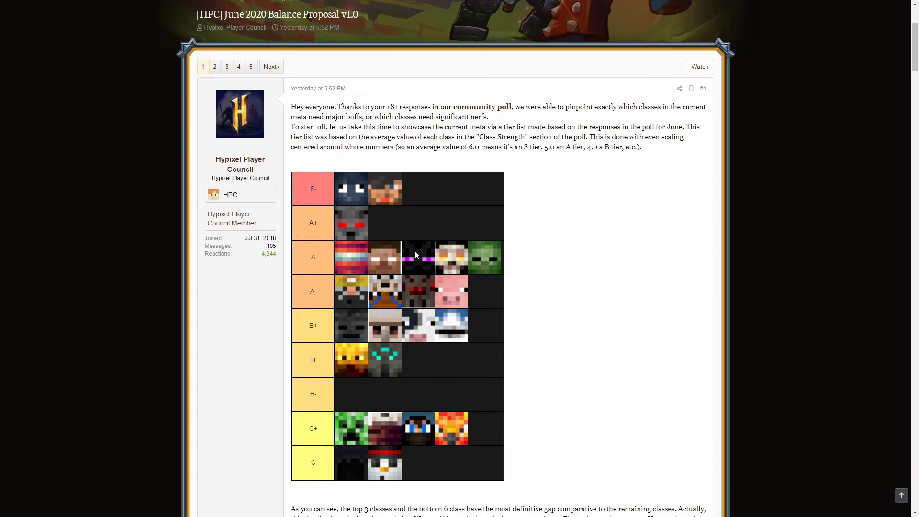
{"action": "scroll", "scroll_direction": "down", "scroll_amount": 3}
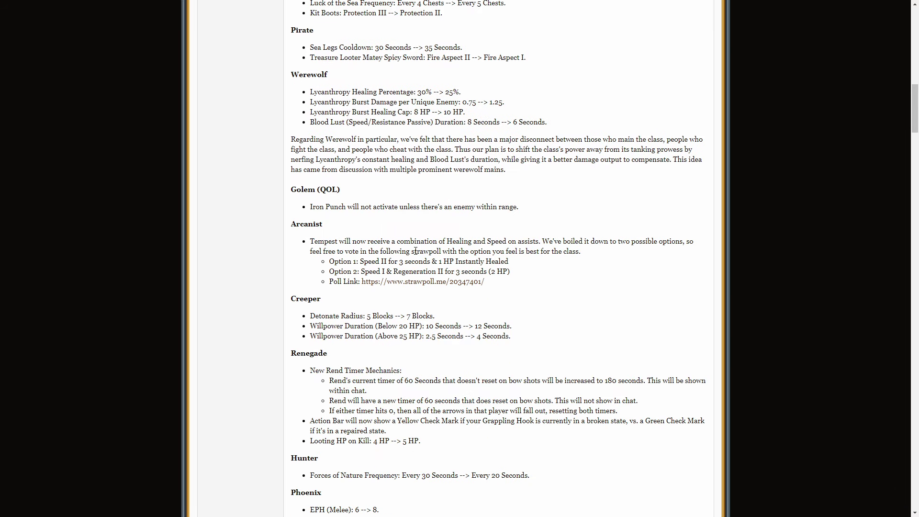
{"action": "scroll", "scroll_direction": "down", "scroll_amount": 3}
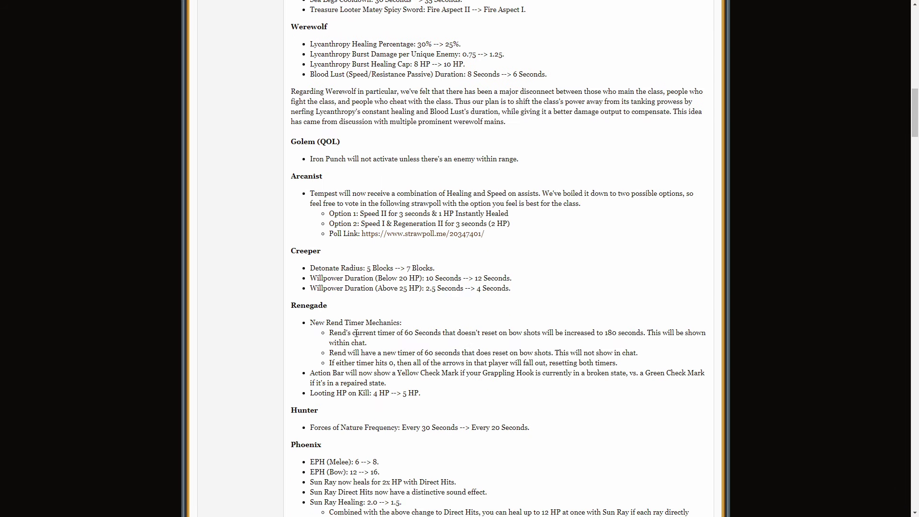